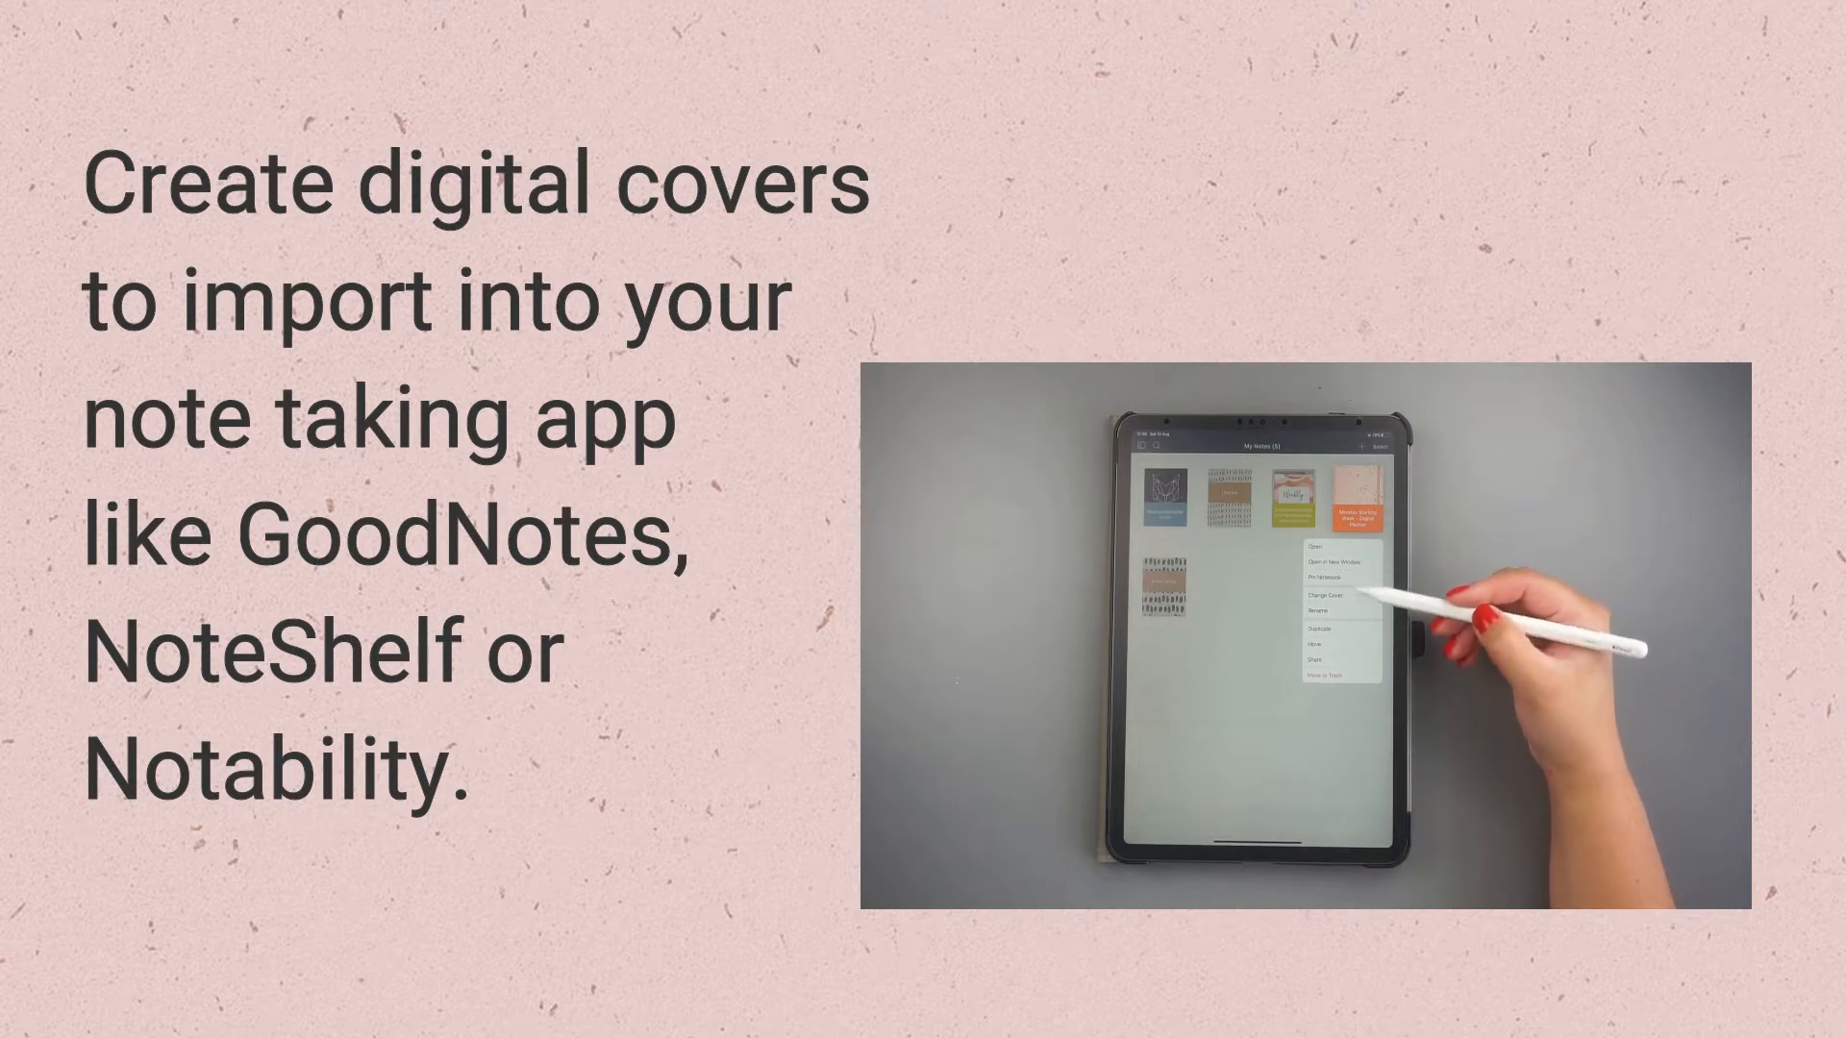
Step: Create a new custom-size design 1668 px wide by 2388 px high
click(1329, 592)
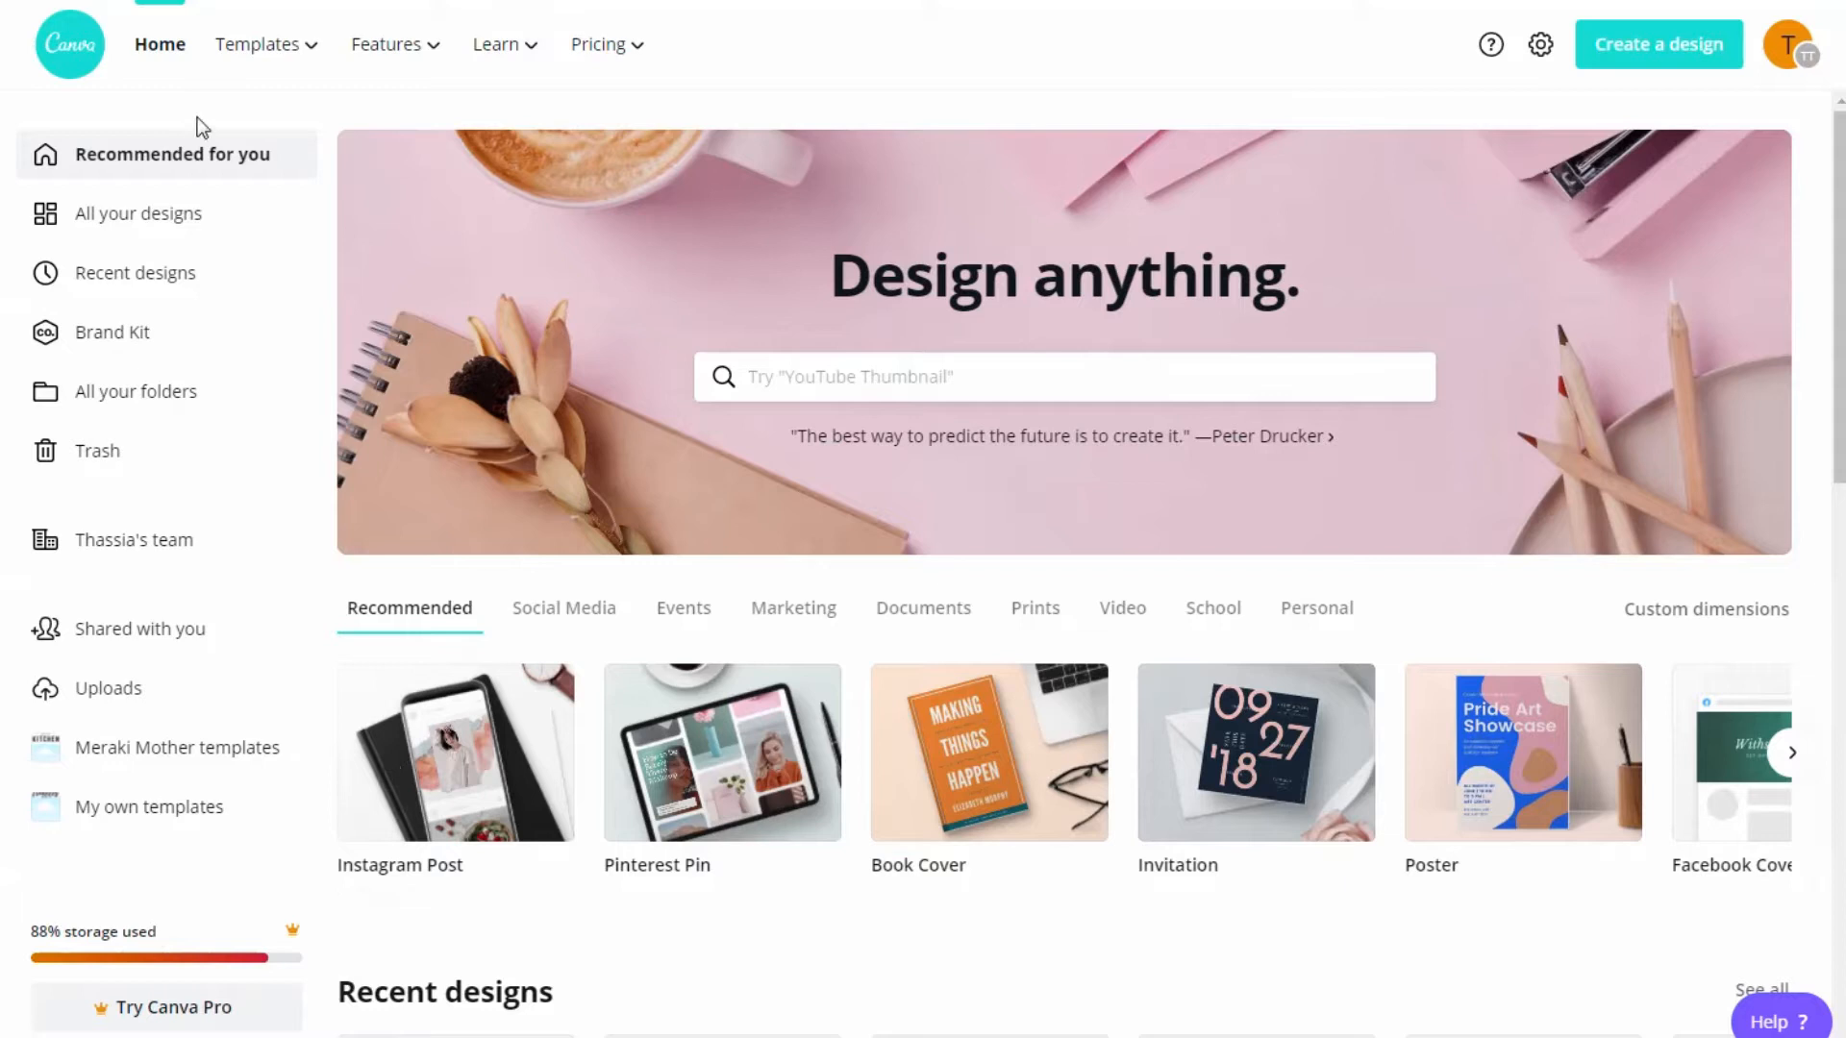
mouse_move(96, 98)
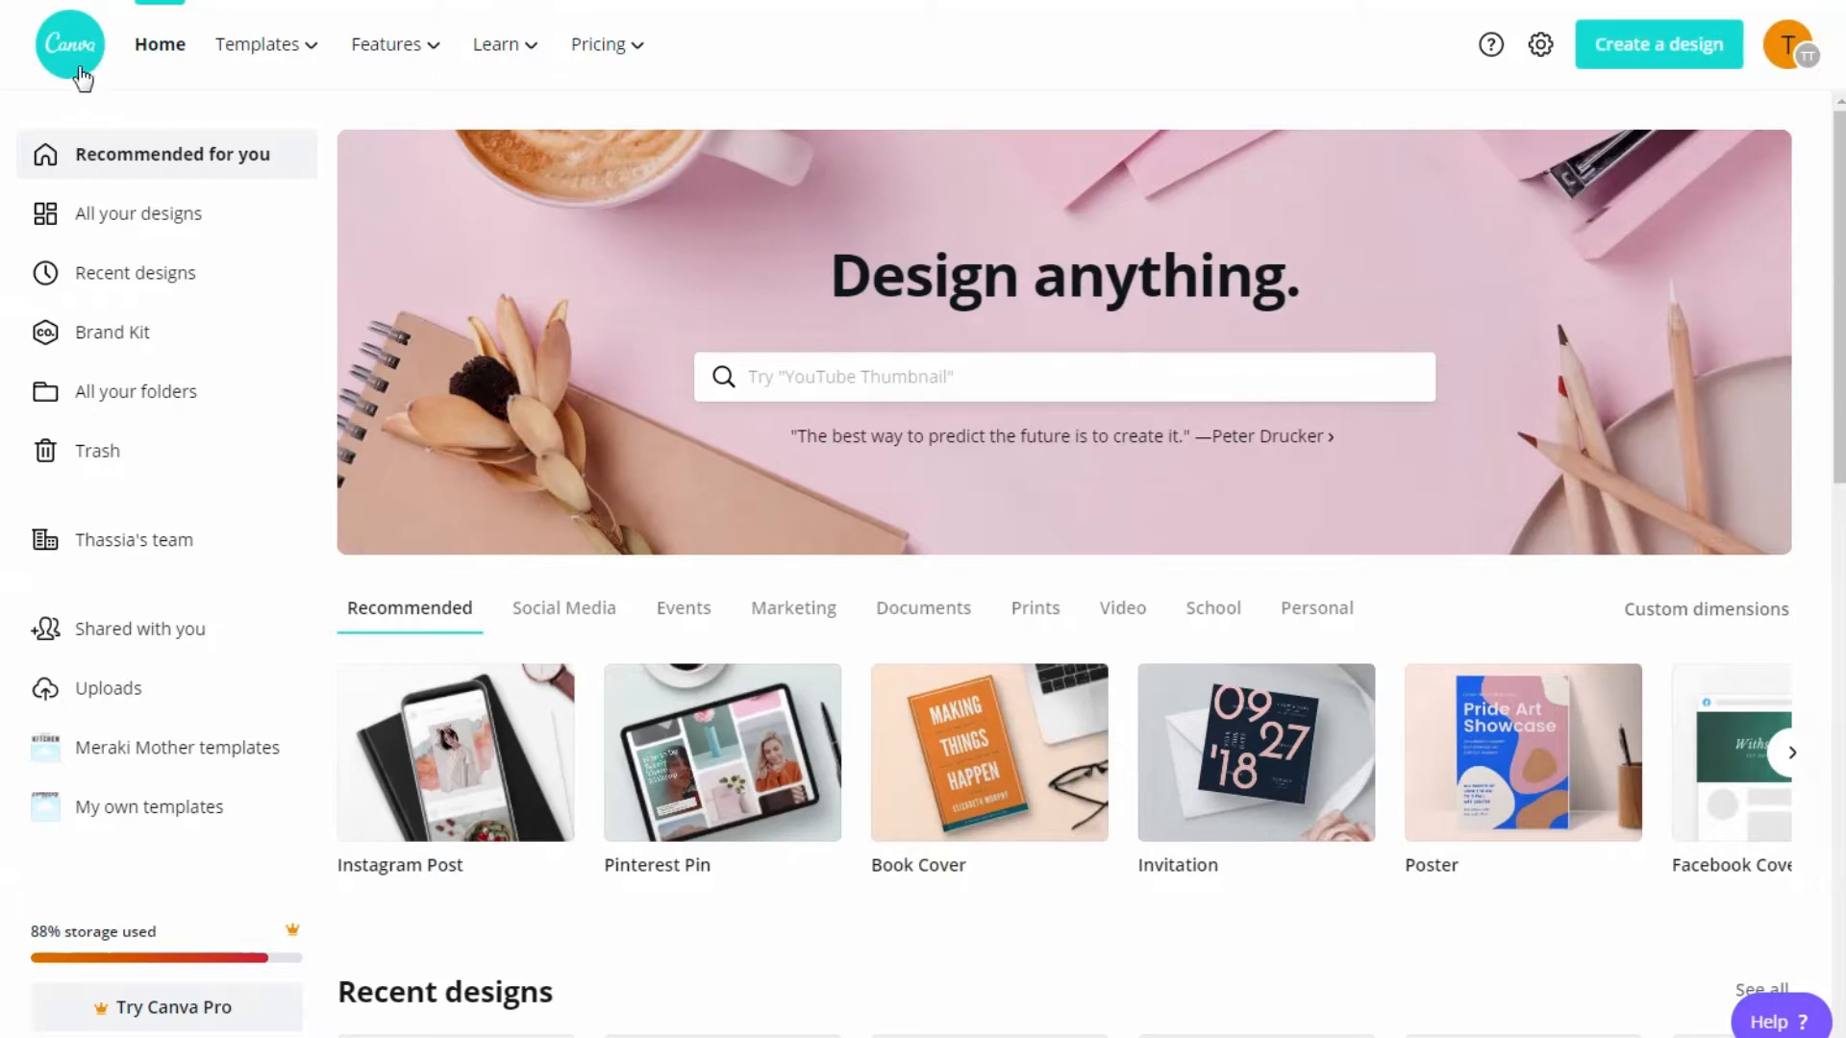
mouse_move(202, 123)
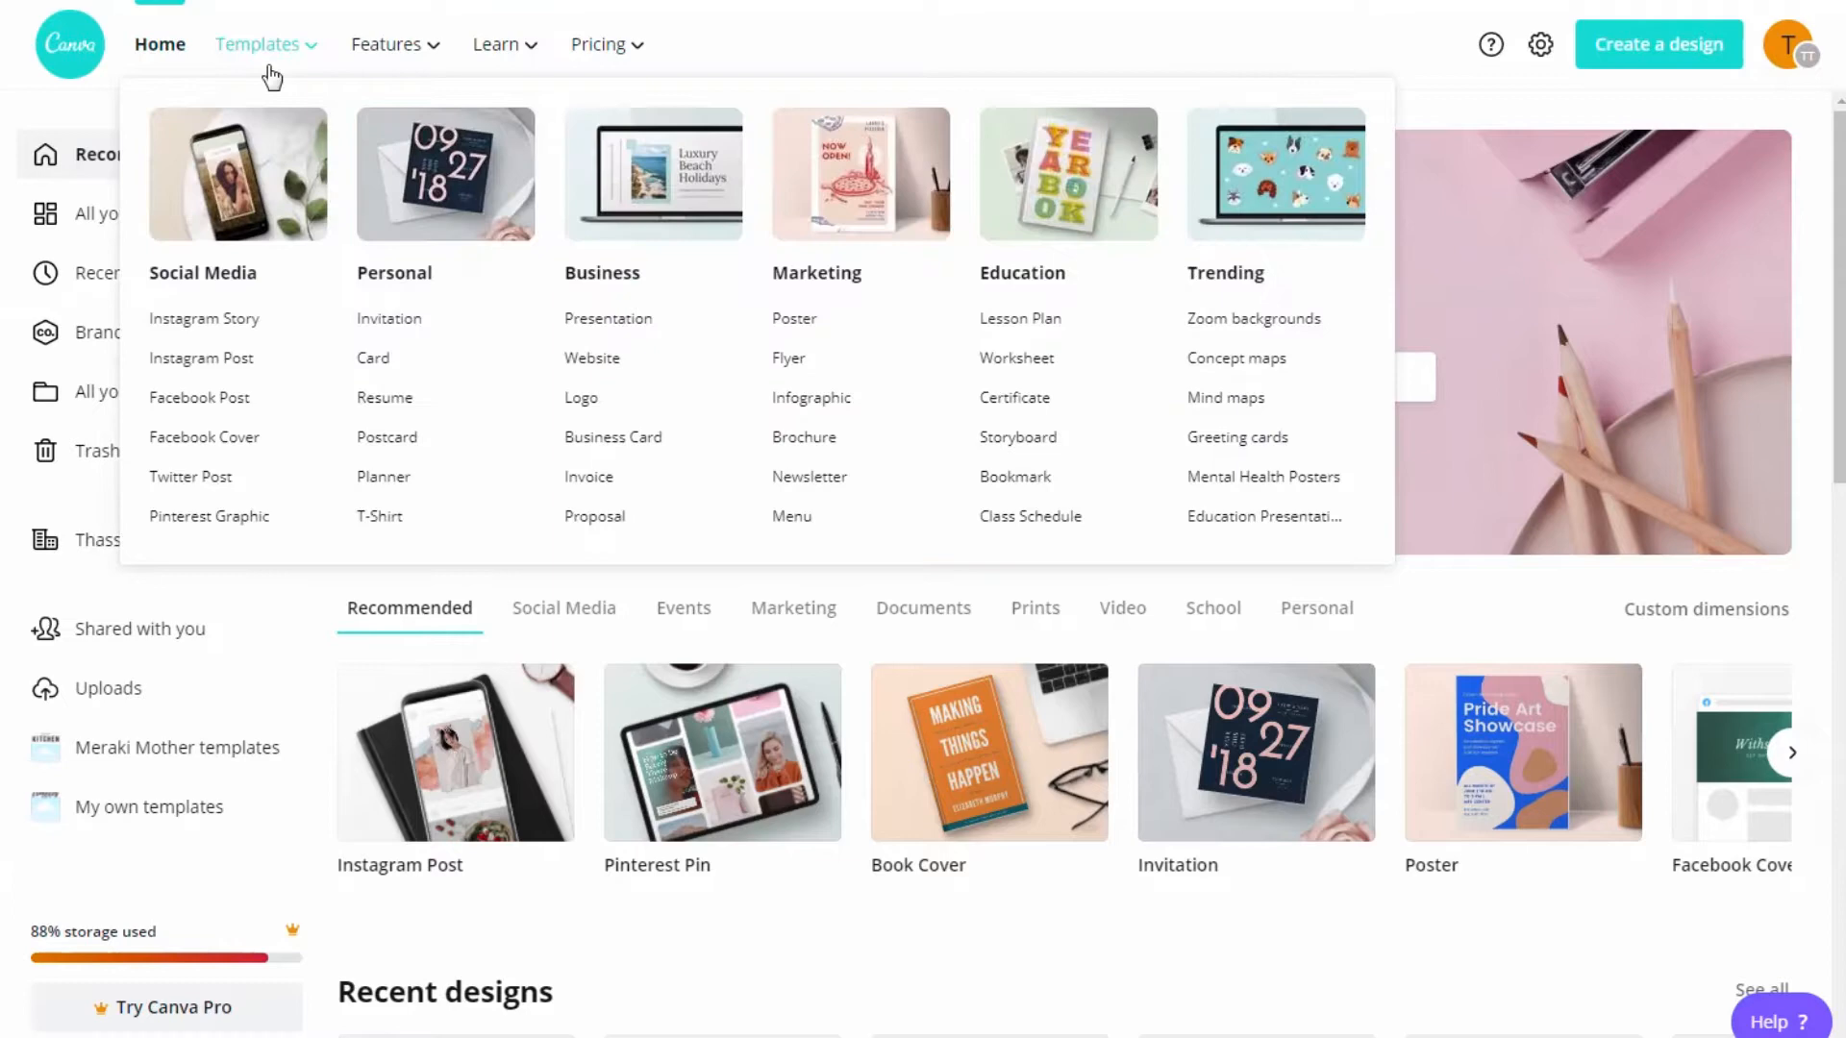
click(600, 44)
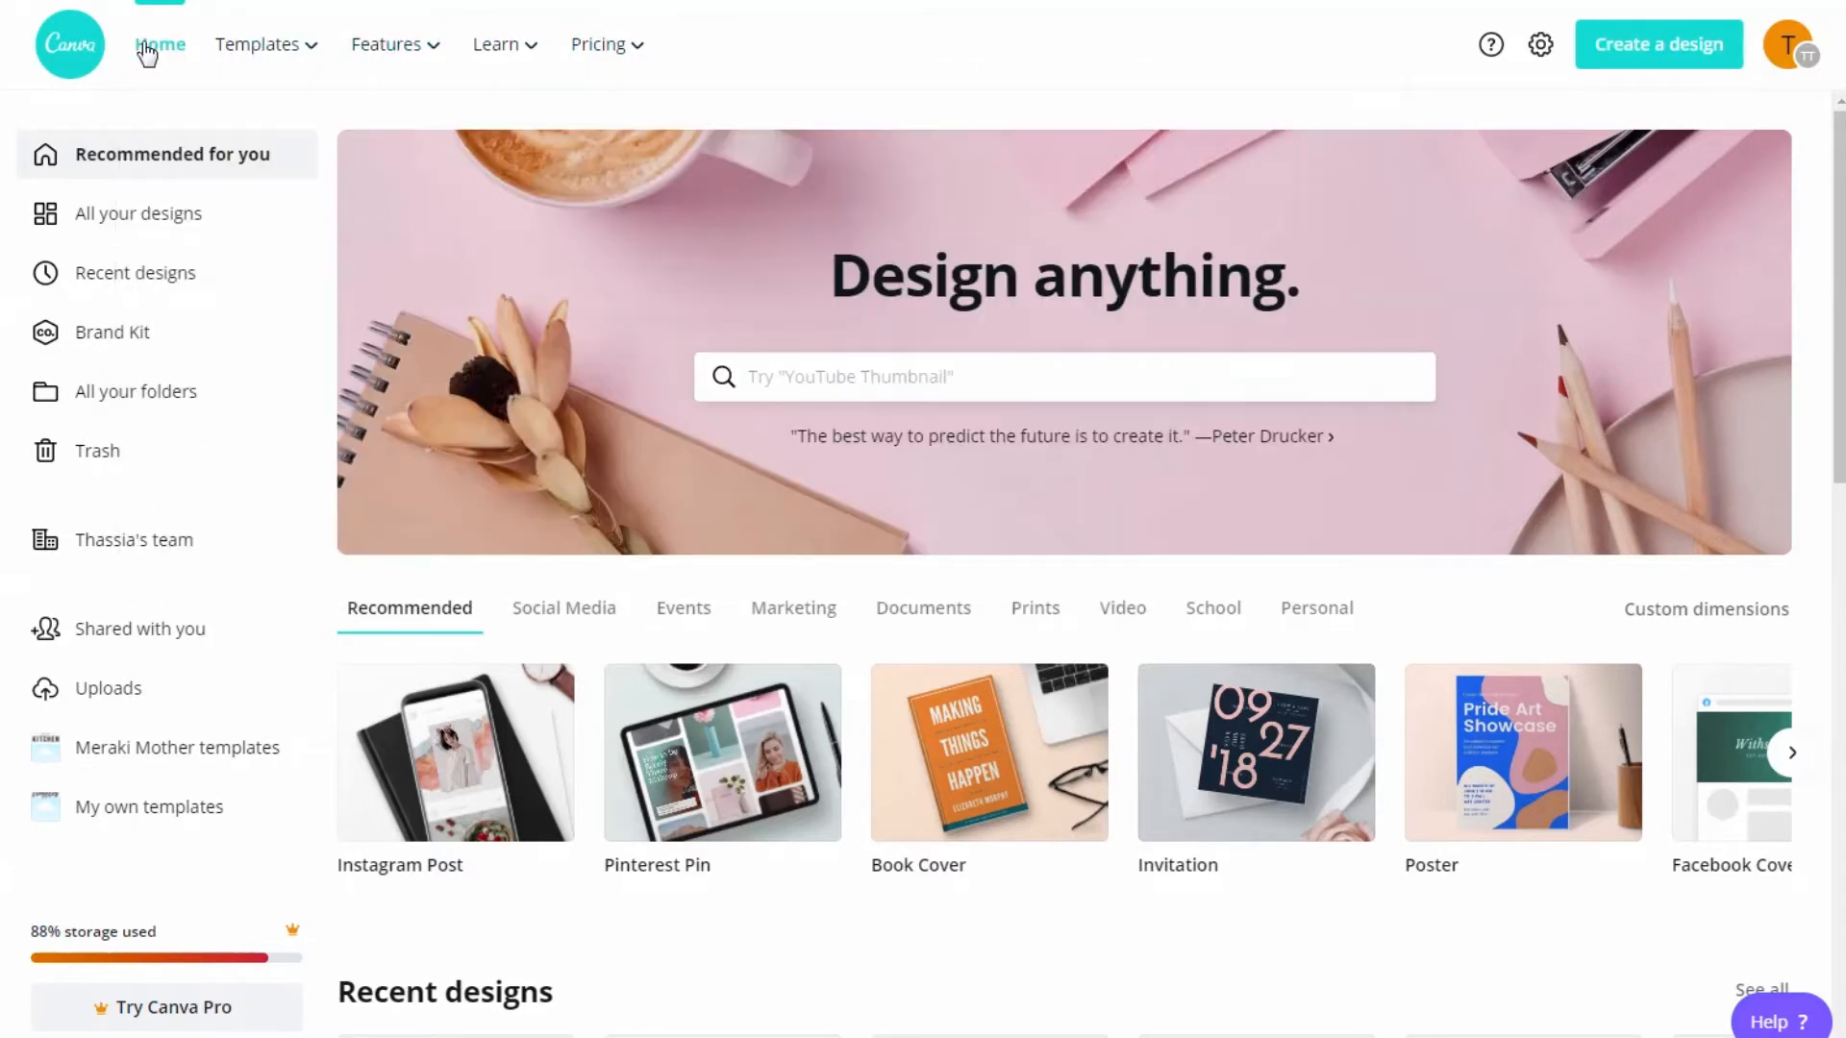
mouse_move(892, 64)
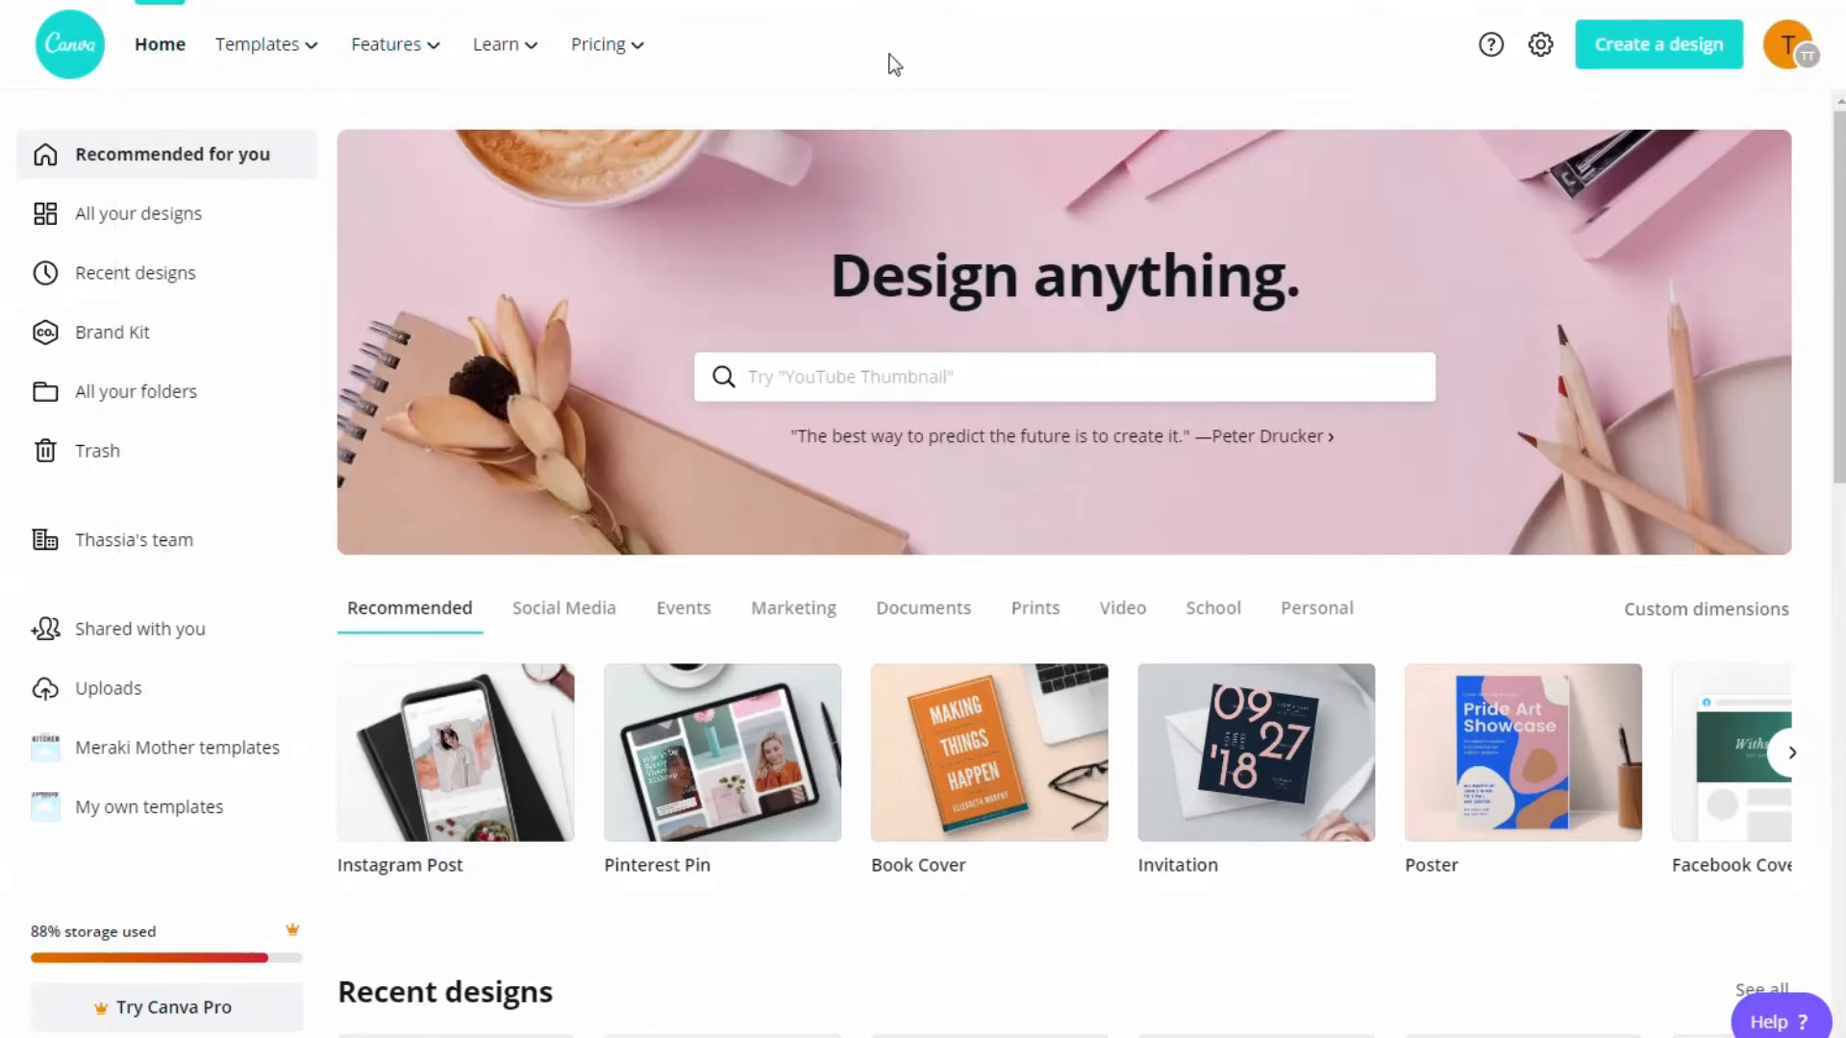
mouse_move(787, 140)
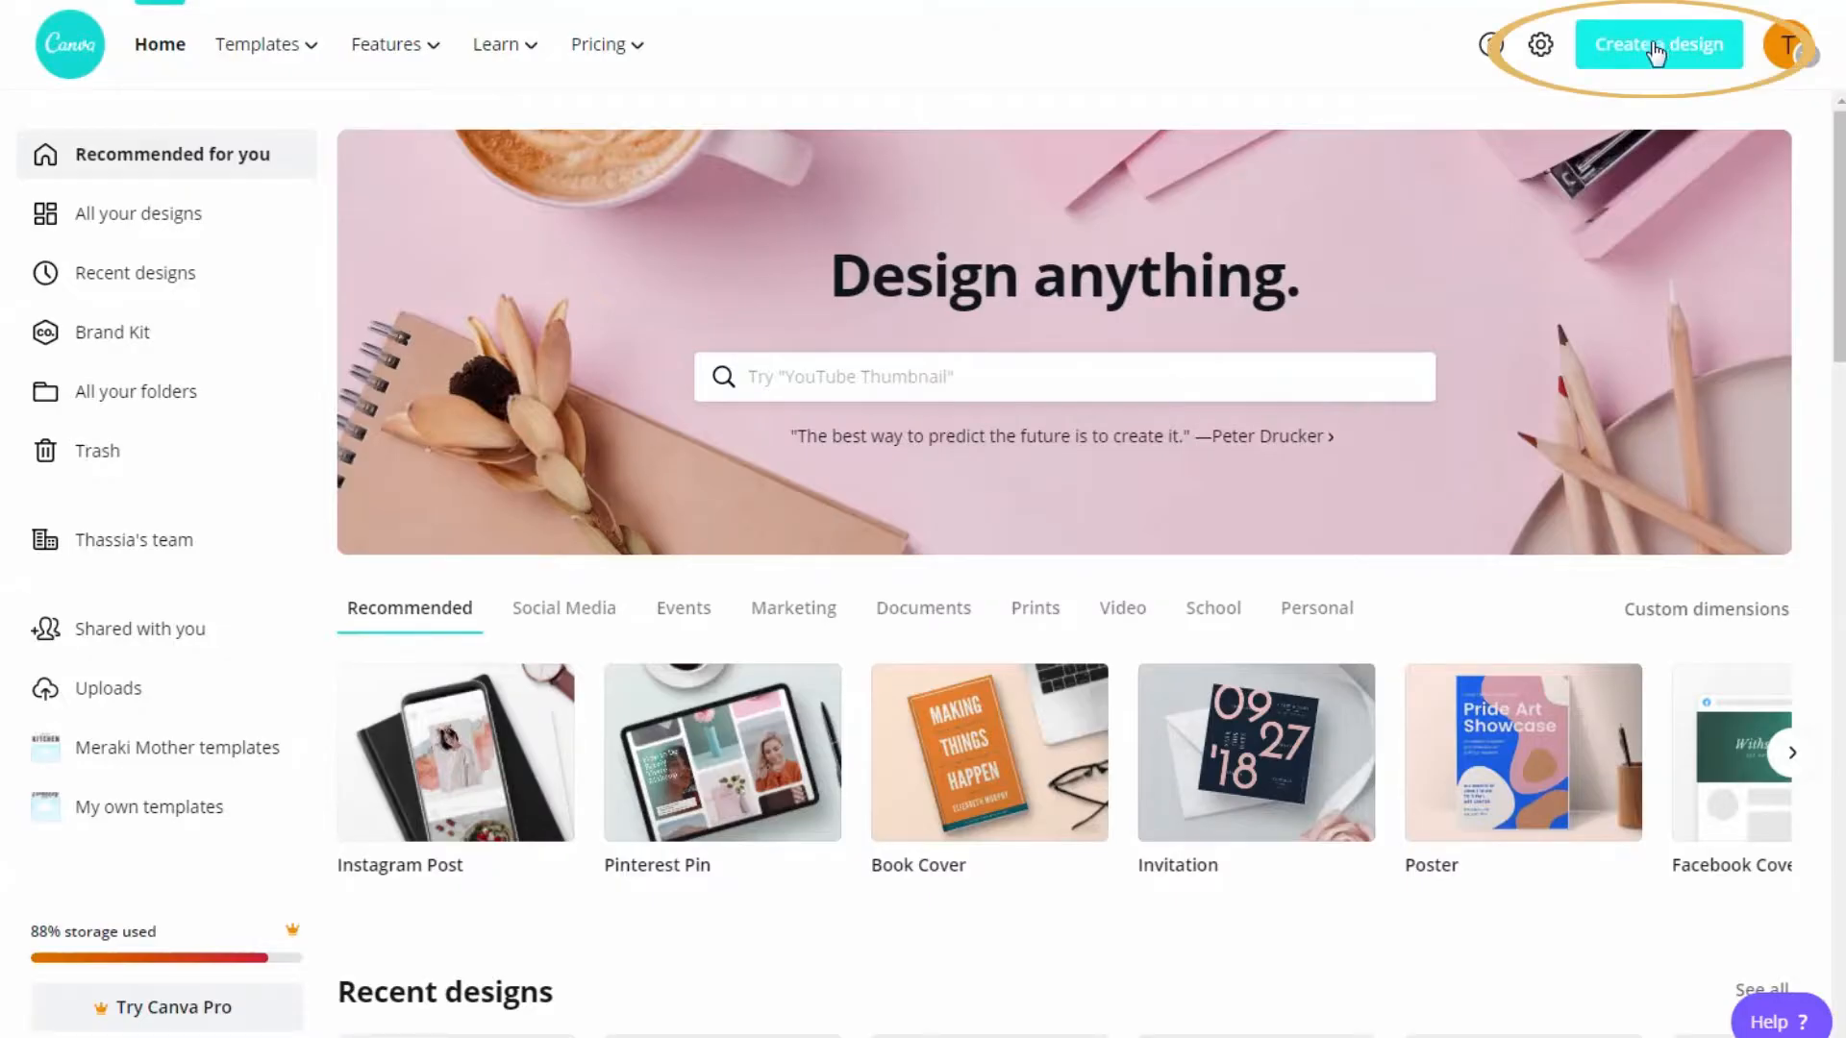
click(1658, 45)
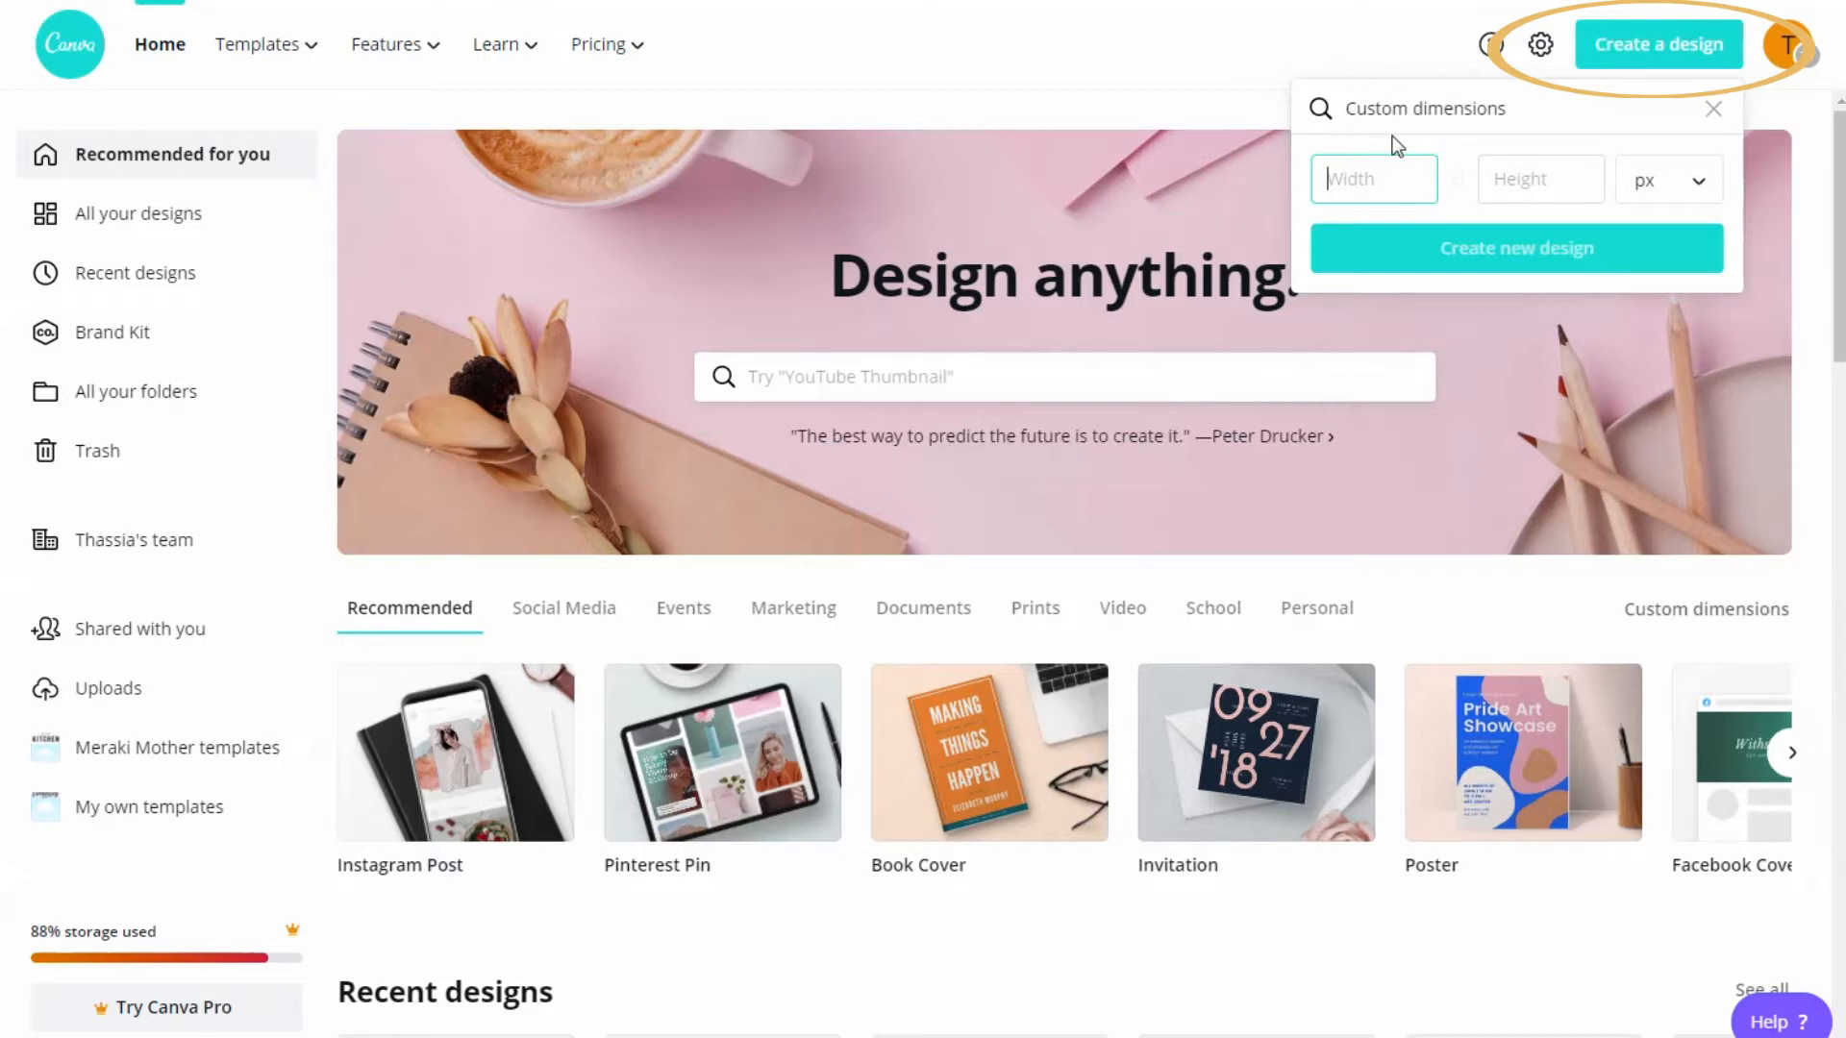
text(1668)
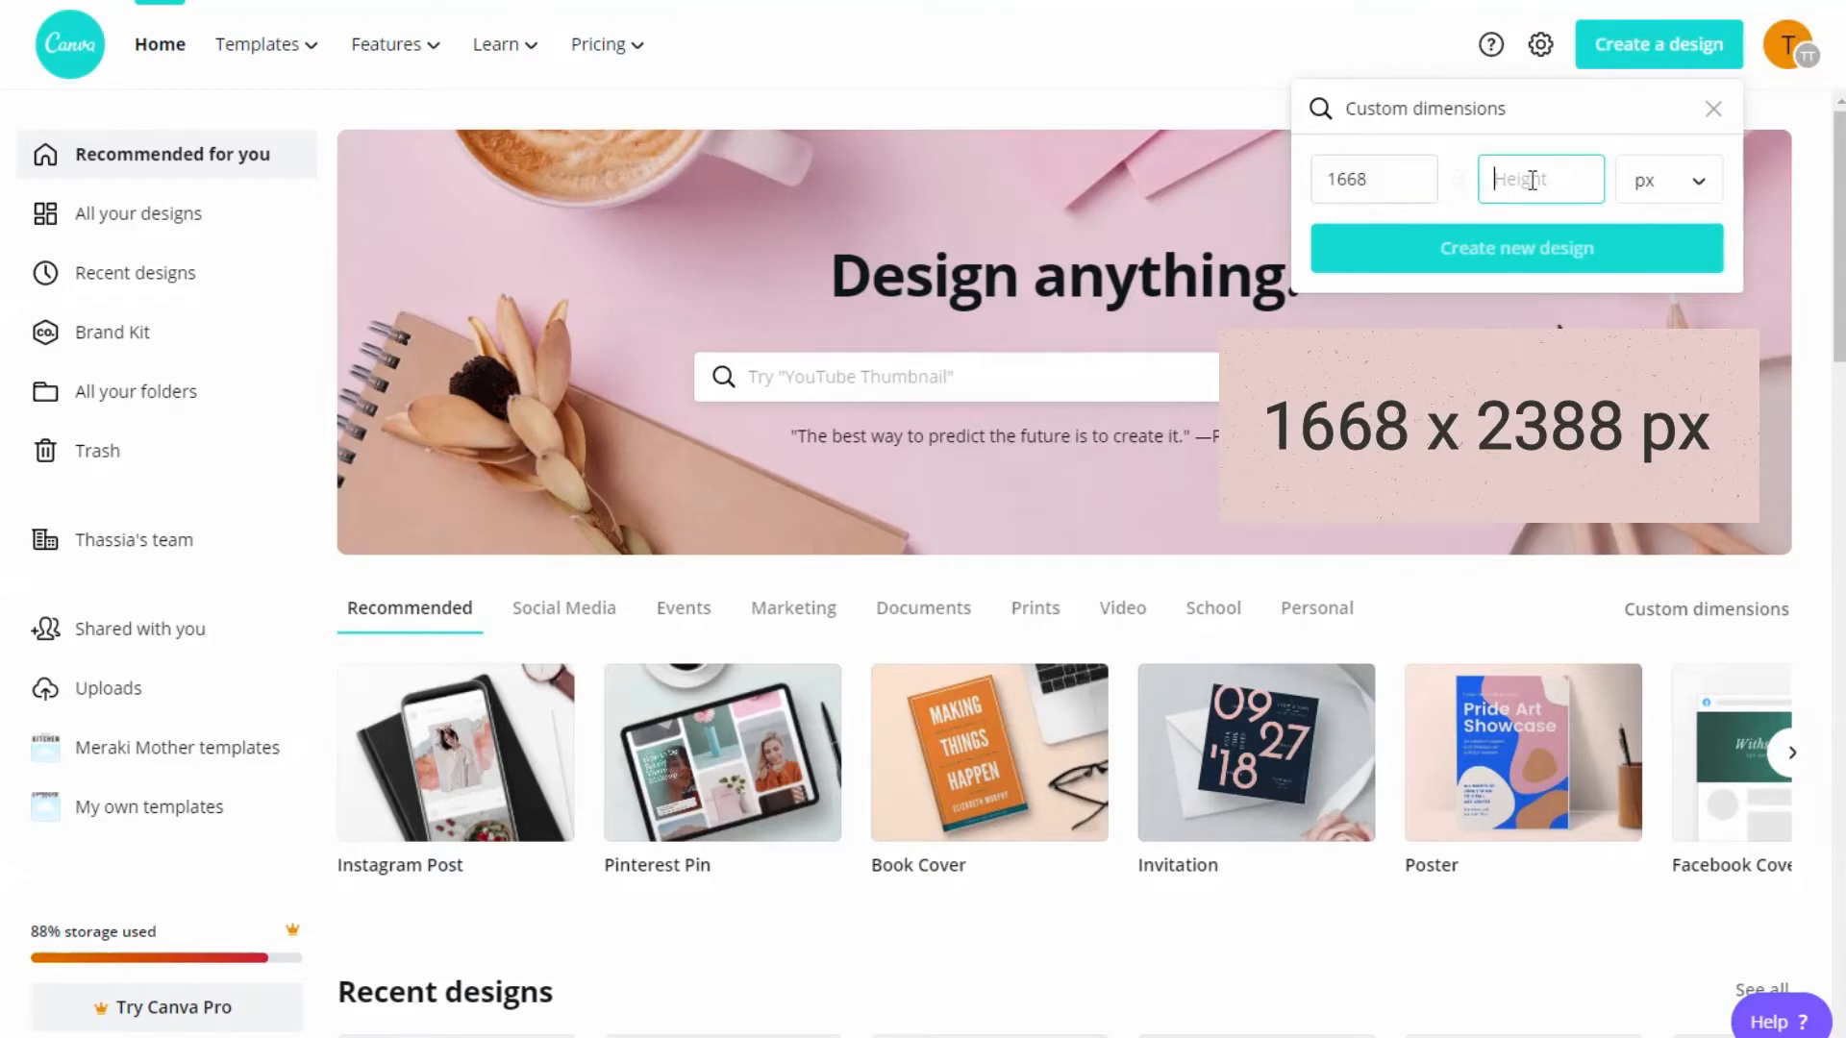
text(2388)
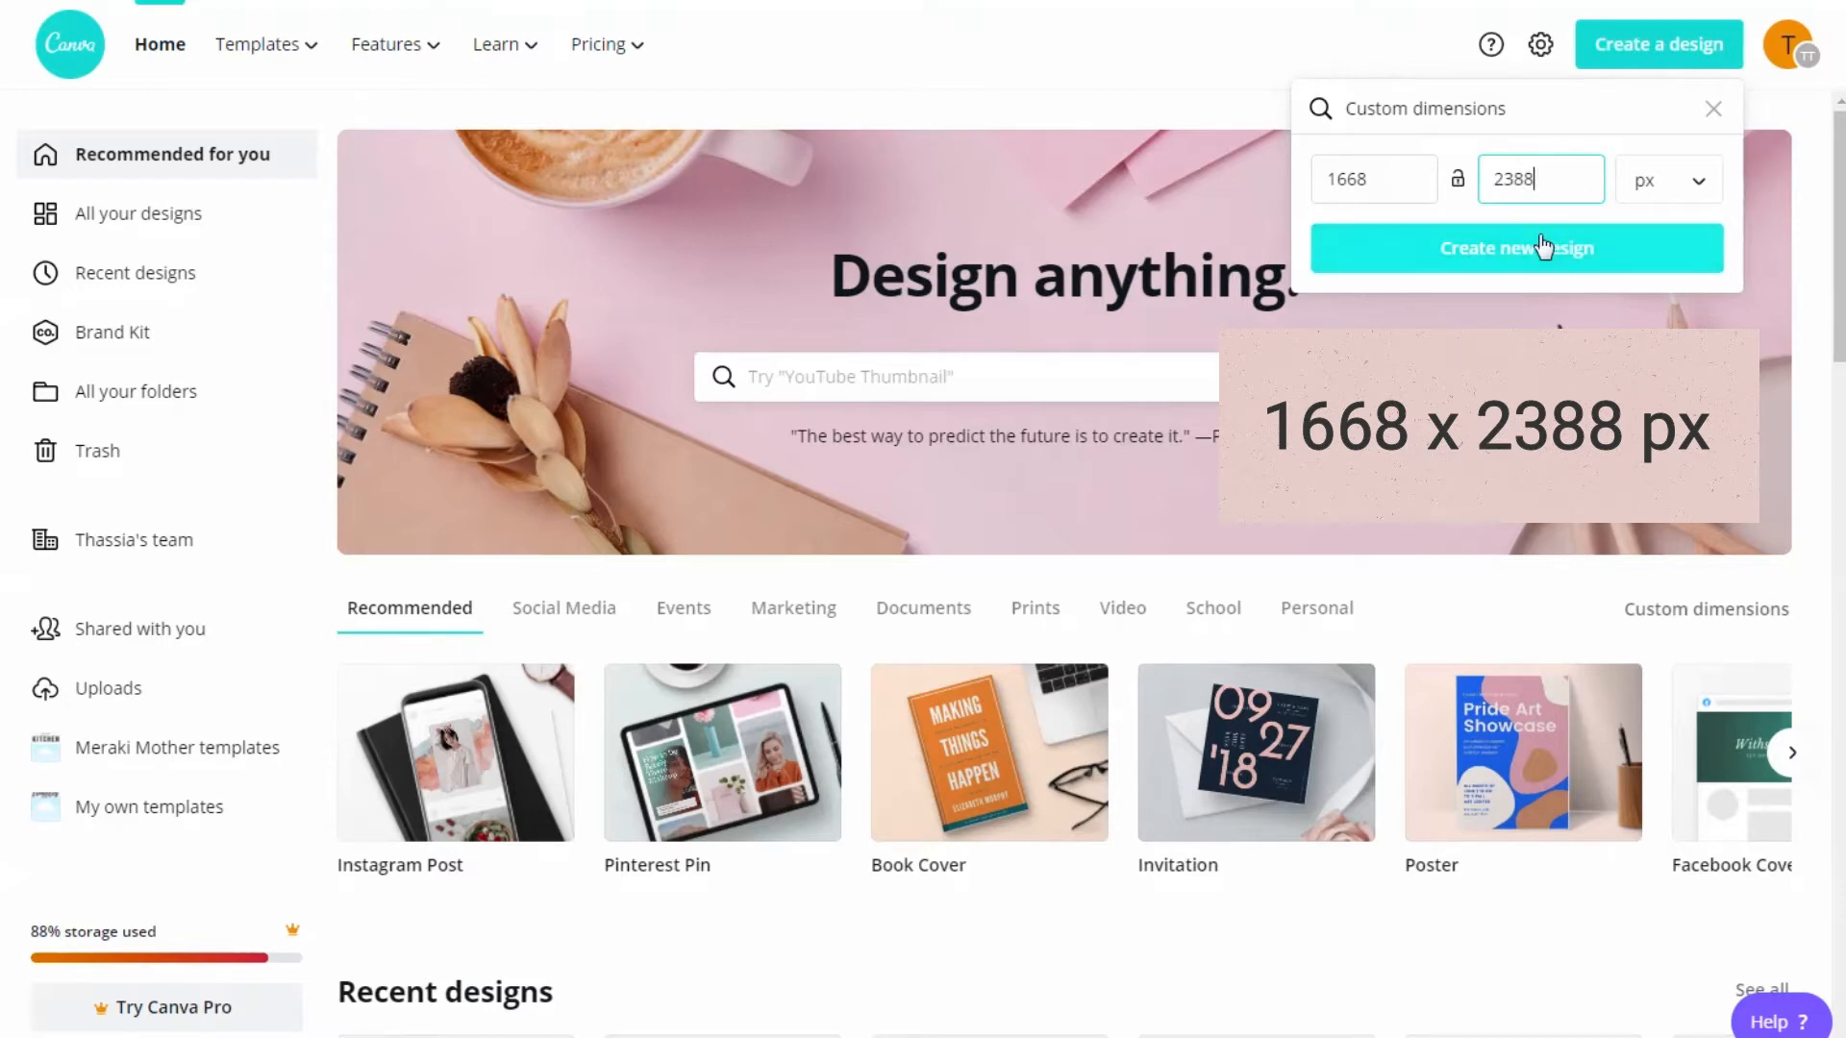
click(1515, 248)
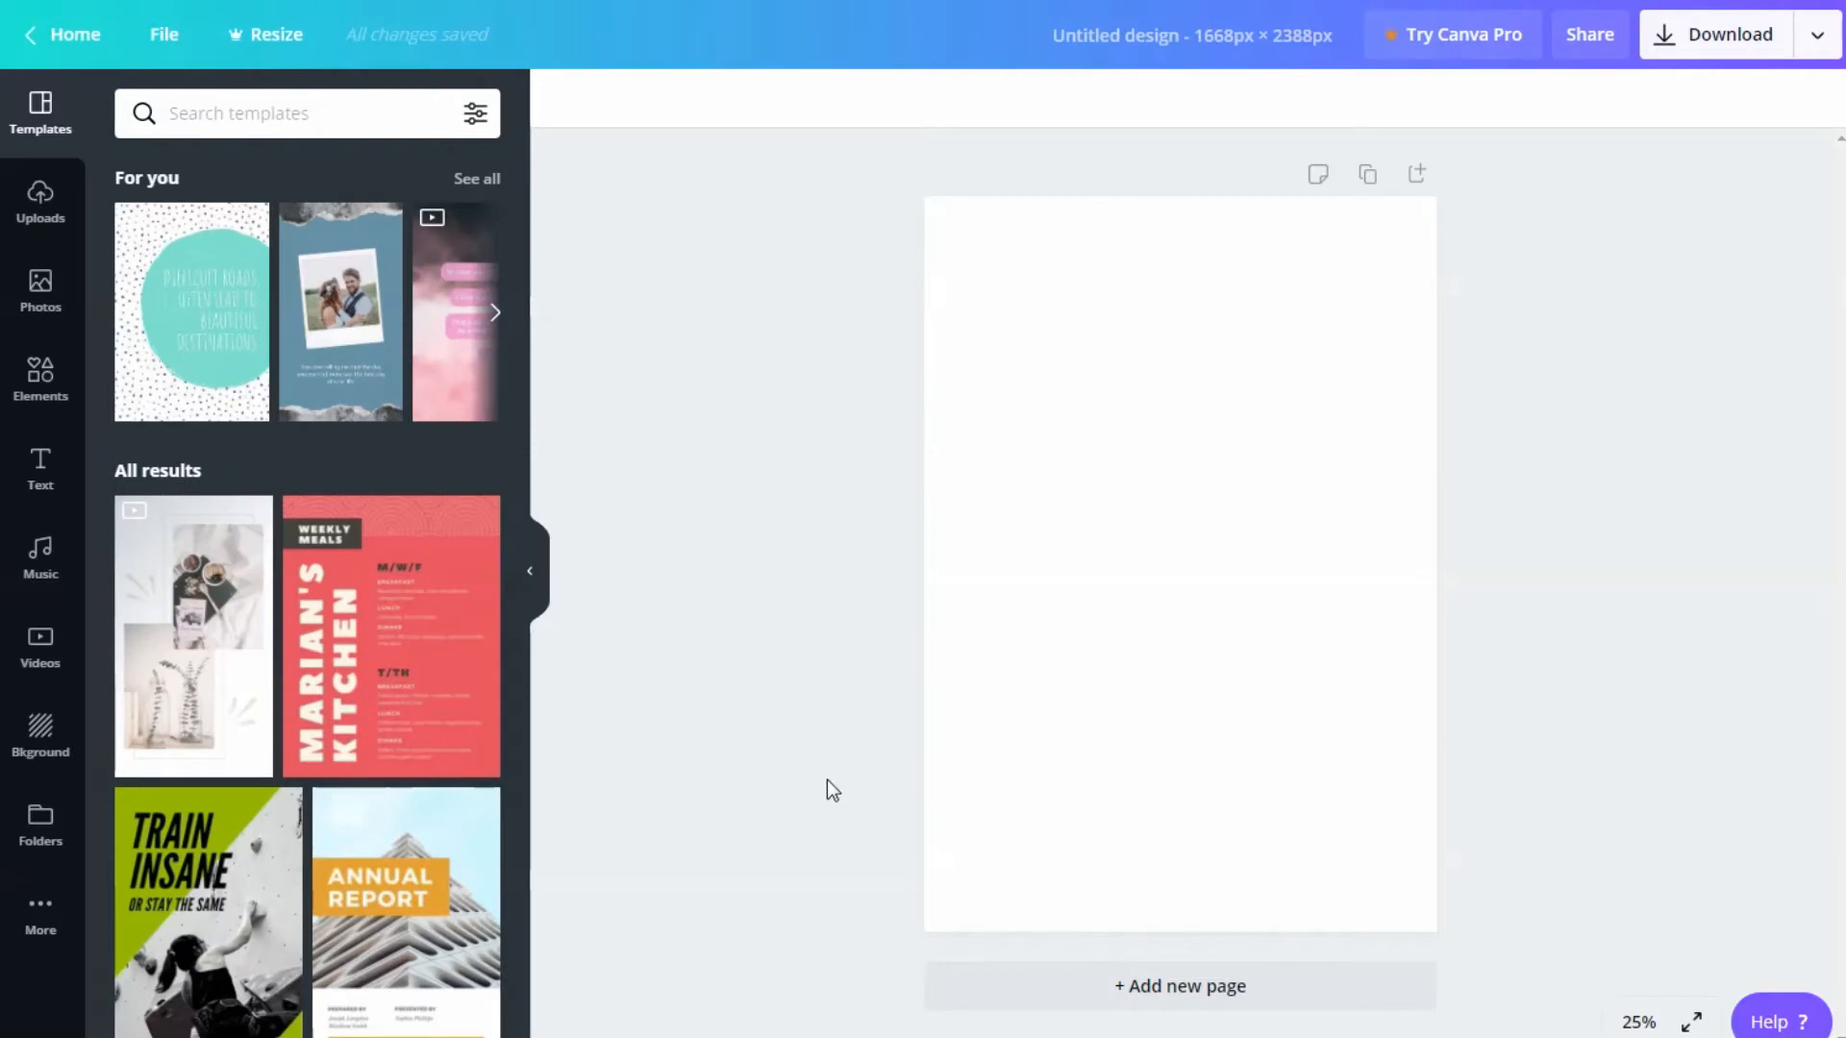
mouse_move(1410, 642)
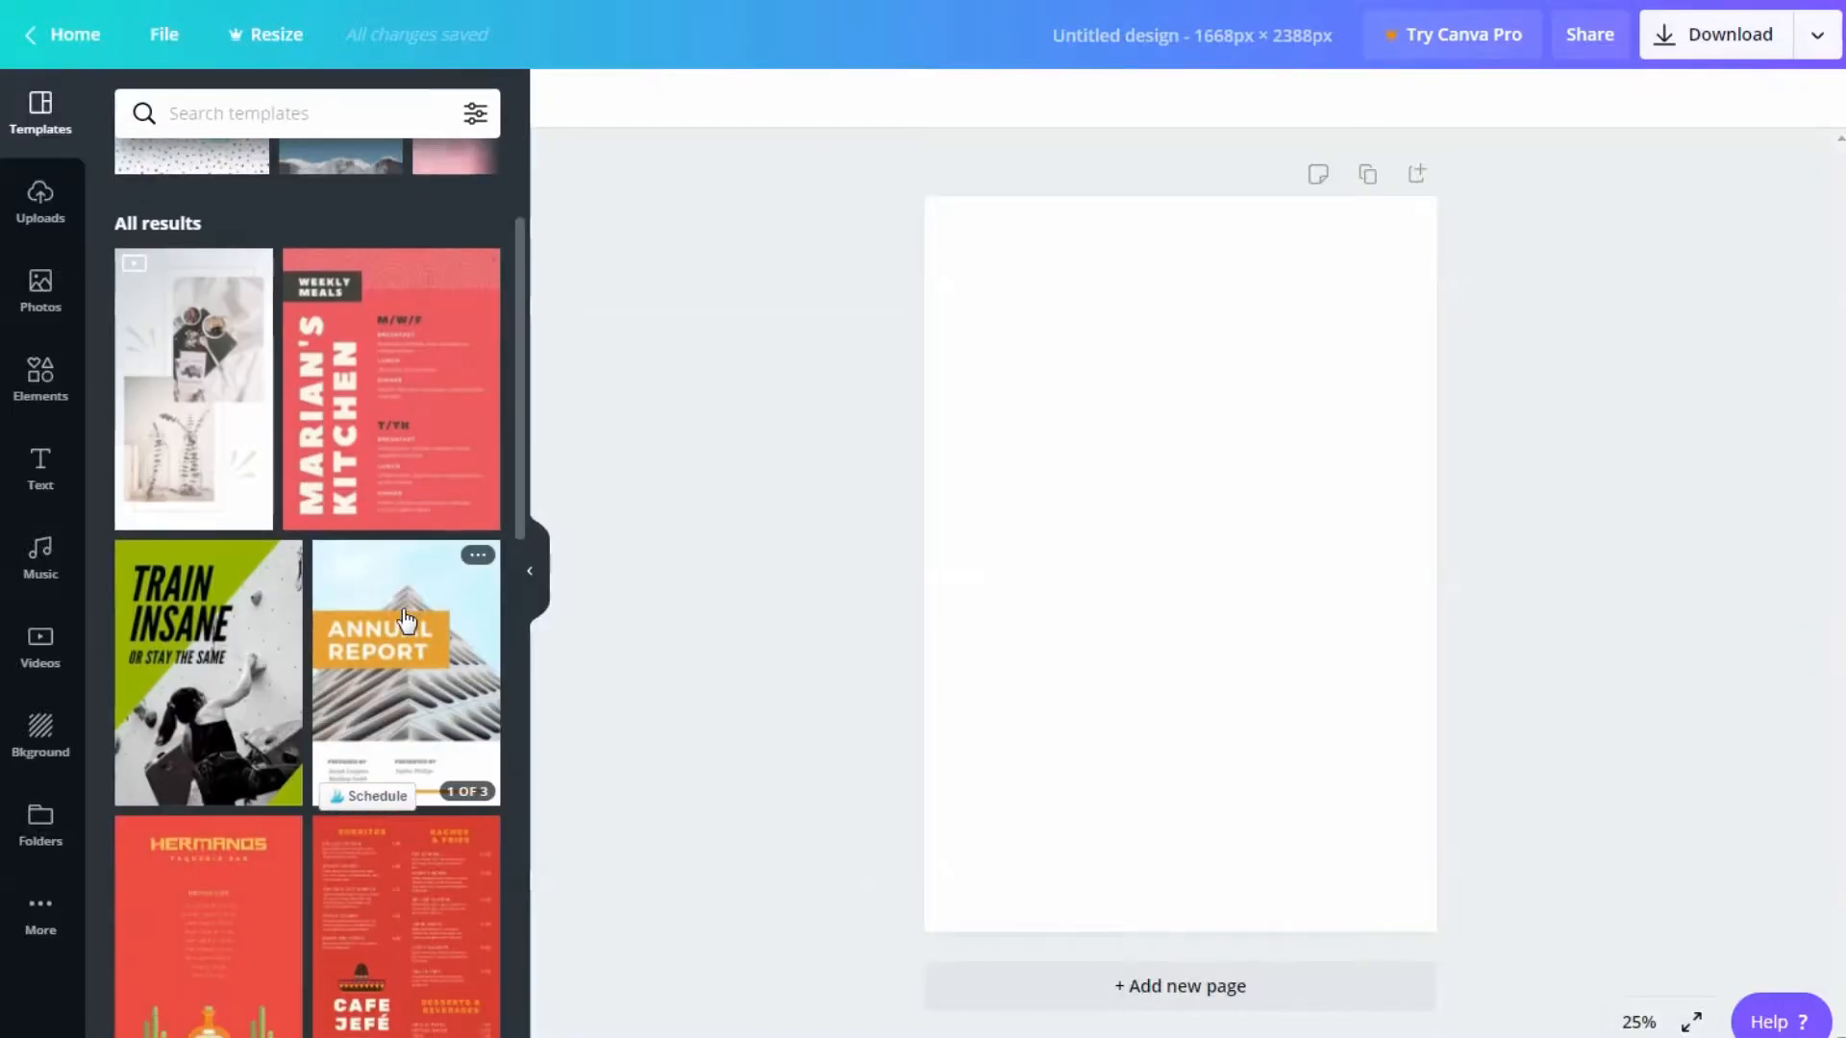
scroll(down, 3)
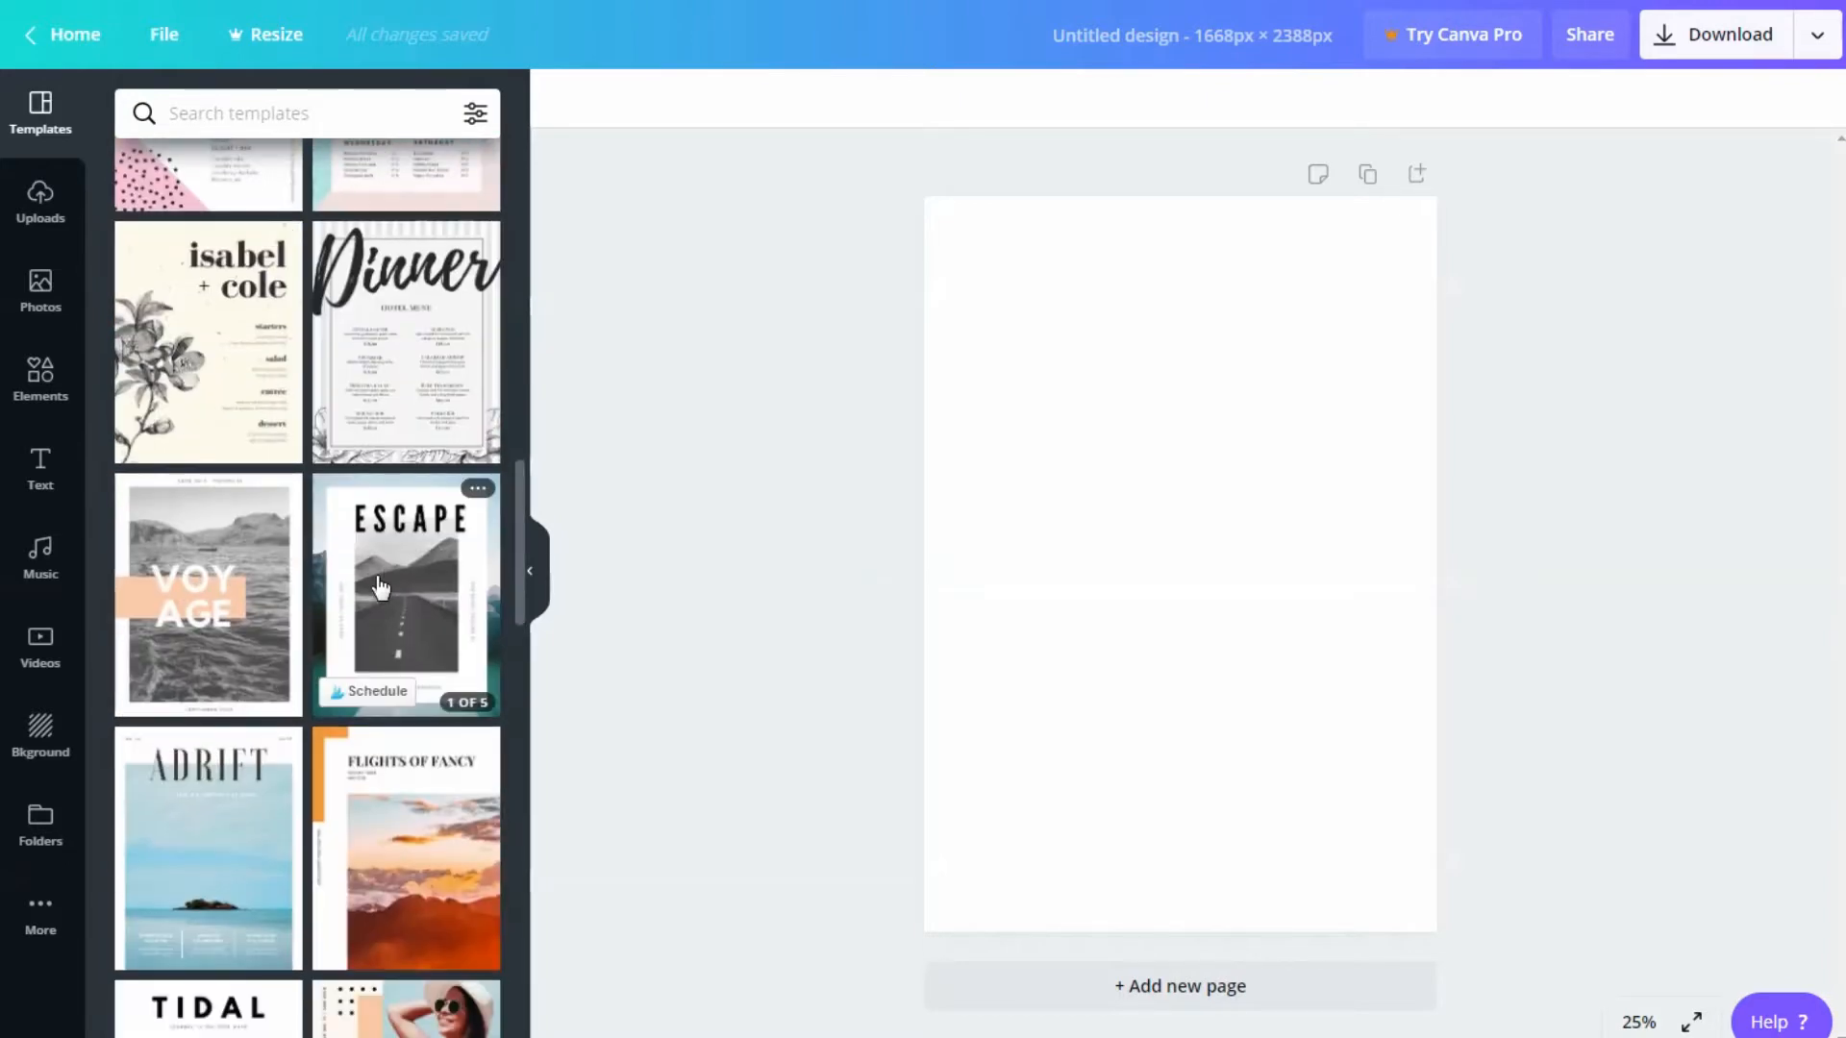
click(404, 585)
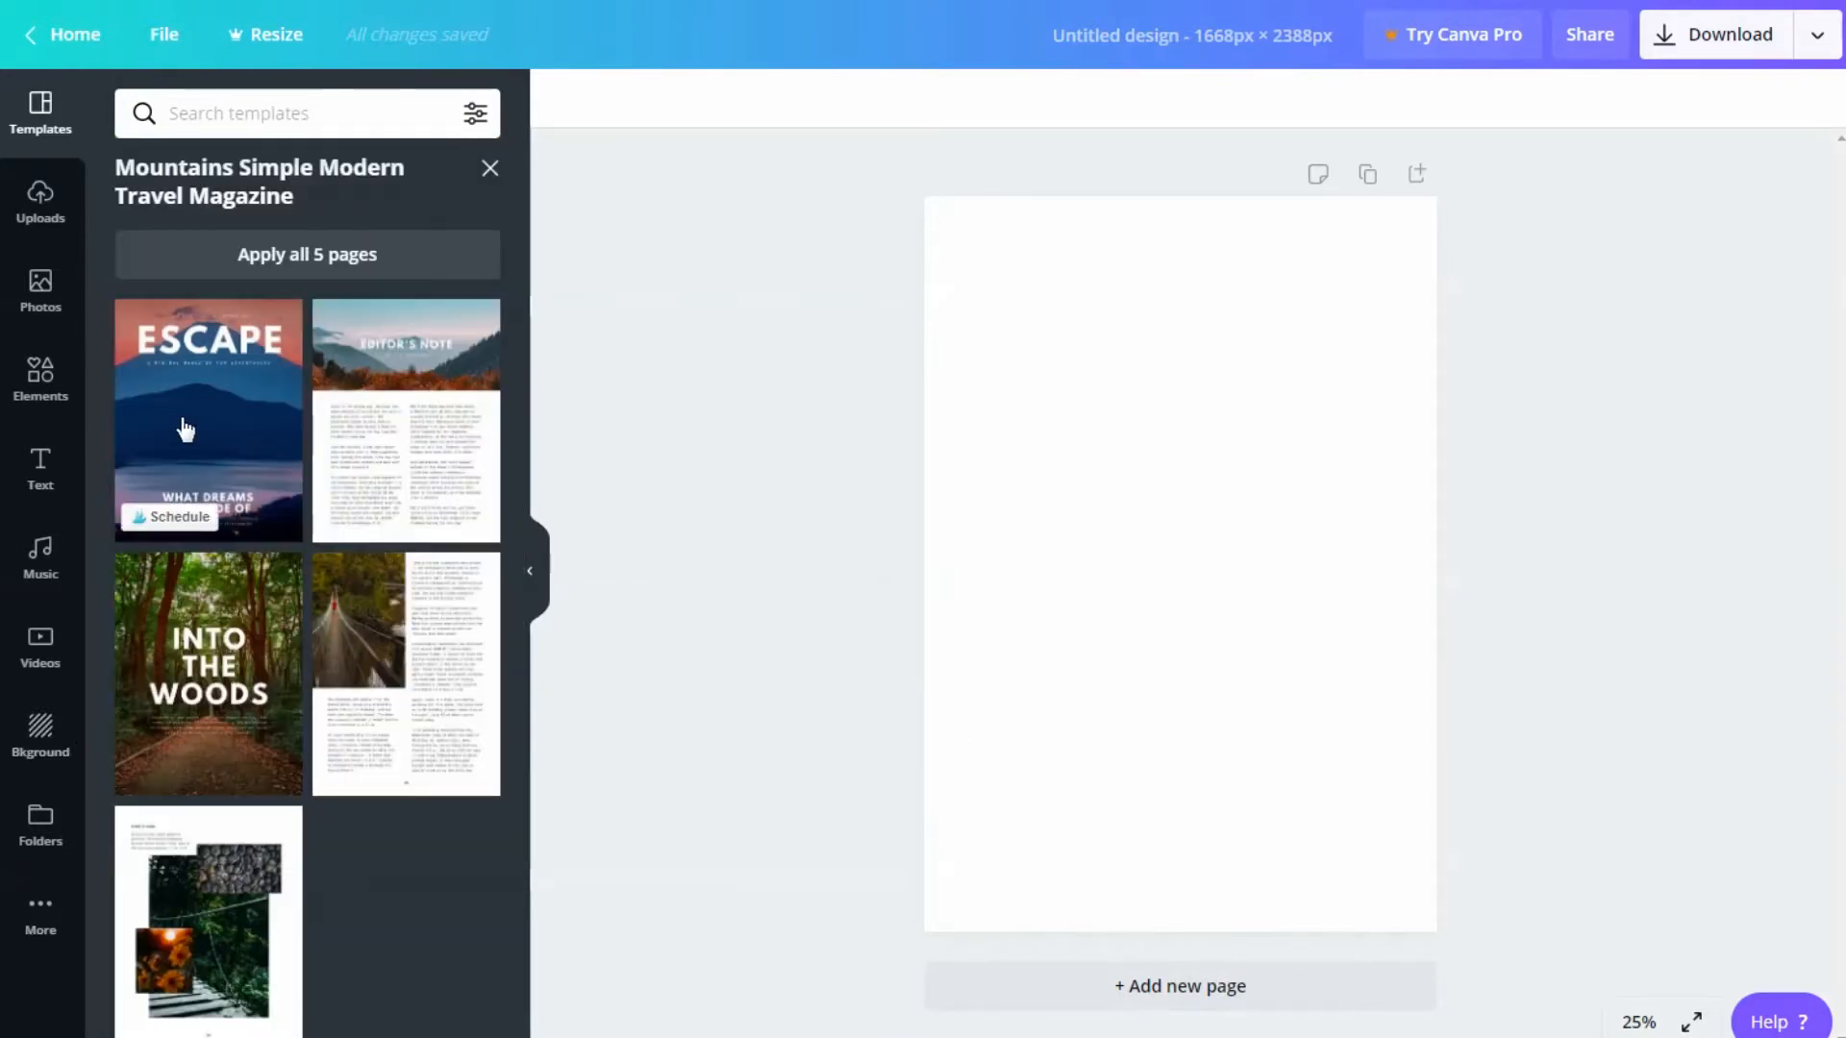
click(207, 417)
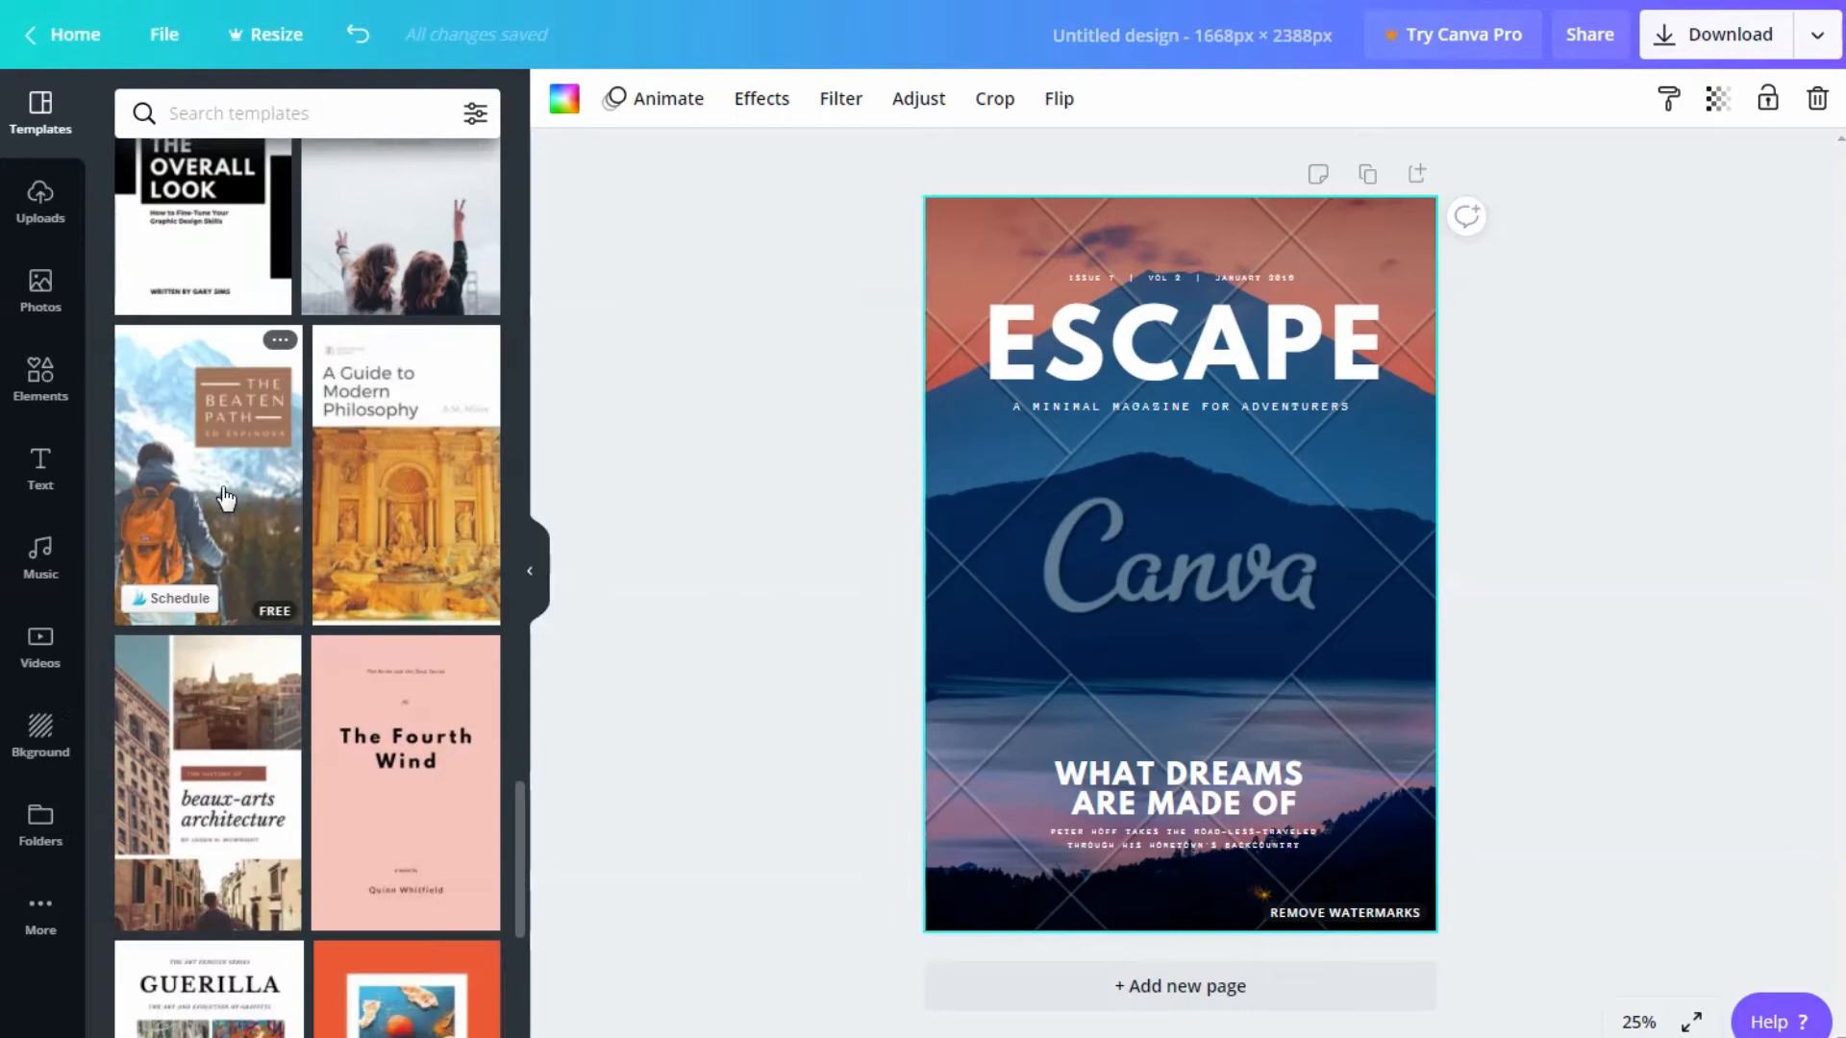
click(208, 474)
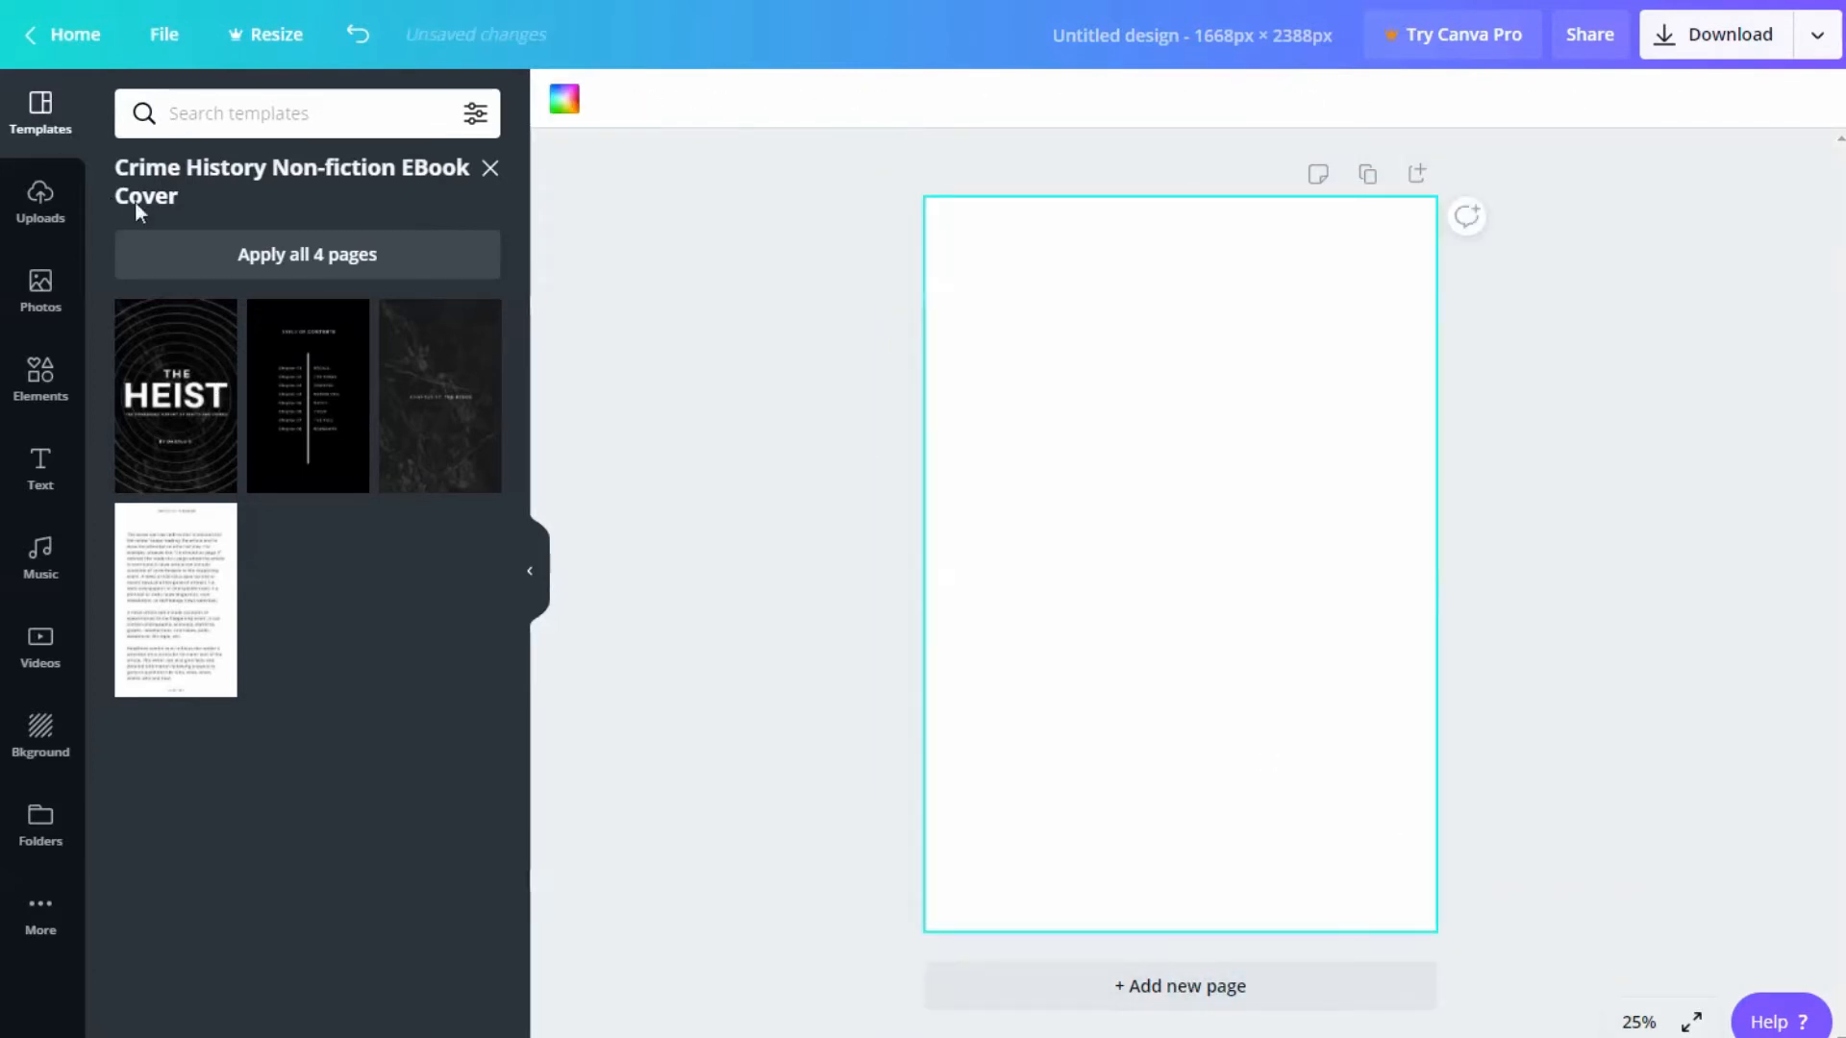
scroll(down, 3)
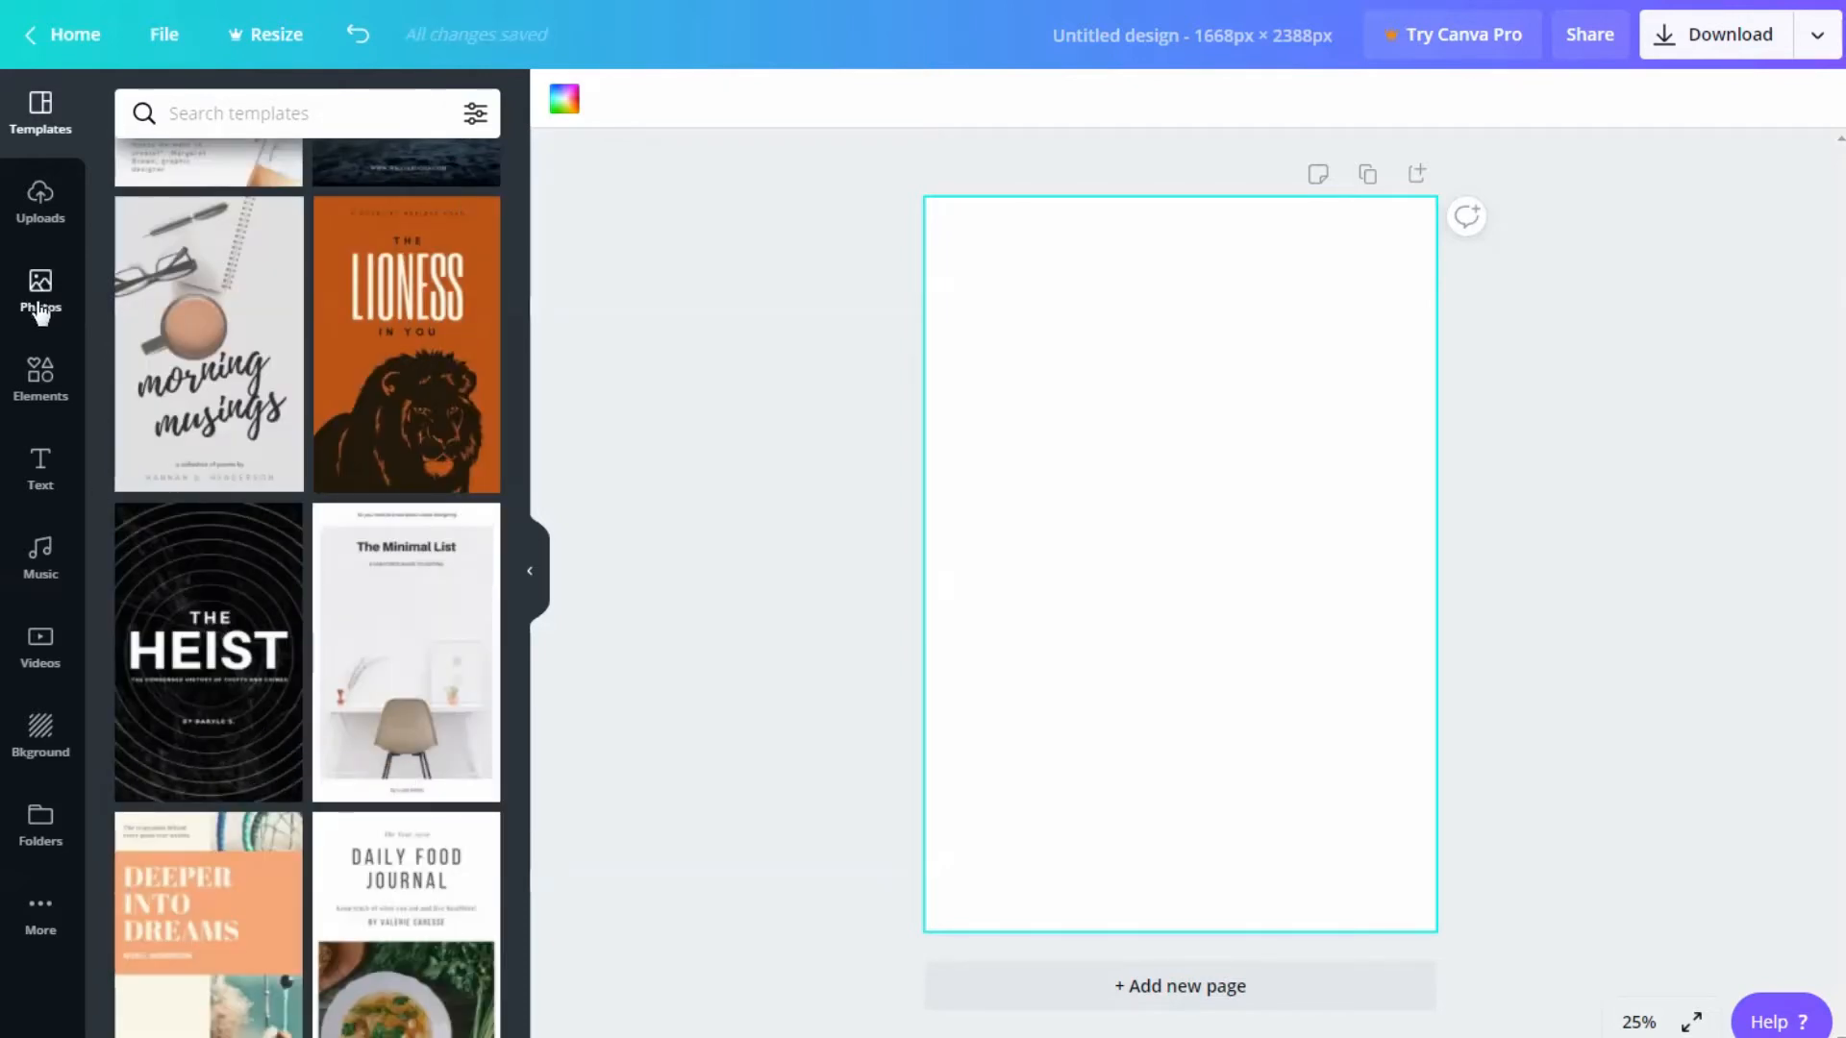
Step: Search the Photos library for 'leather' and browse the texture results
click(40, 292)
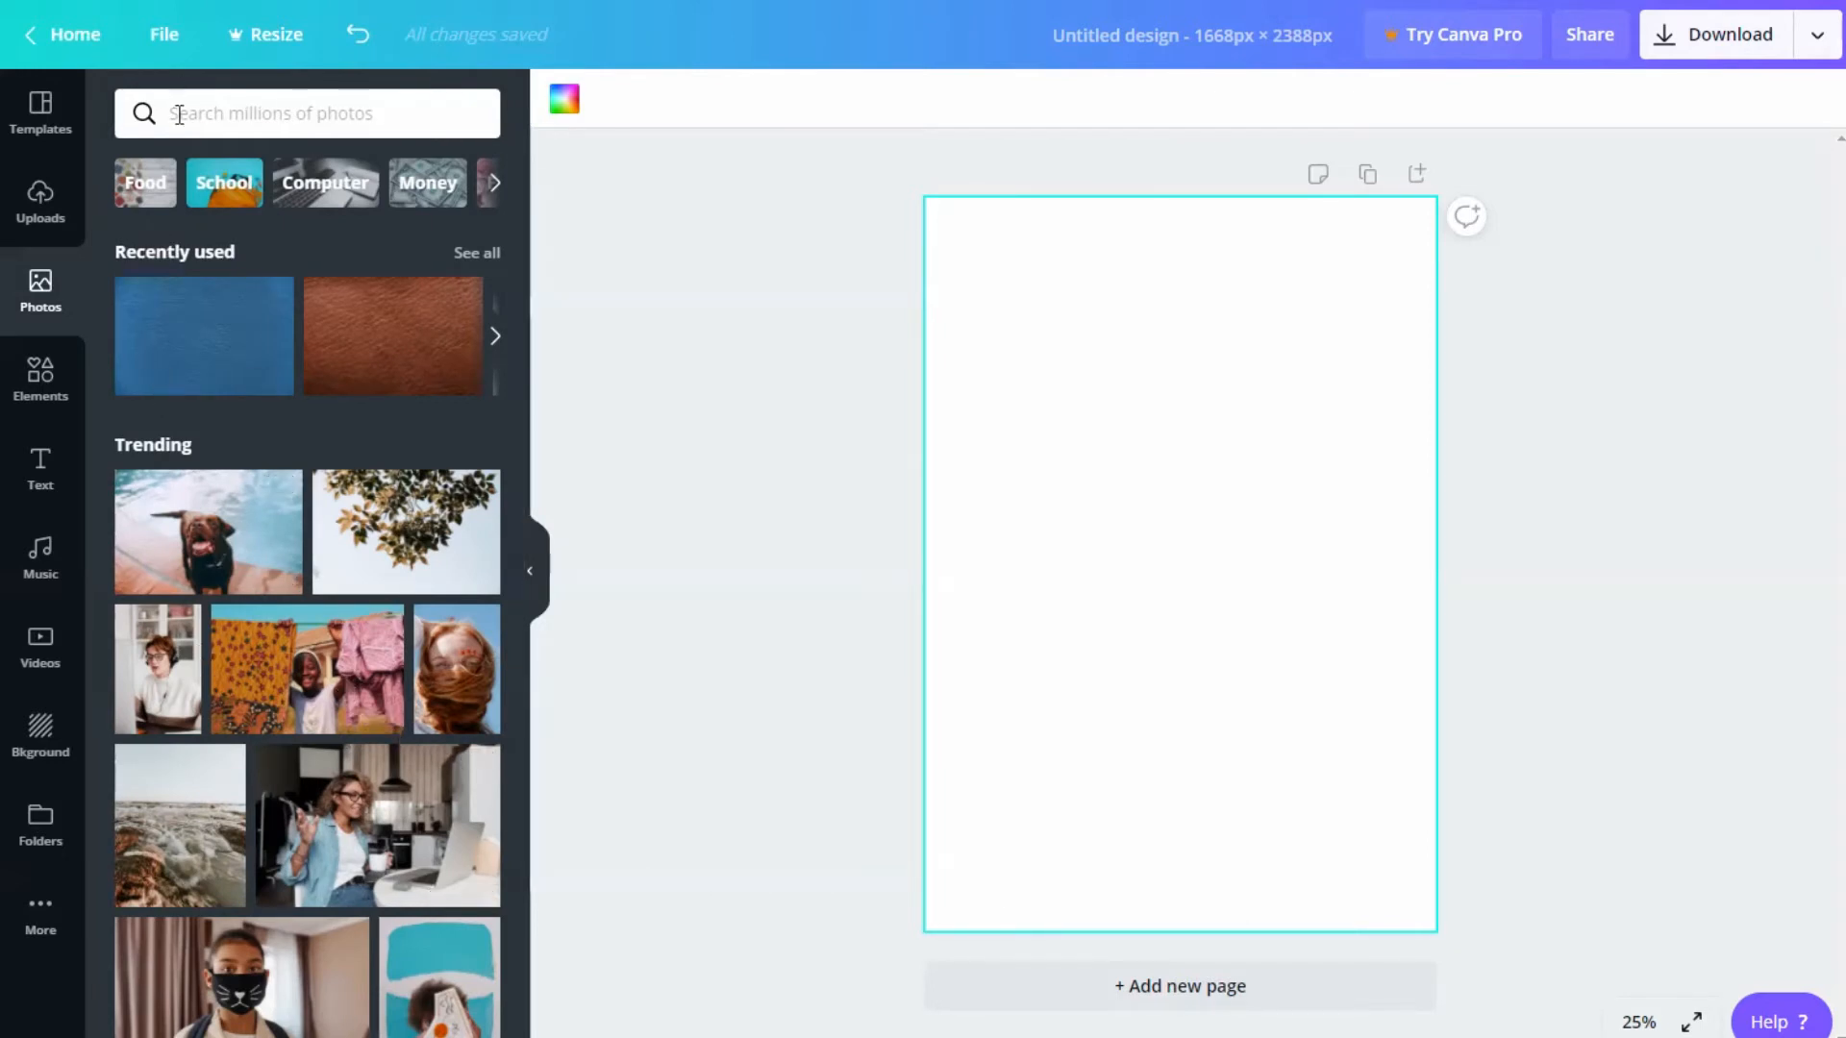
text(leather)
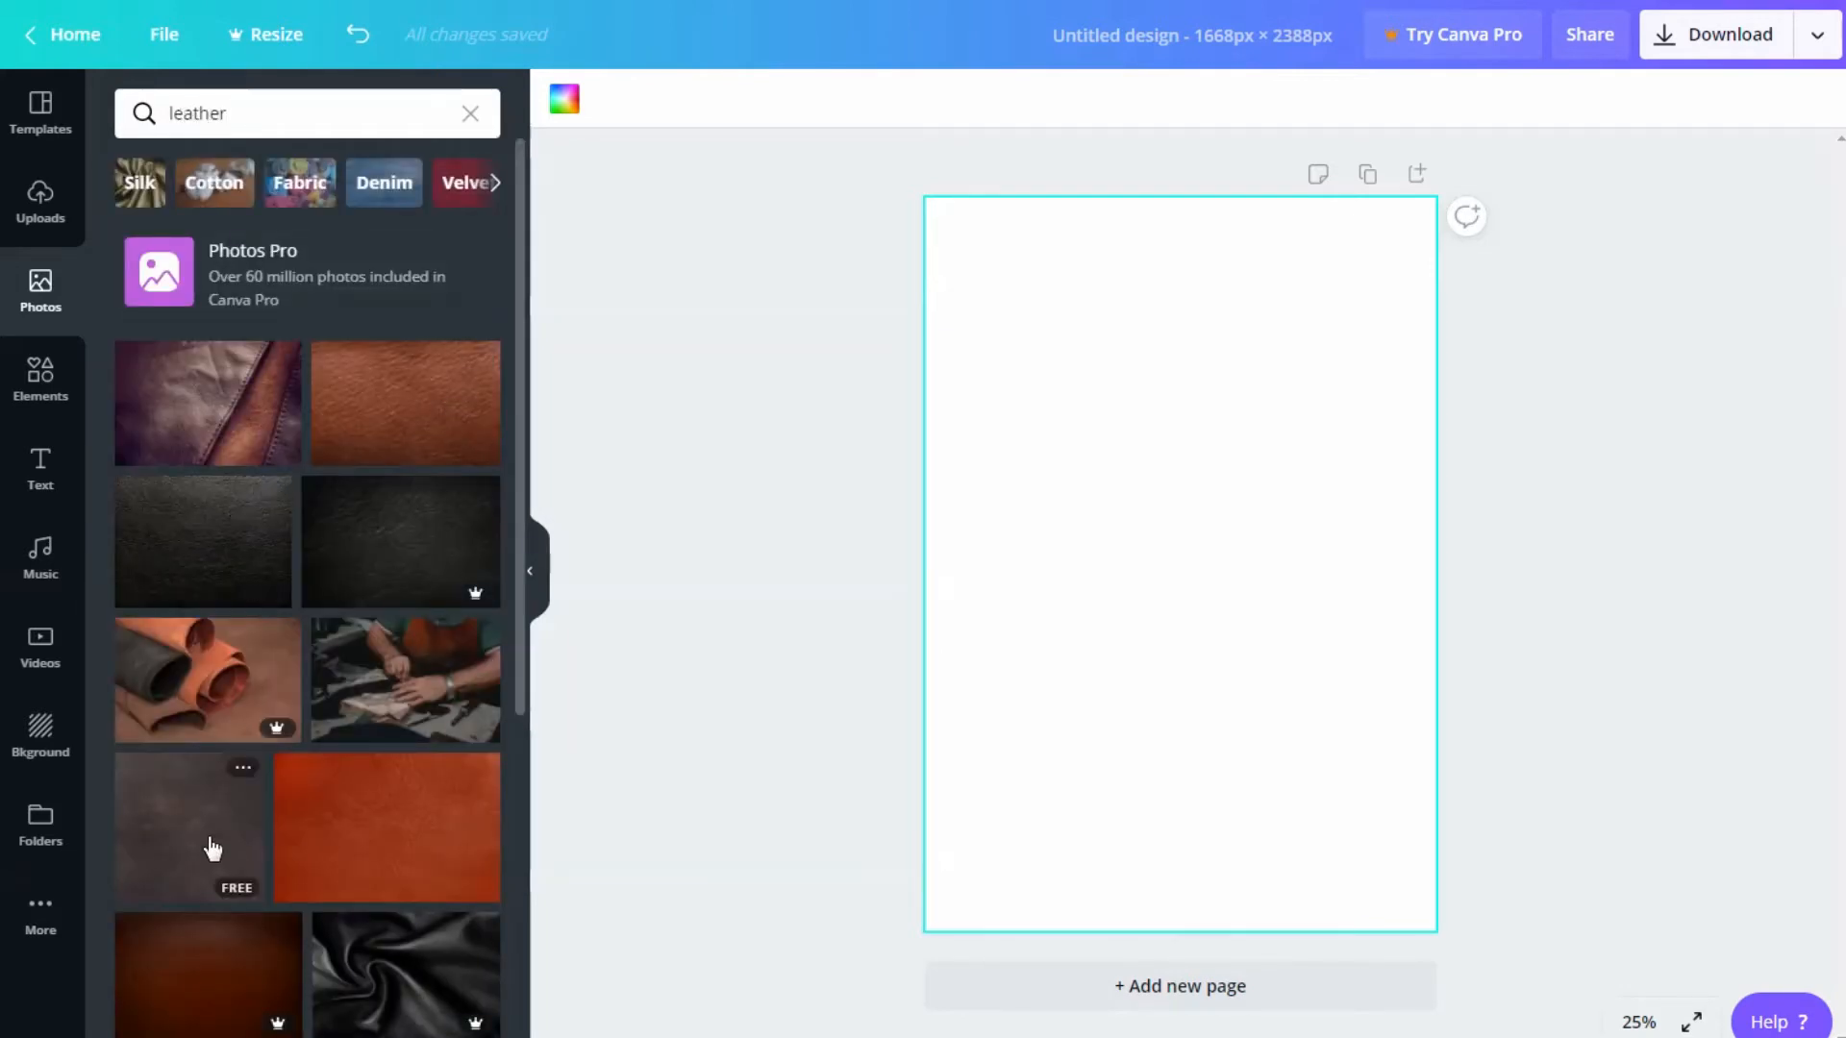
scroll(down, 3)
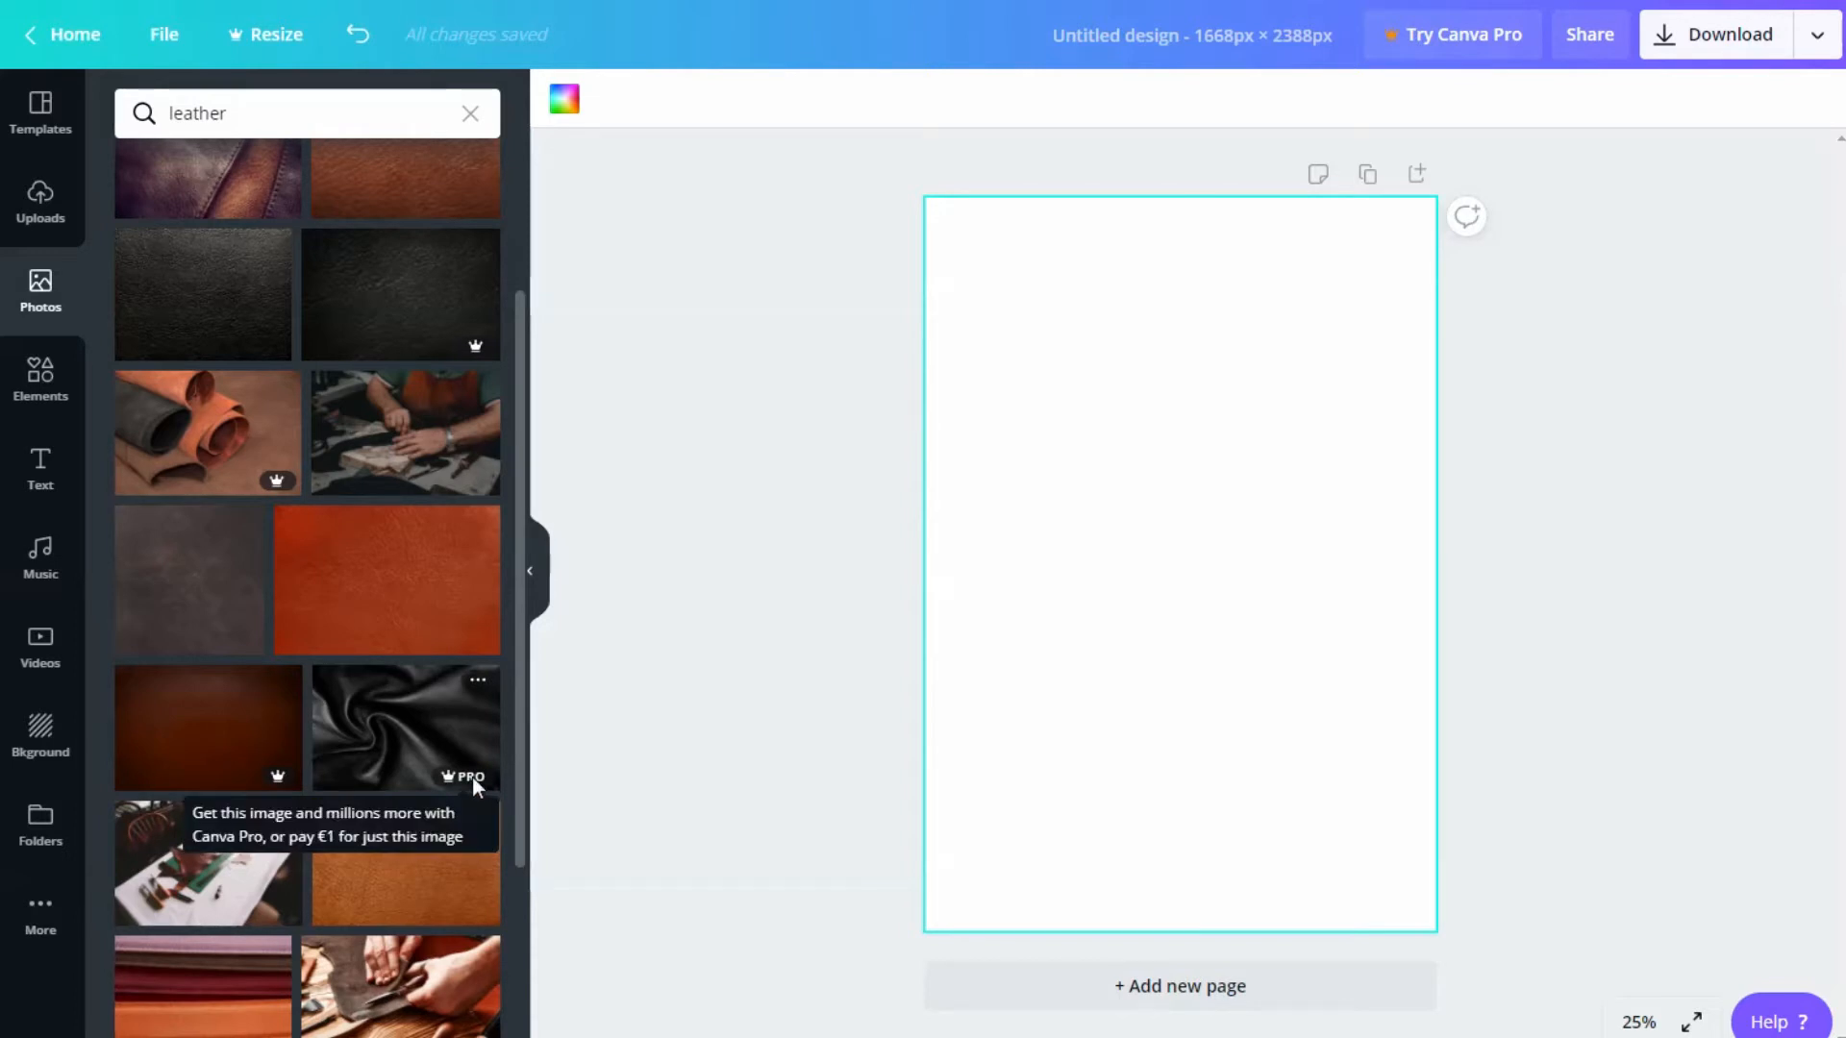
mouse_move(406, 610)
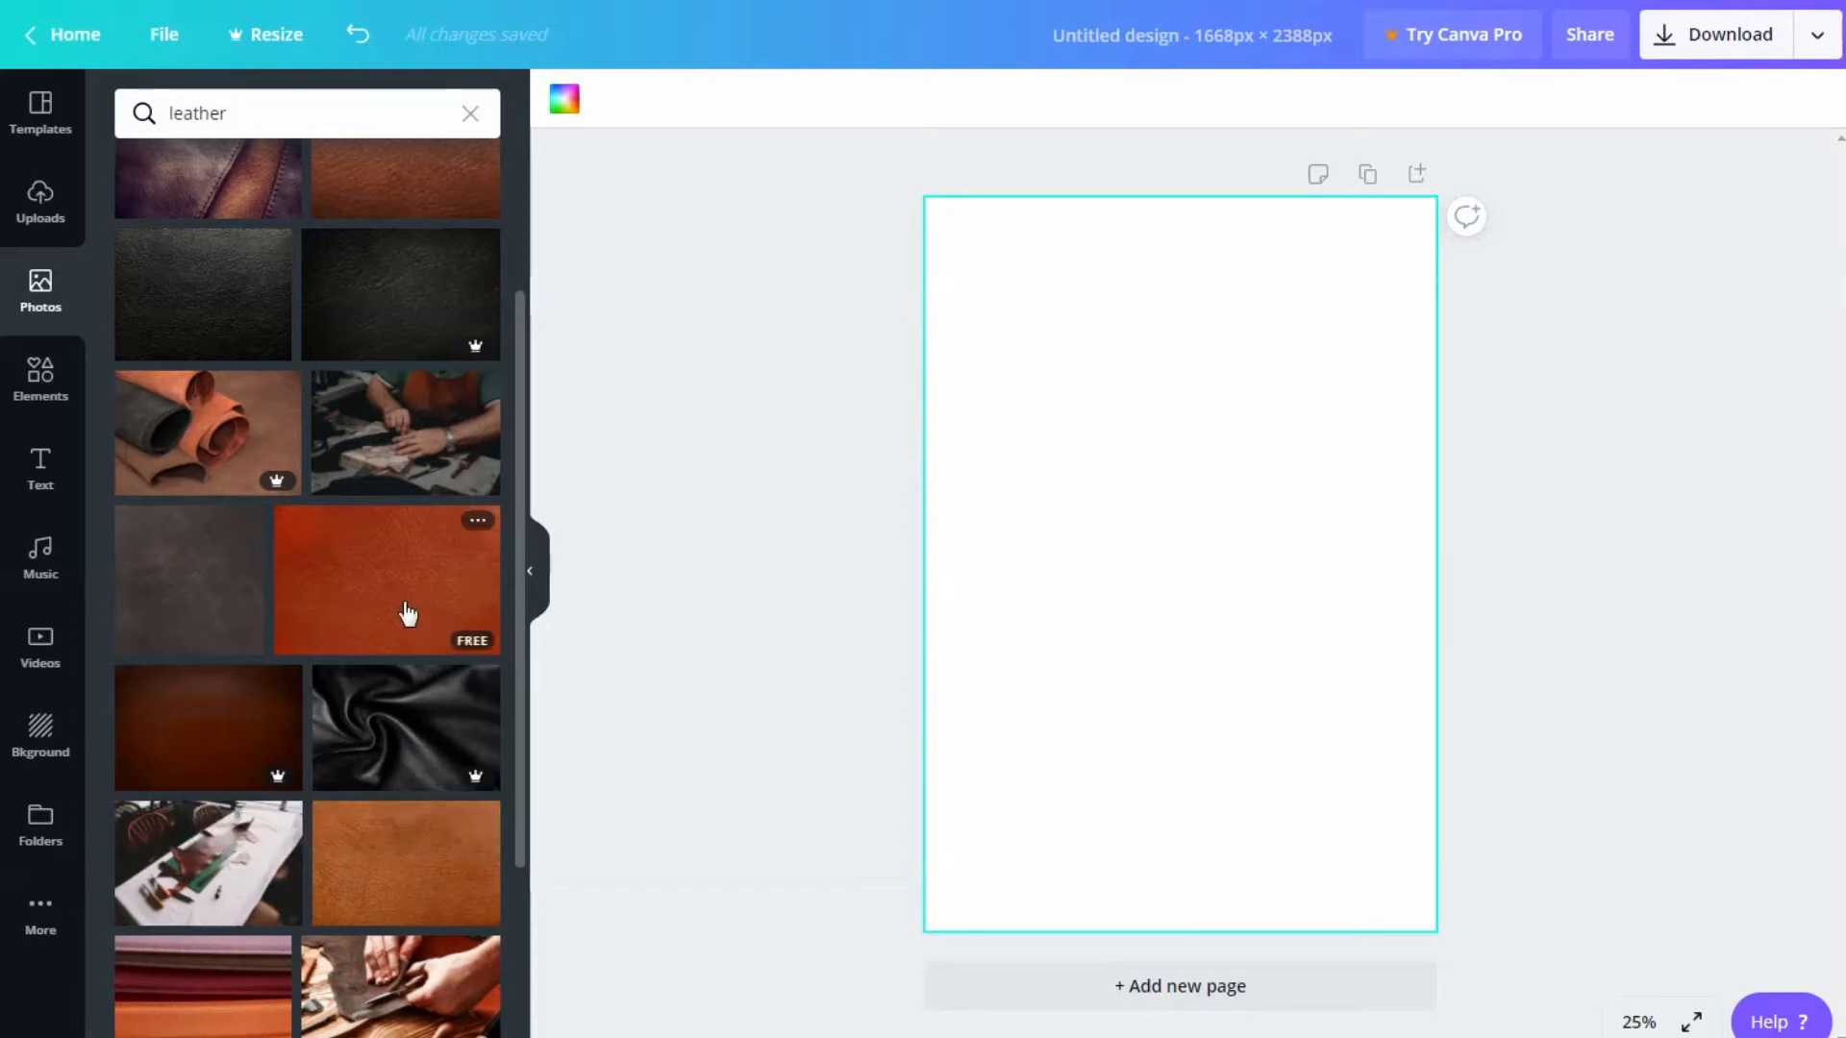
scroll(down, 3)
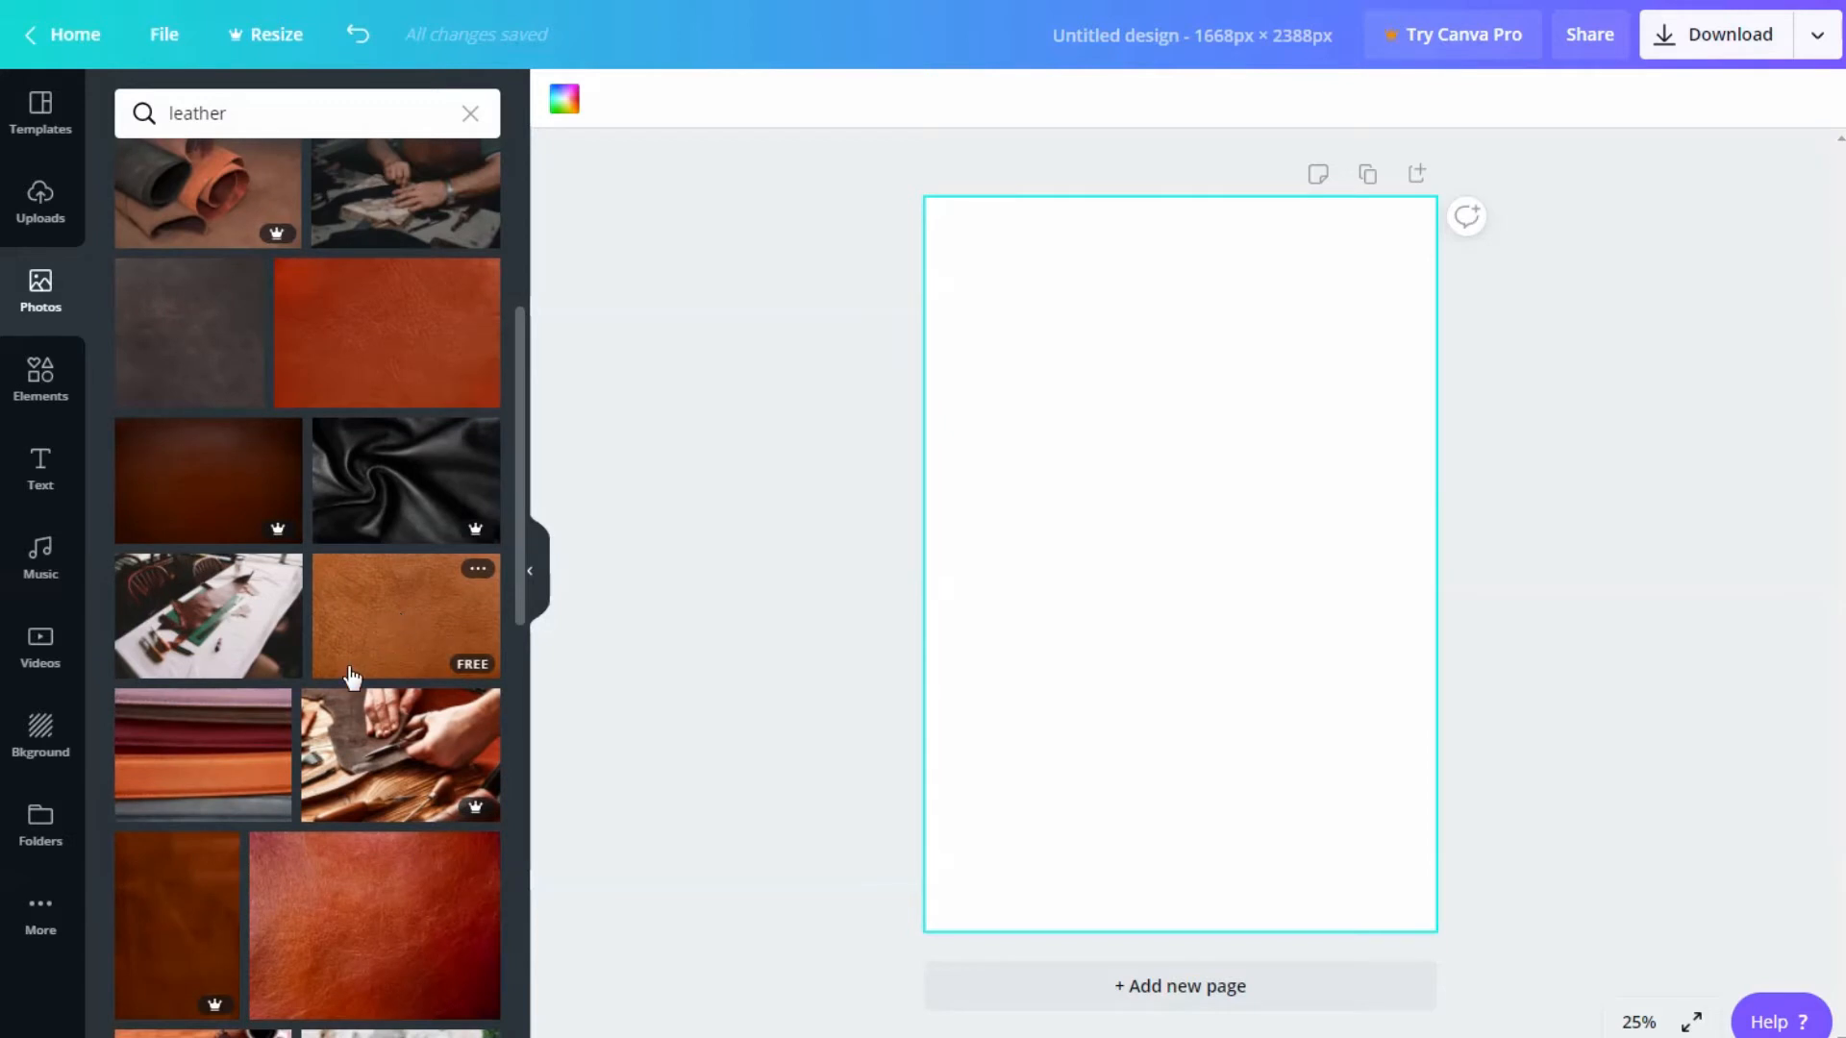
scroll(down, 3)
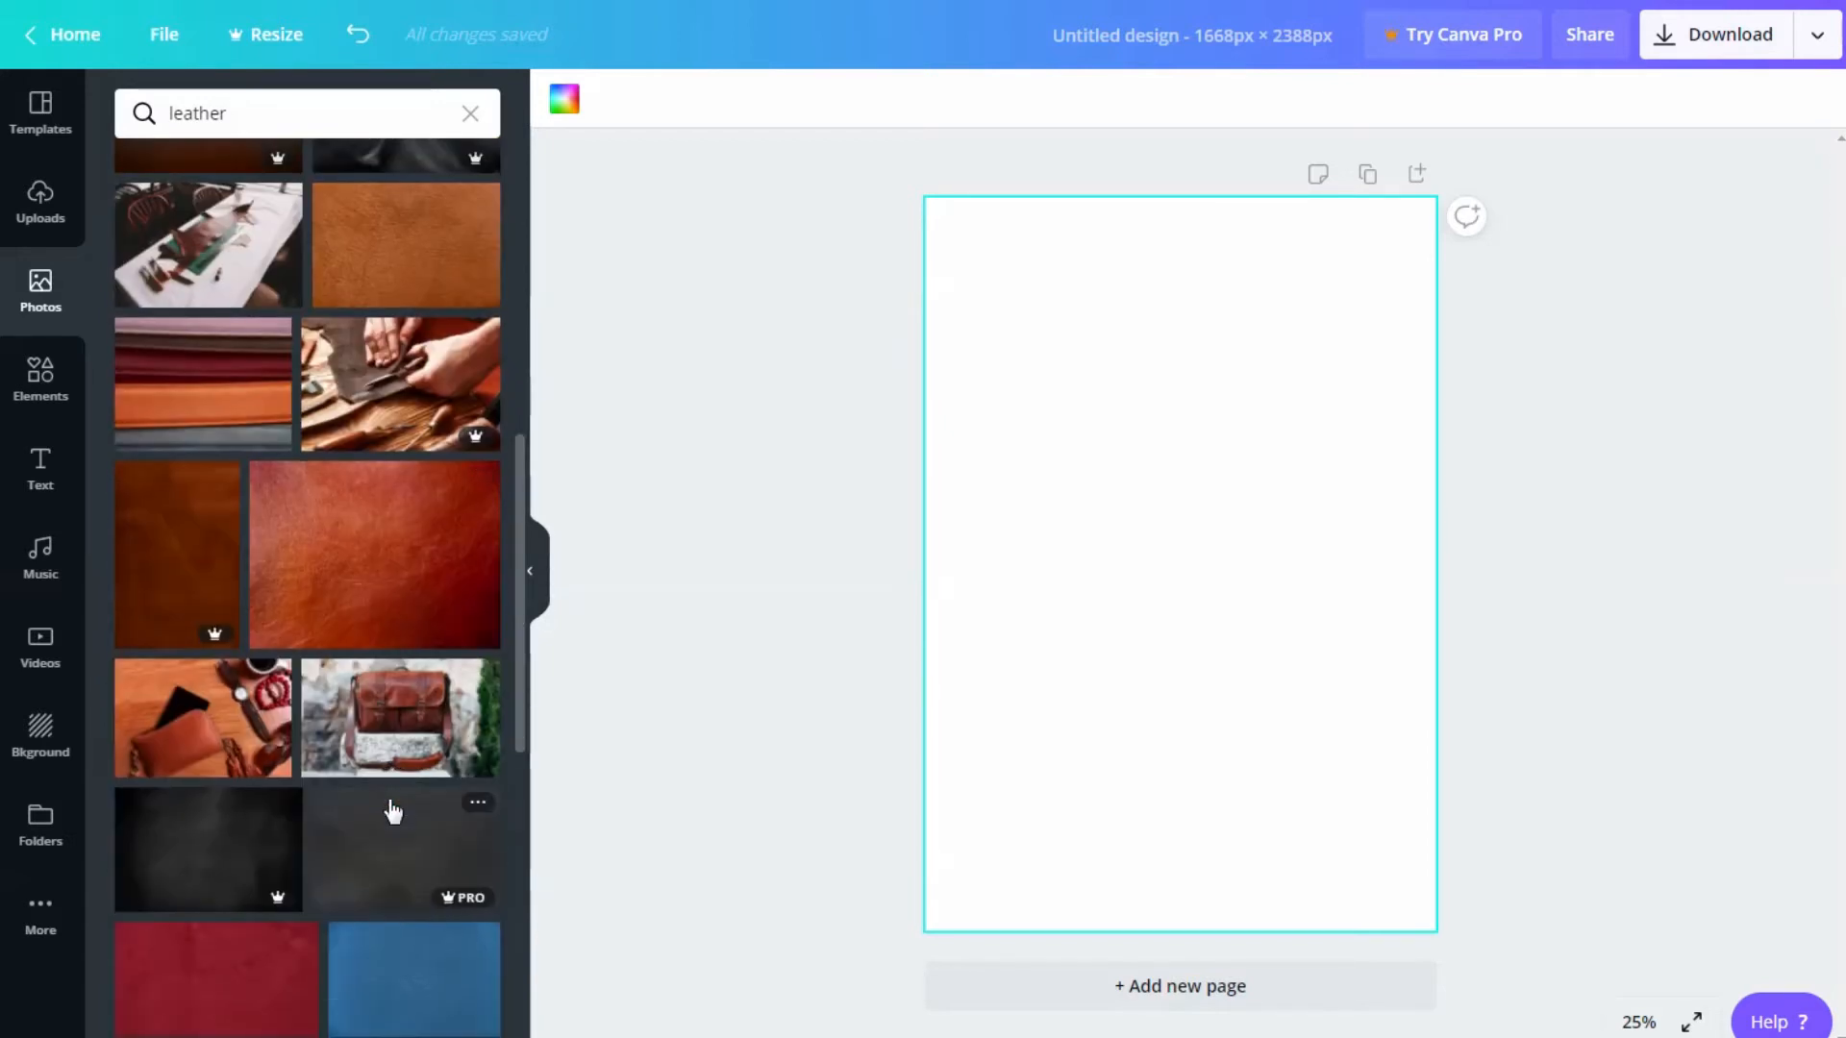
scroll(down, 3)
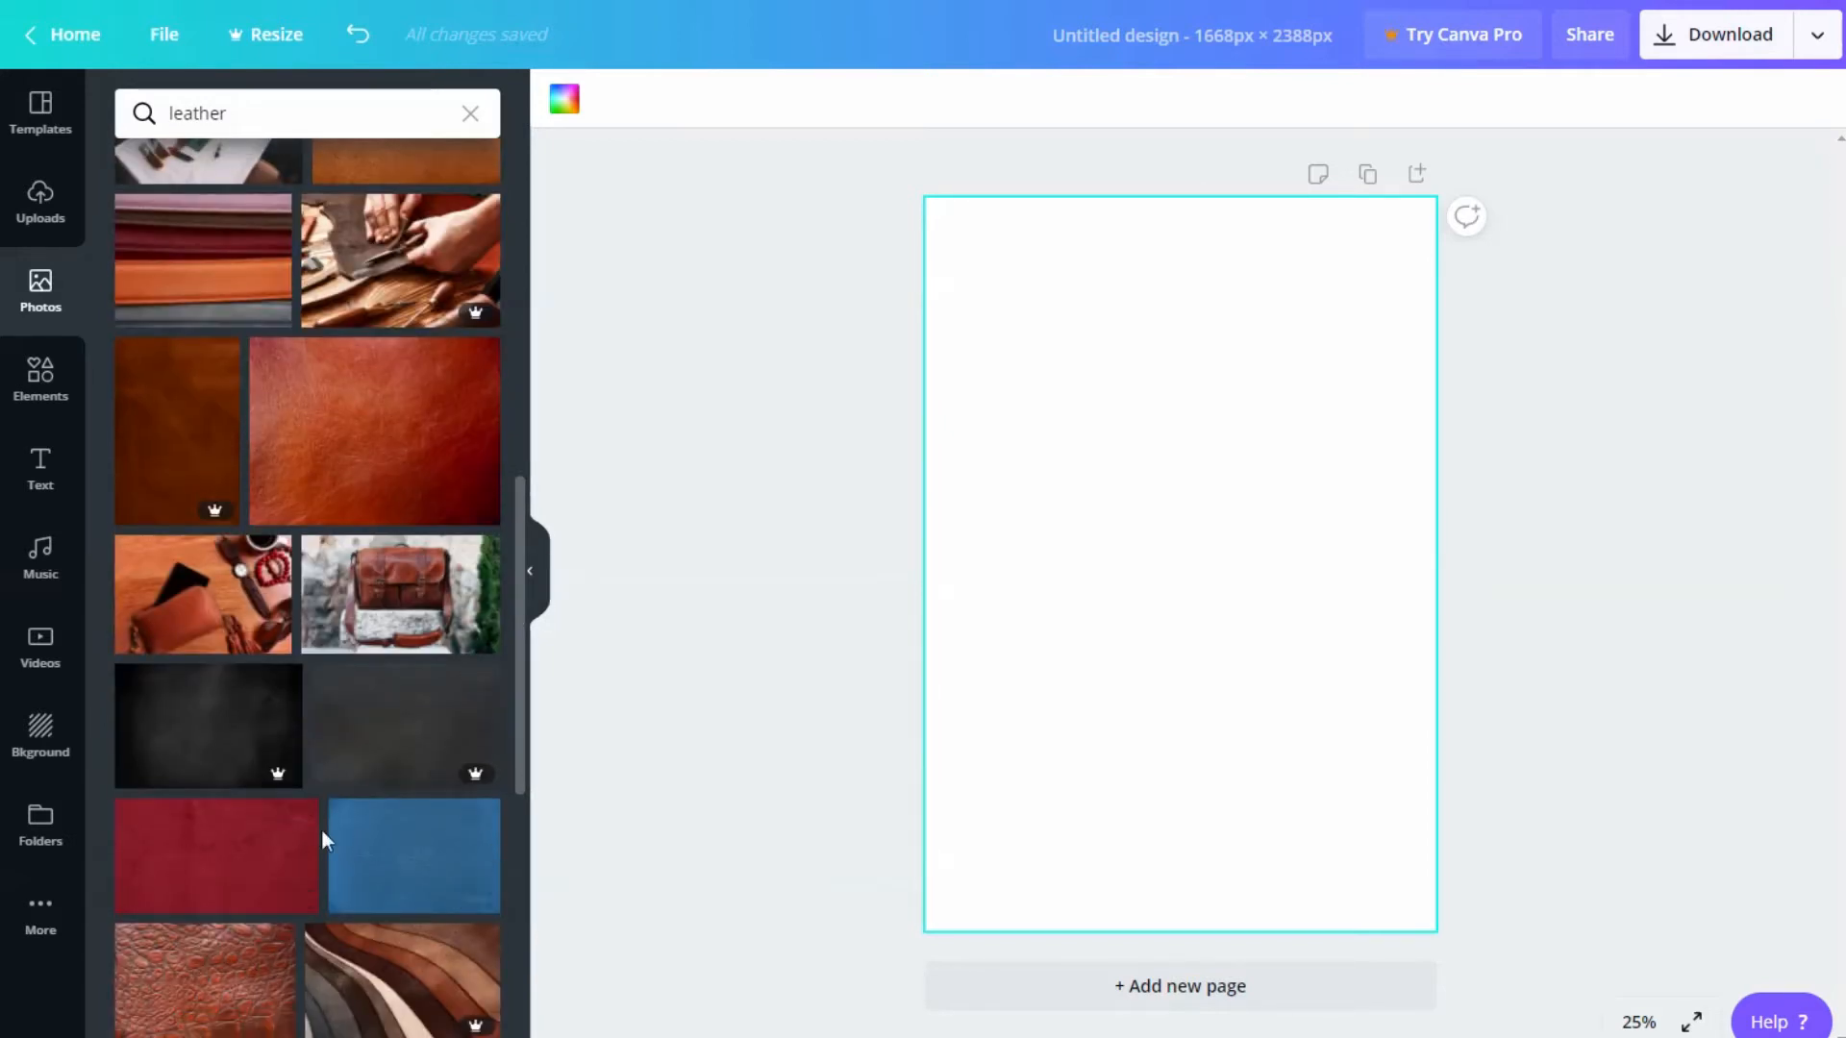
scroll(down, 3)
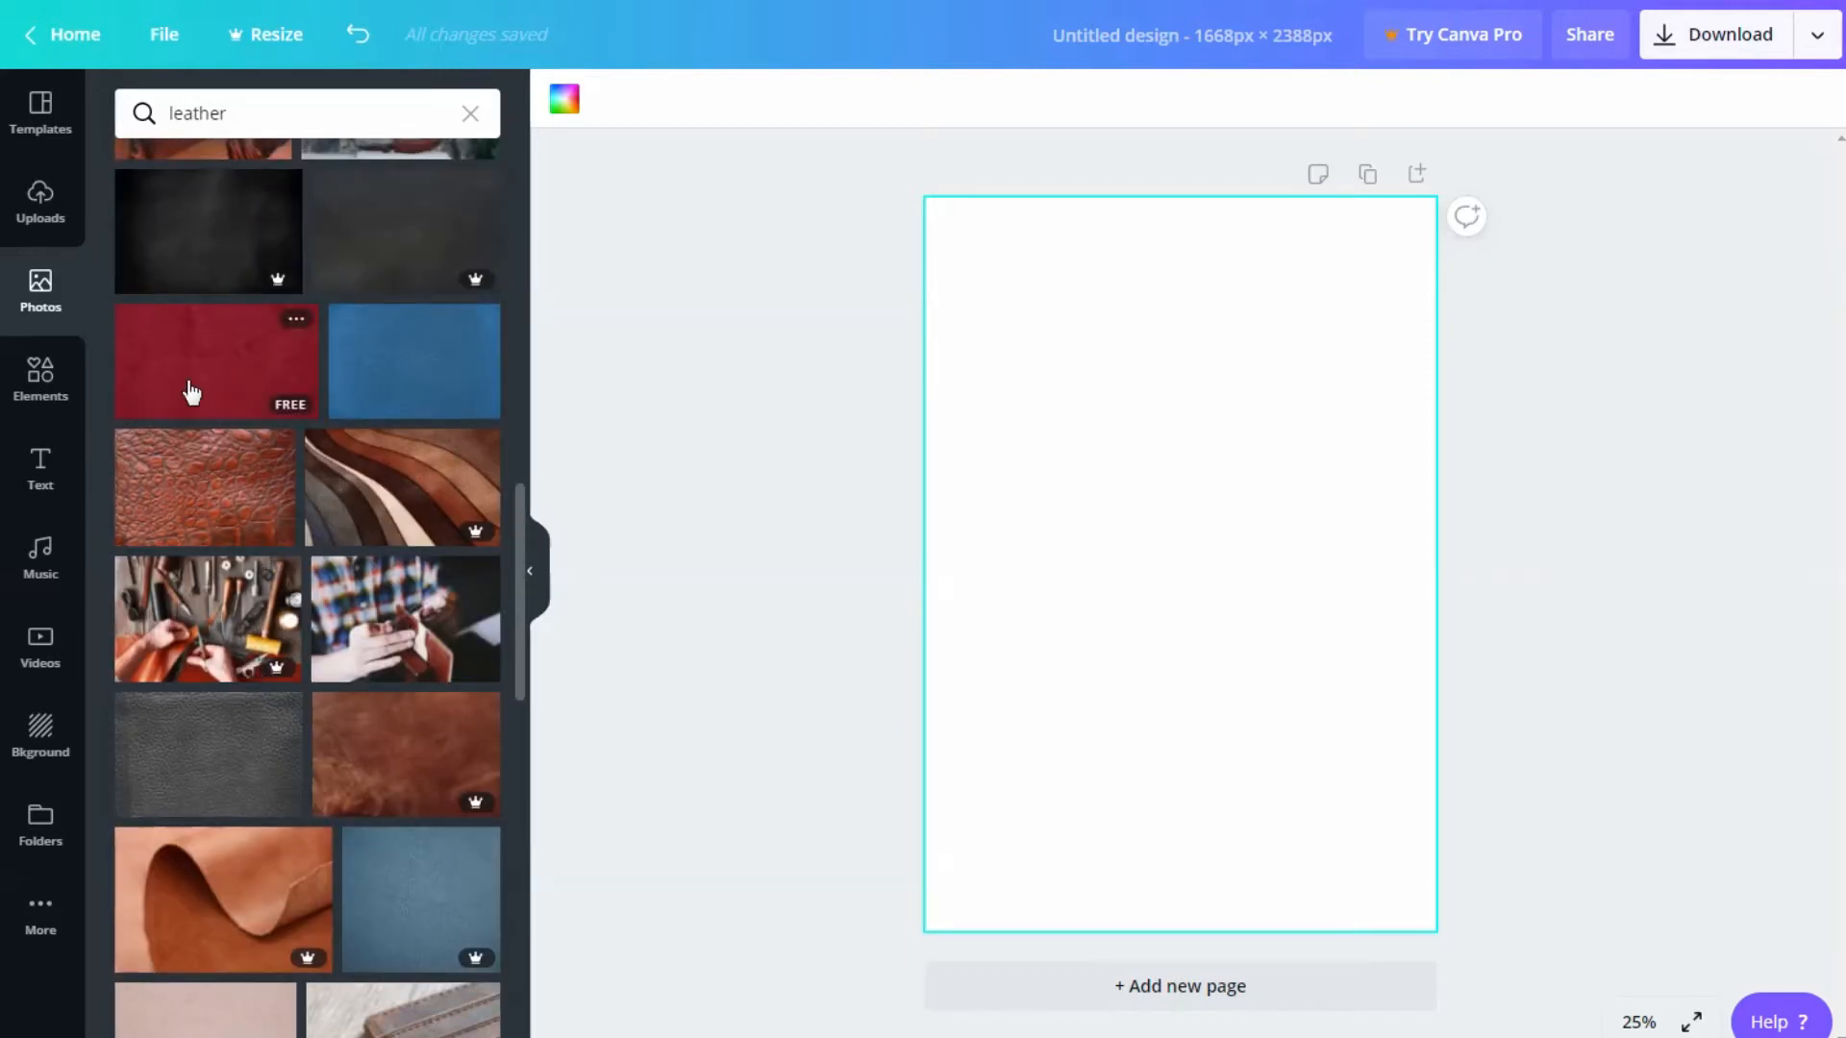
Step: Add the red leather photo and drag it to fill the page as the background
click(217, 361)
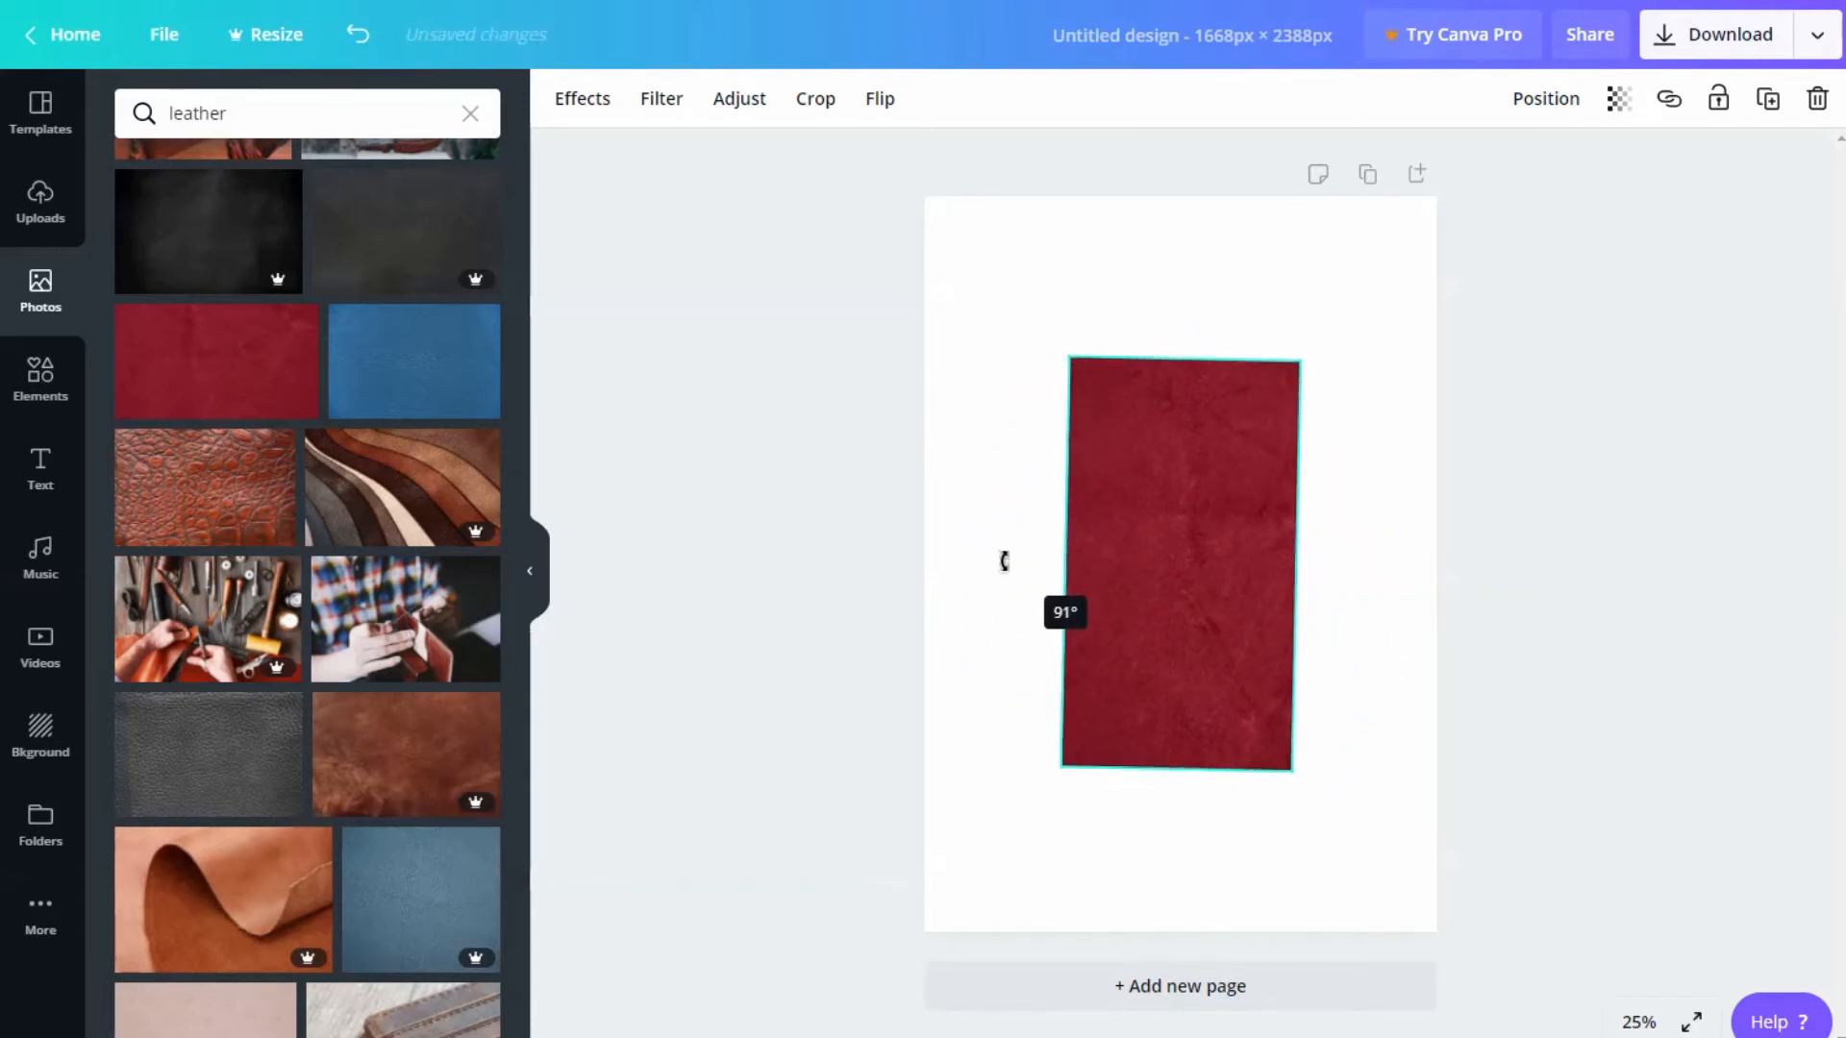
drag(1288, 771, 1410, 894)
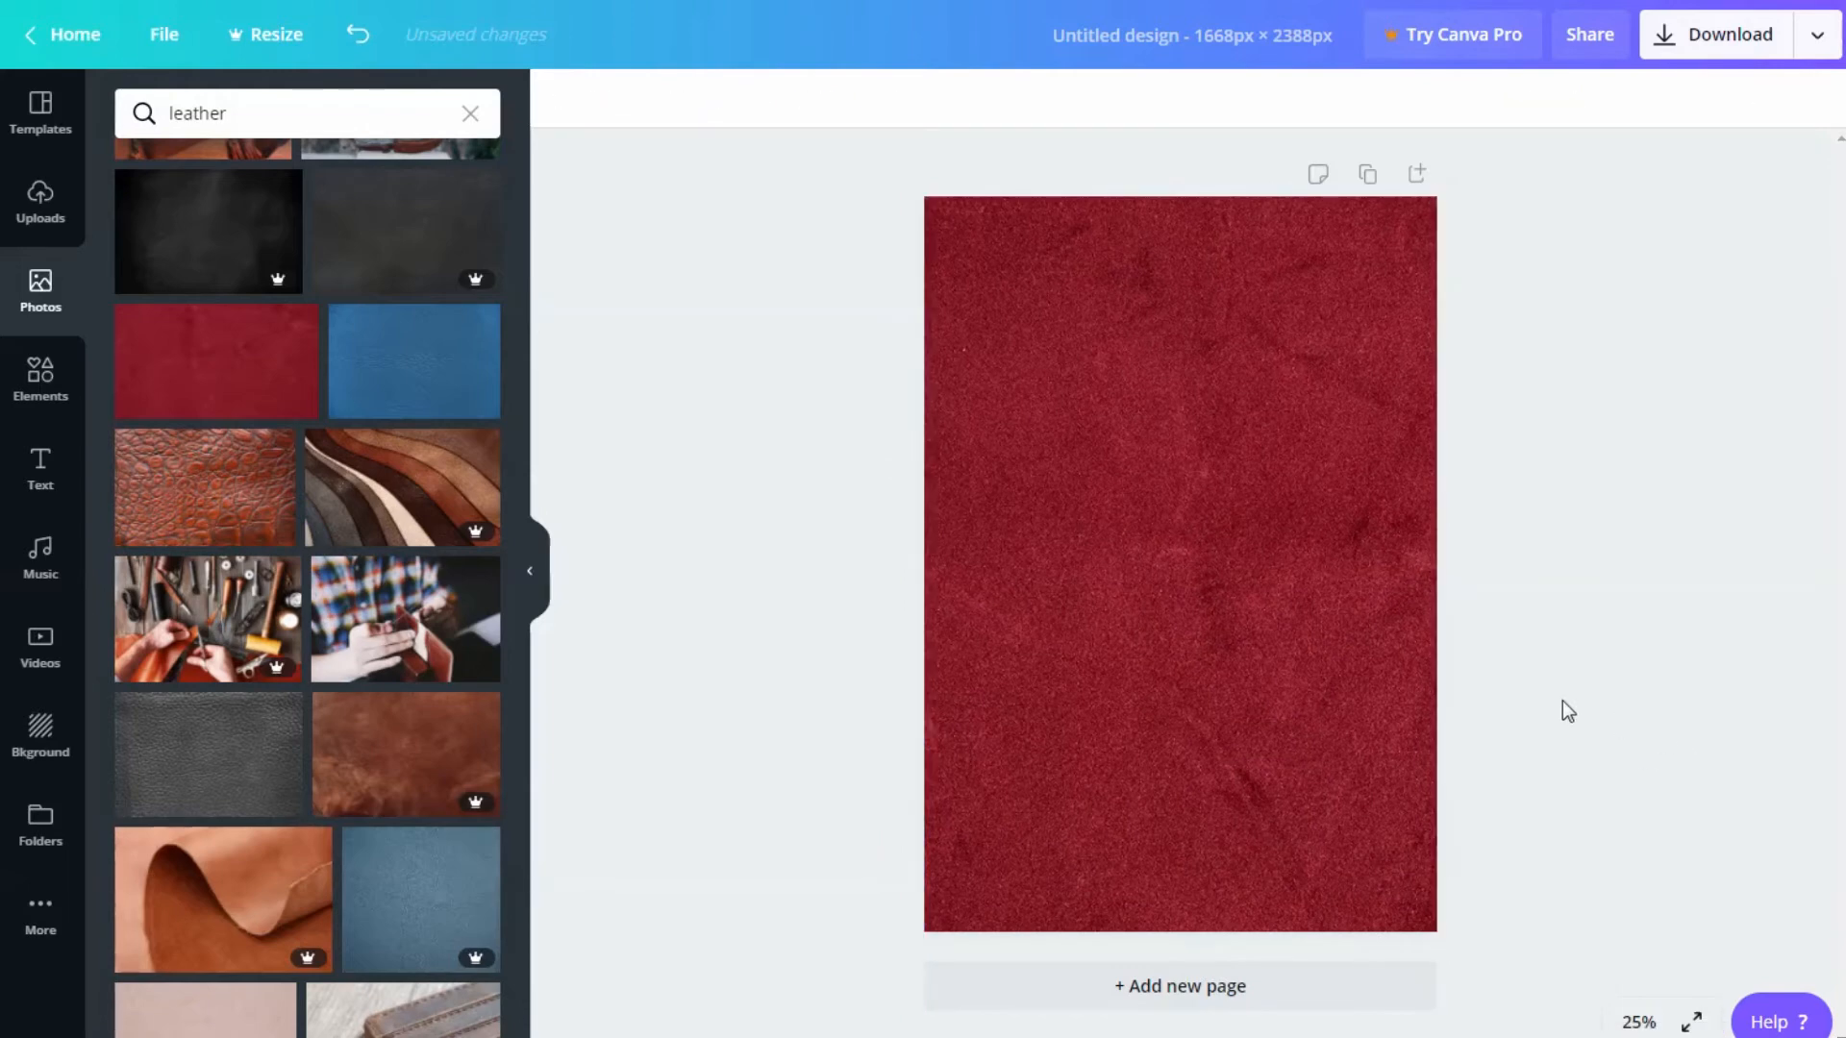
click(208, 606)
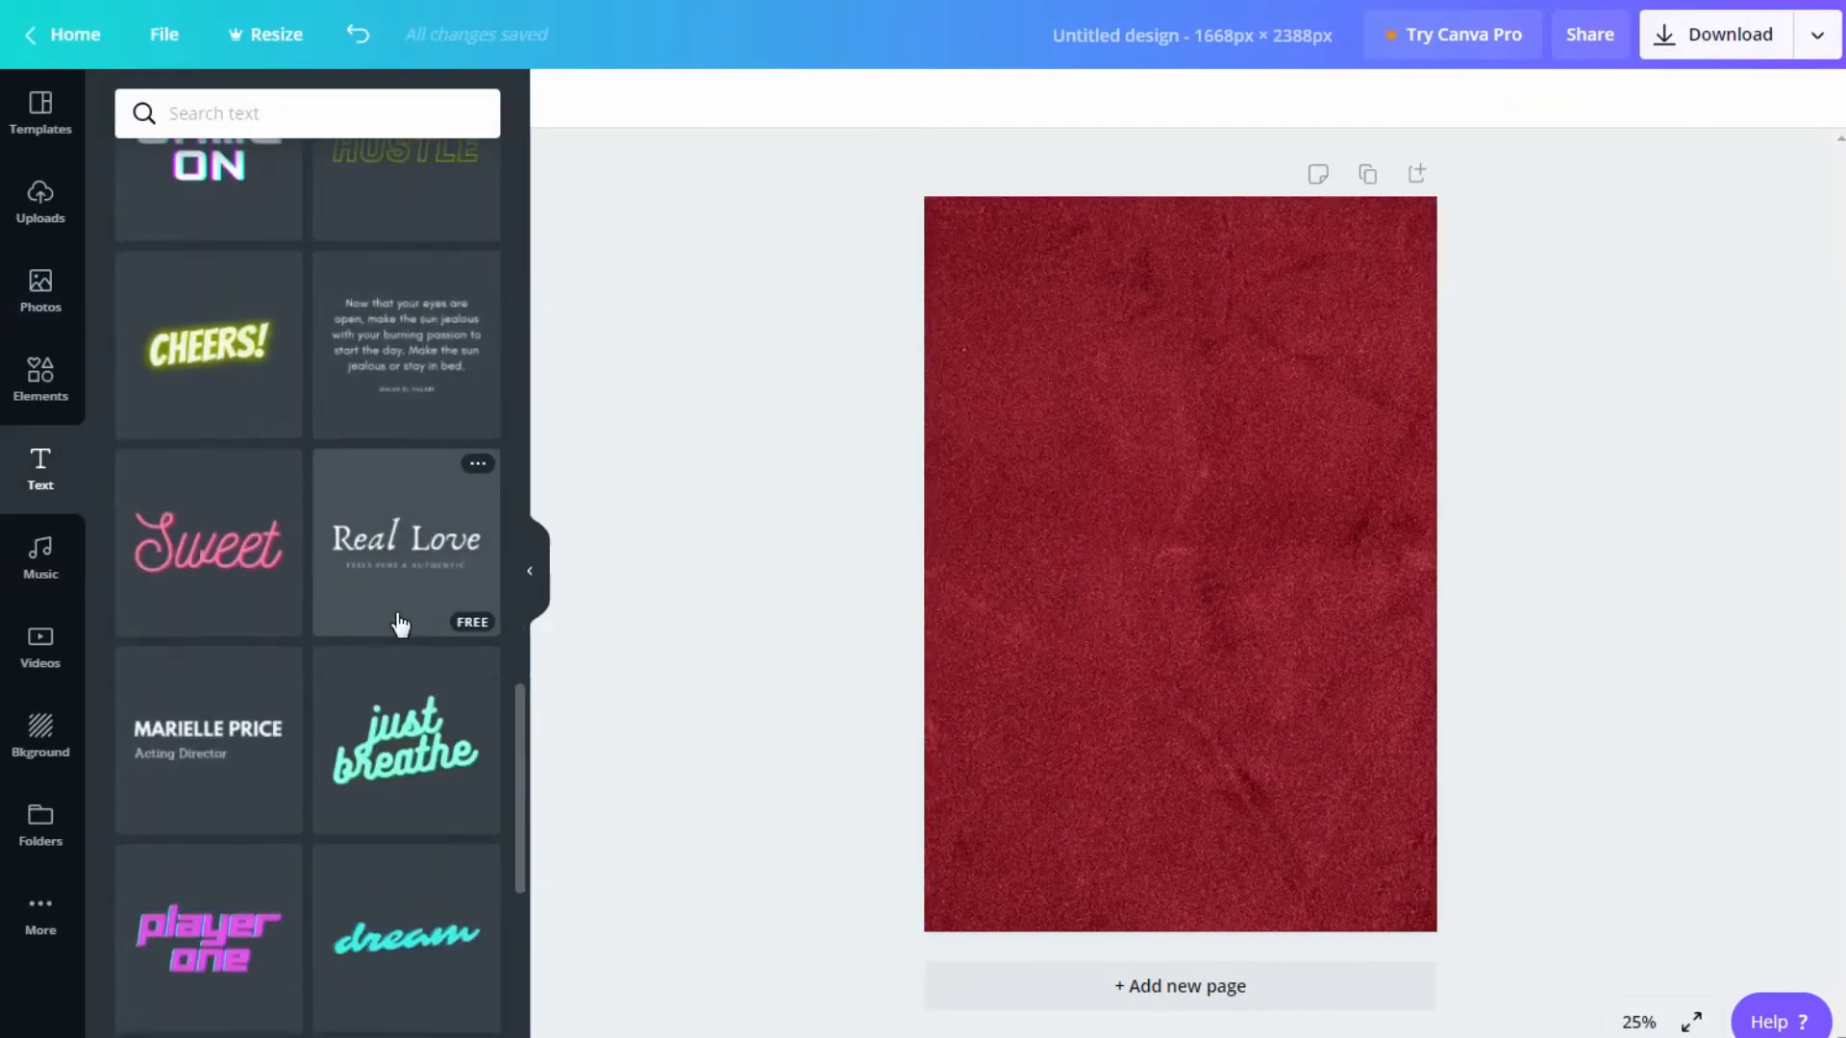
Step: Add the refresco text combo and edit it to read 'Work Book'
scroll(down, 3)
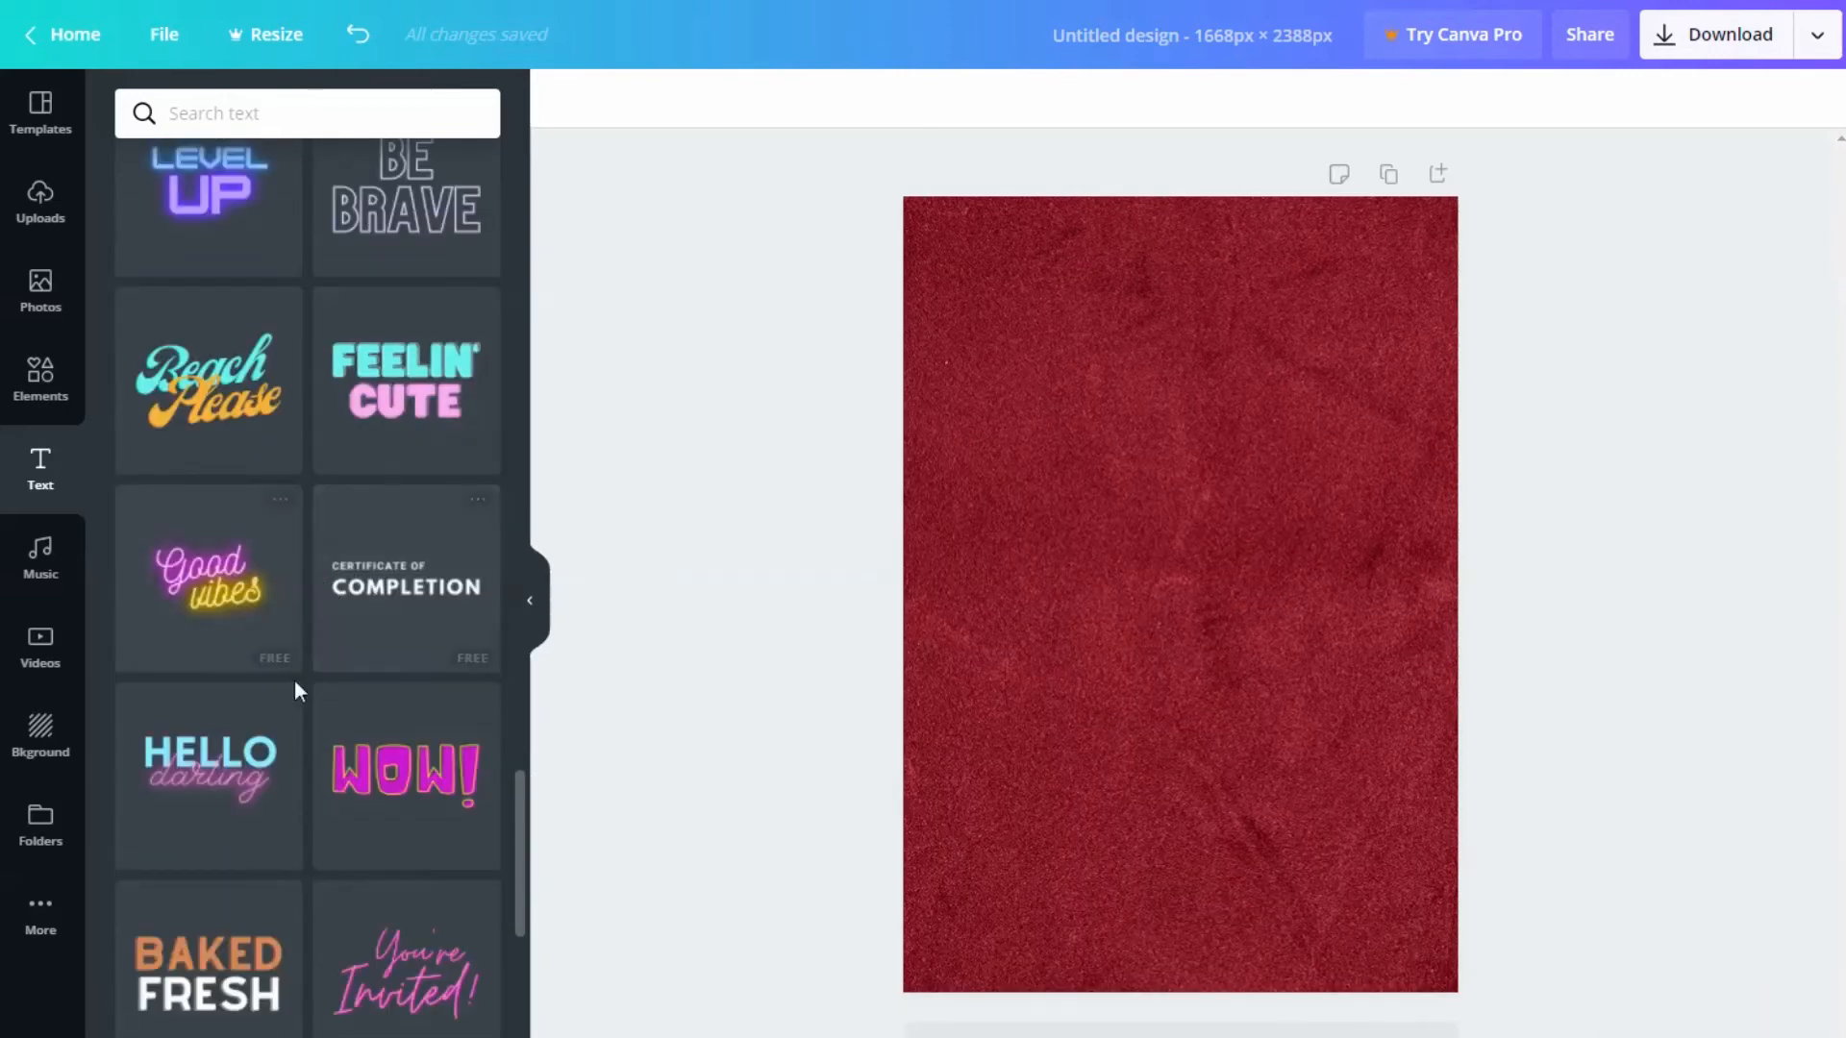
scroll(down, 3)
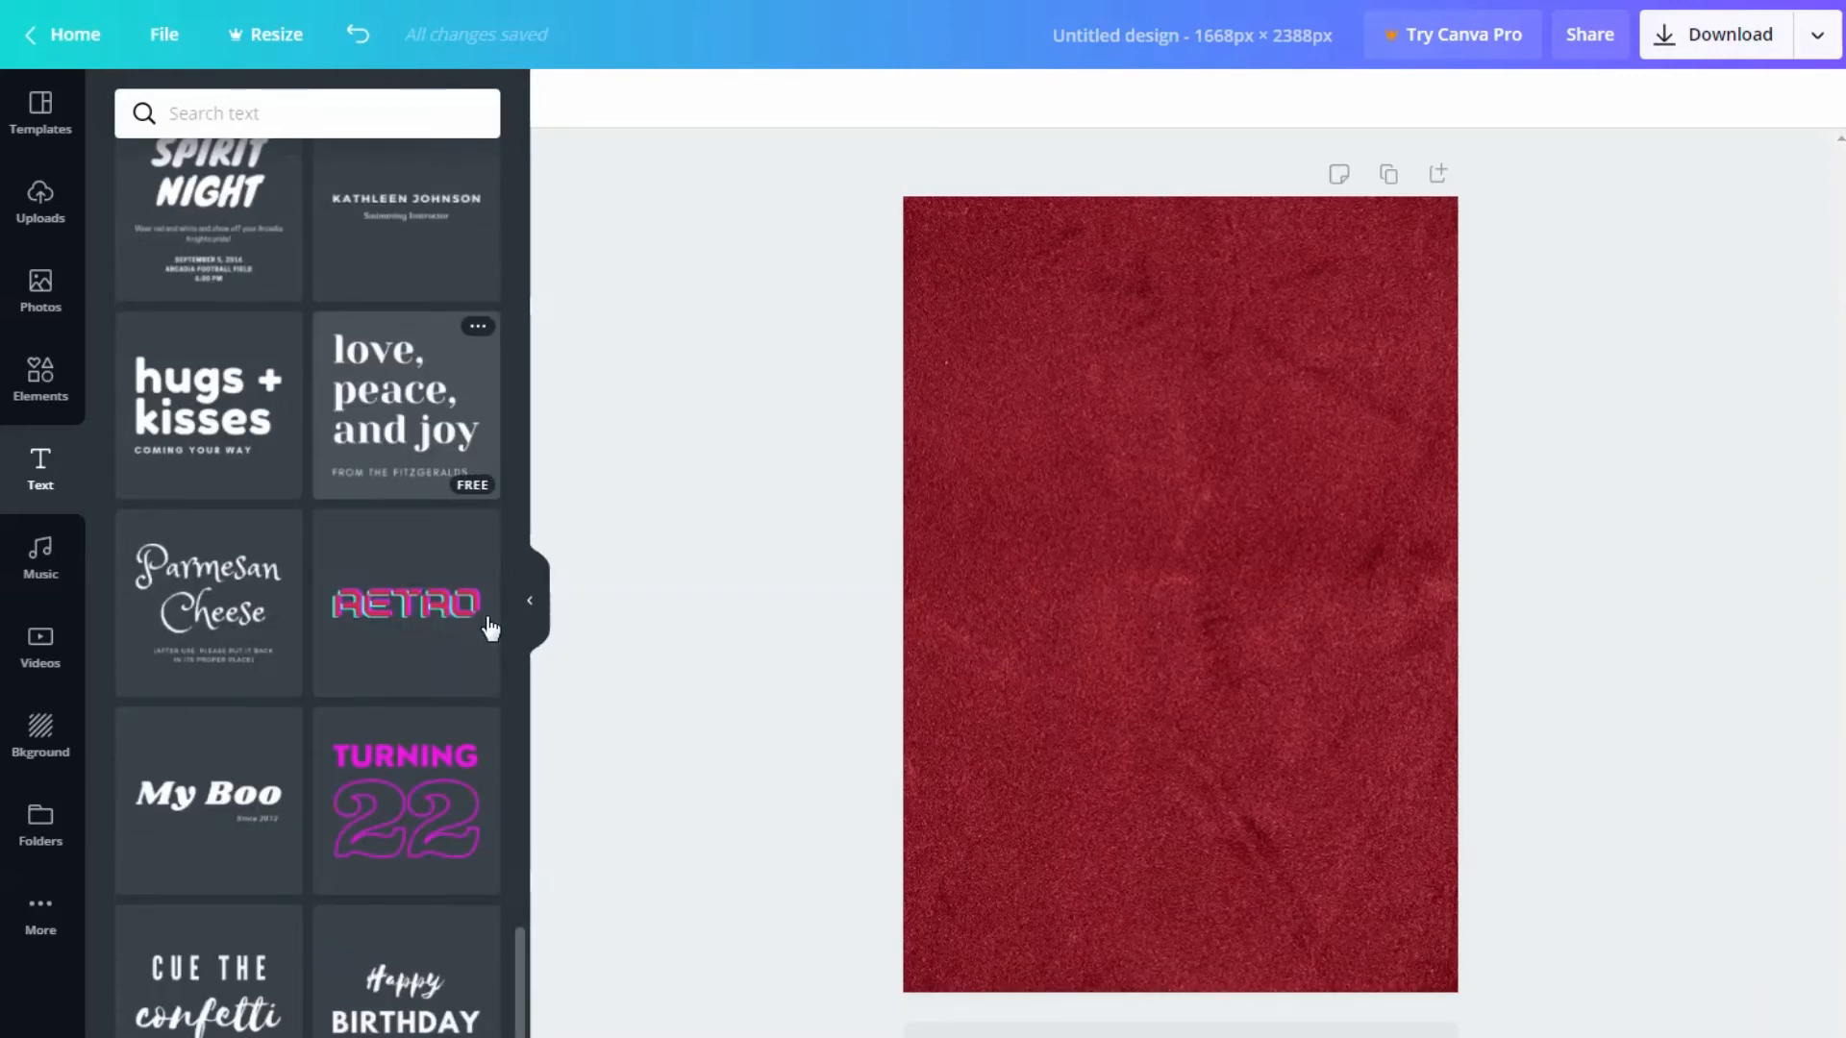
scroll(down, 3)
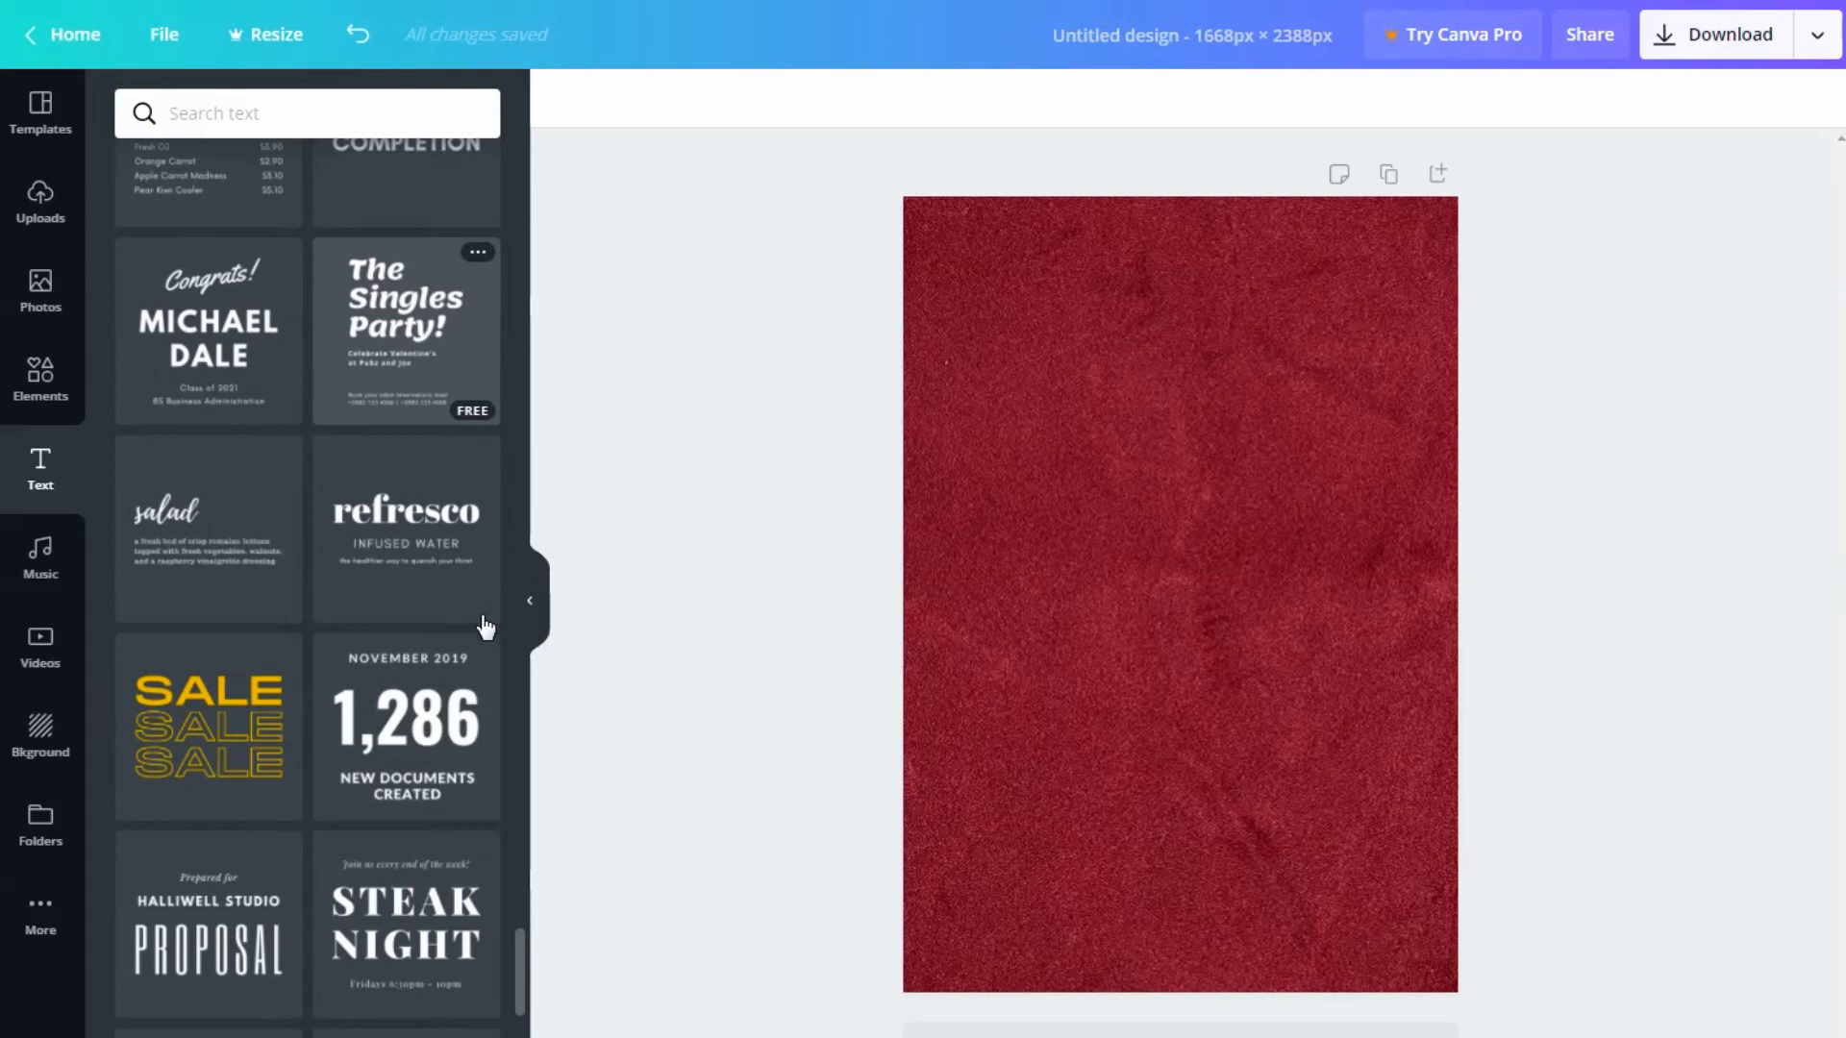
click(406, 526)
text(Work B)
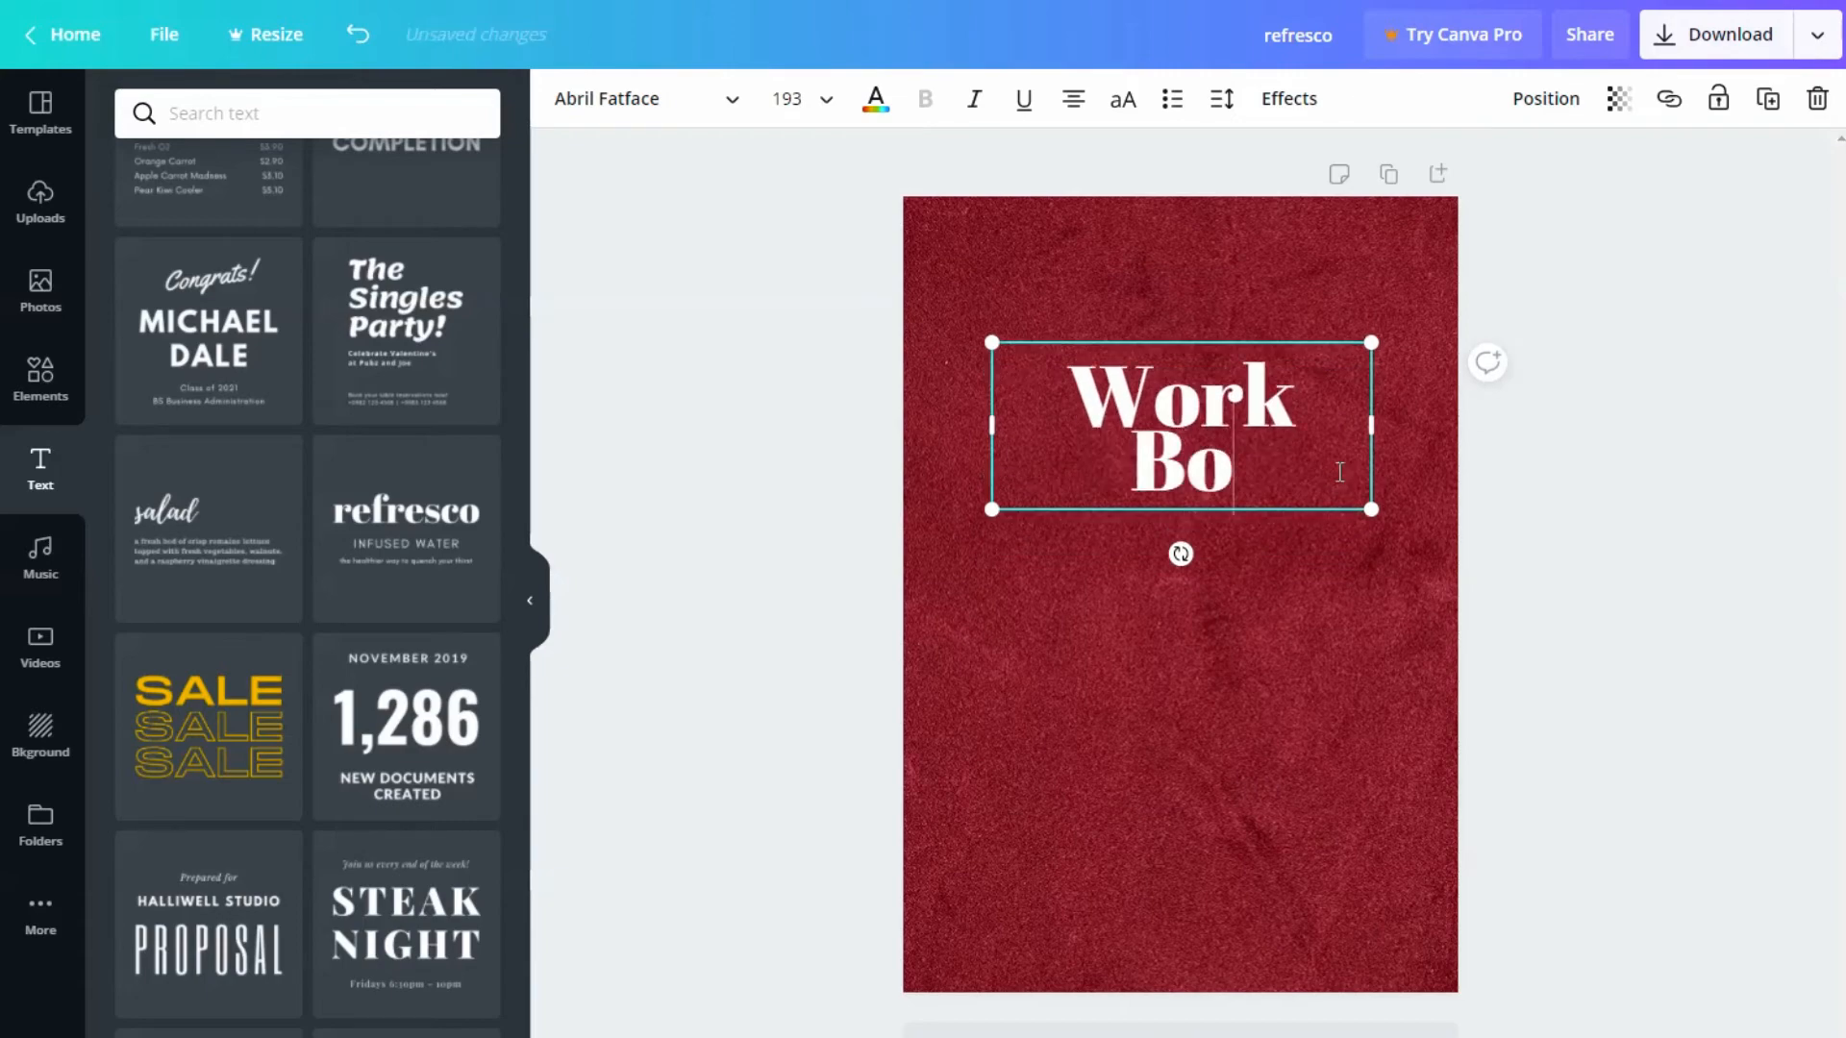
text(ok)
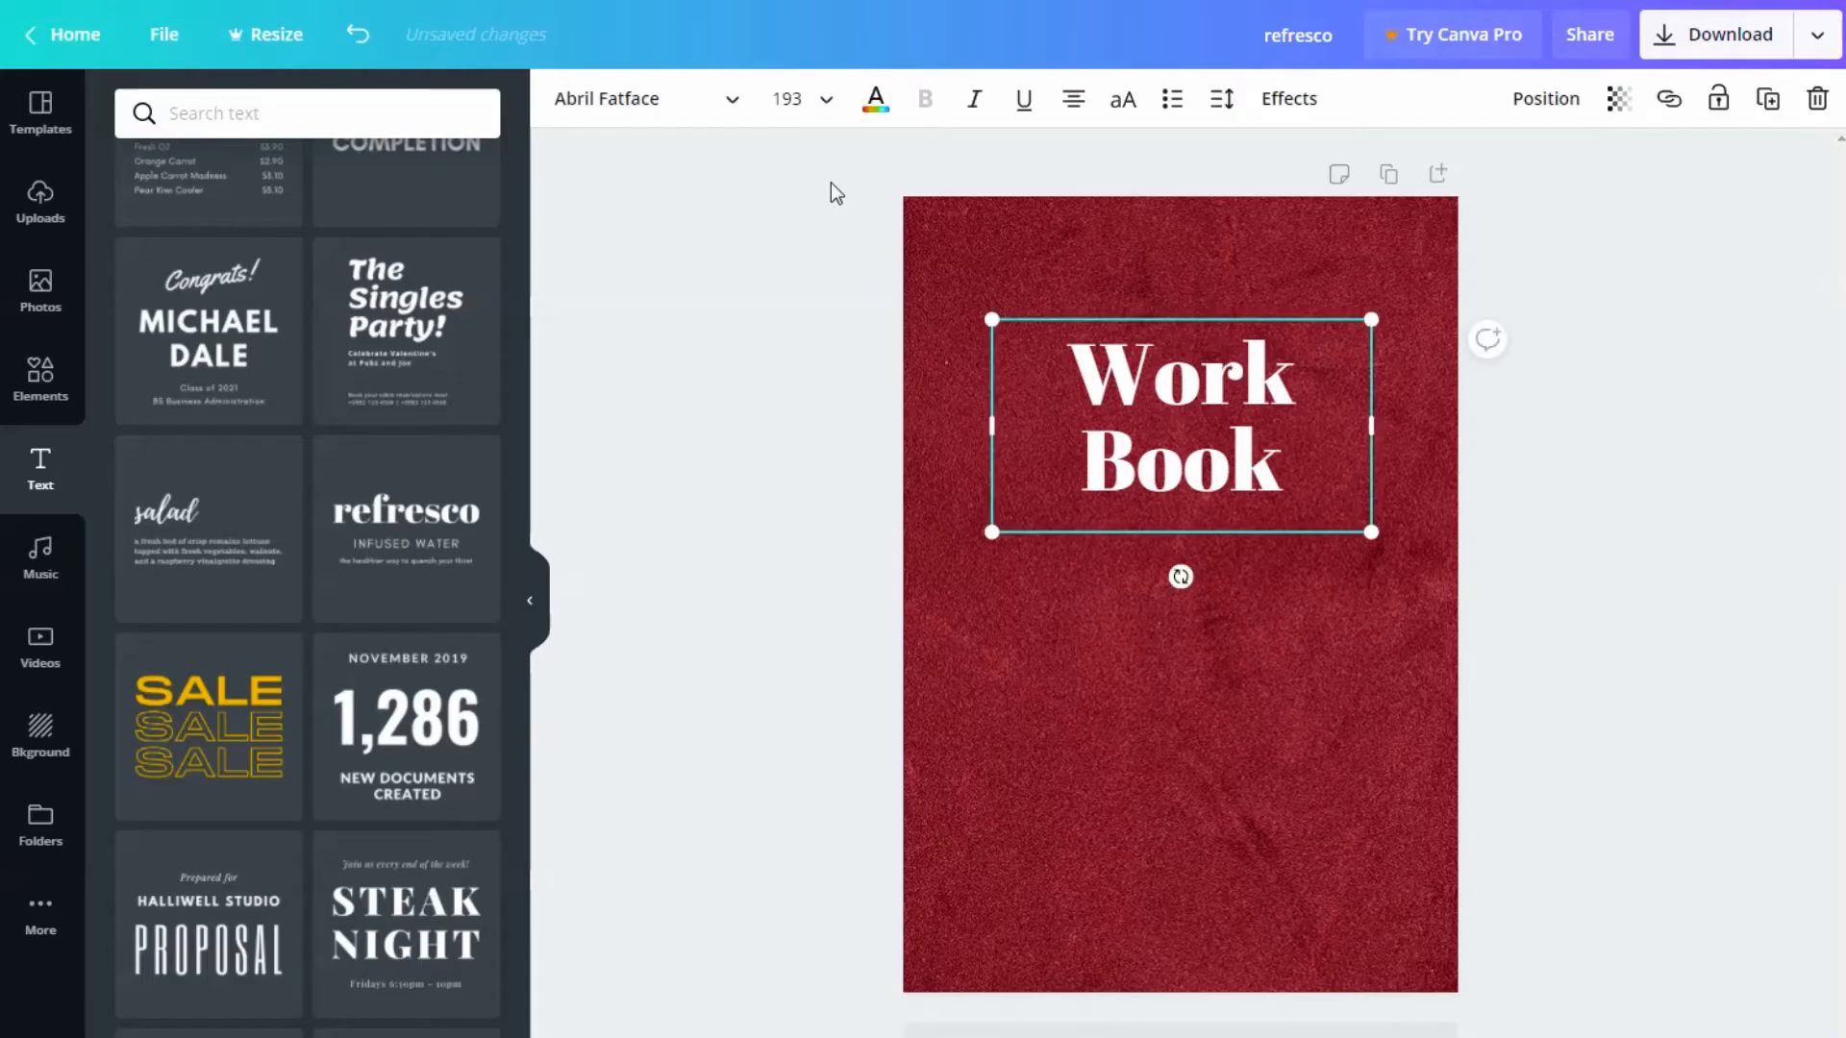
mouse_move(1630, 517)
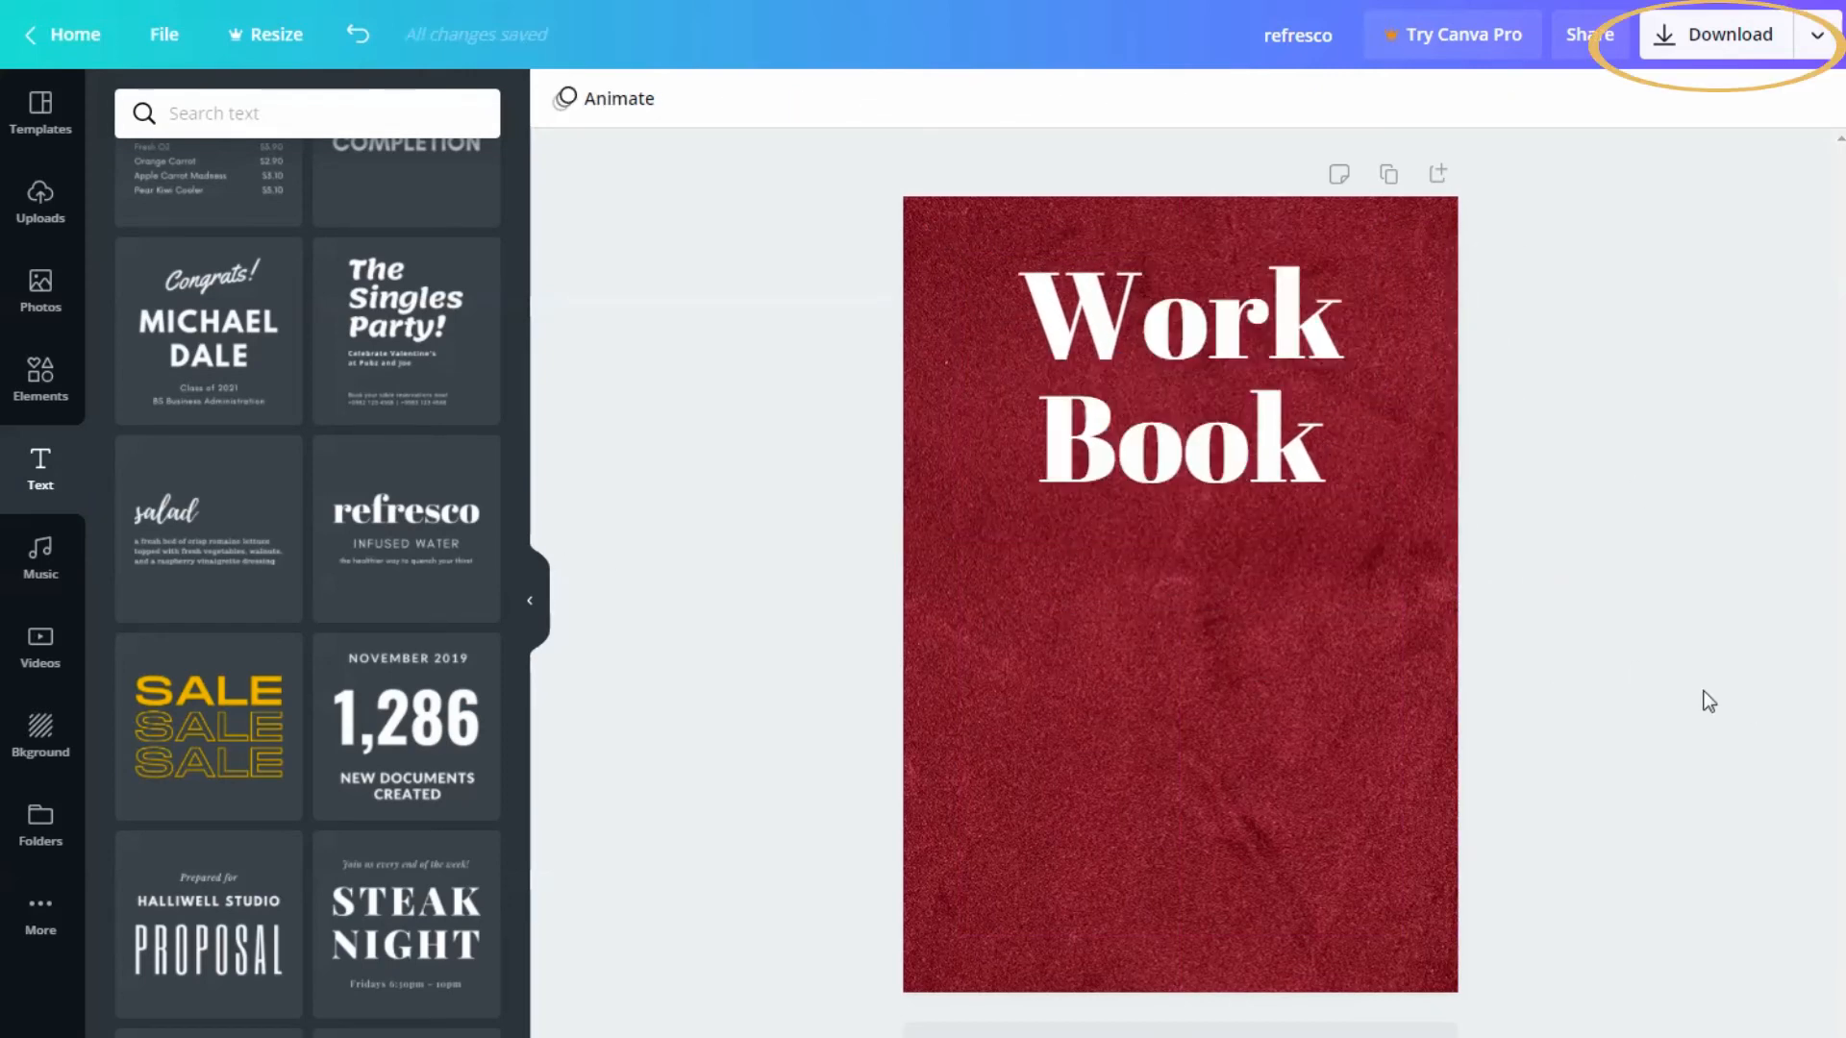
Step: Download the Work Book cover, dismissing the Canva Pro offer, then download again after retitling
click(1727, 35)
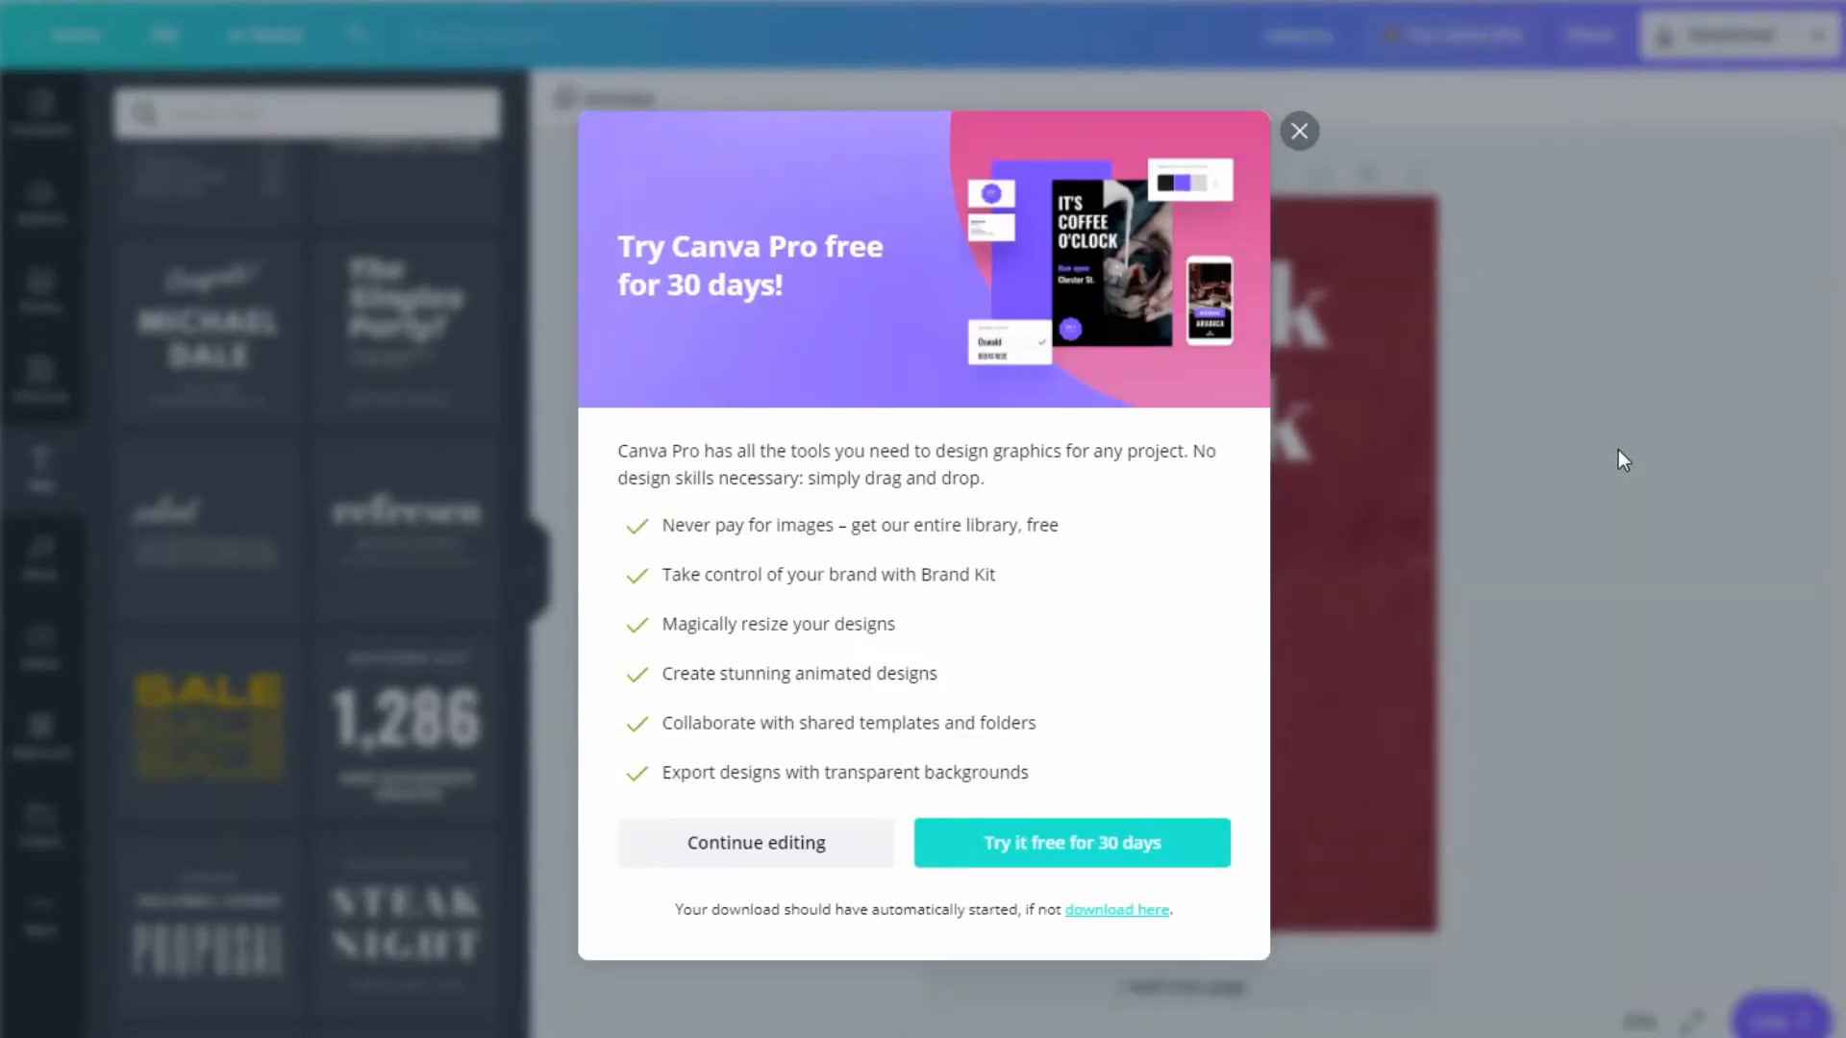
click(1298, 131)
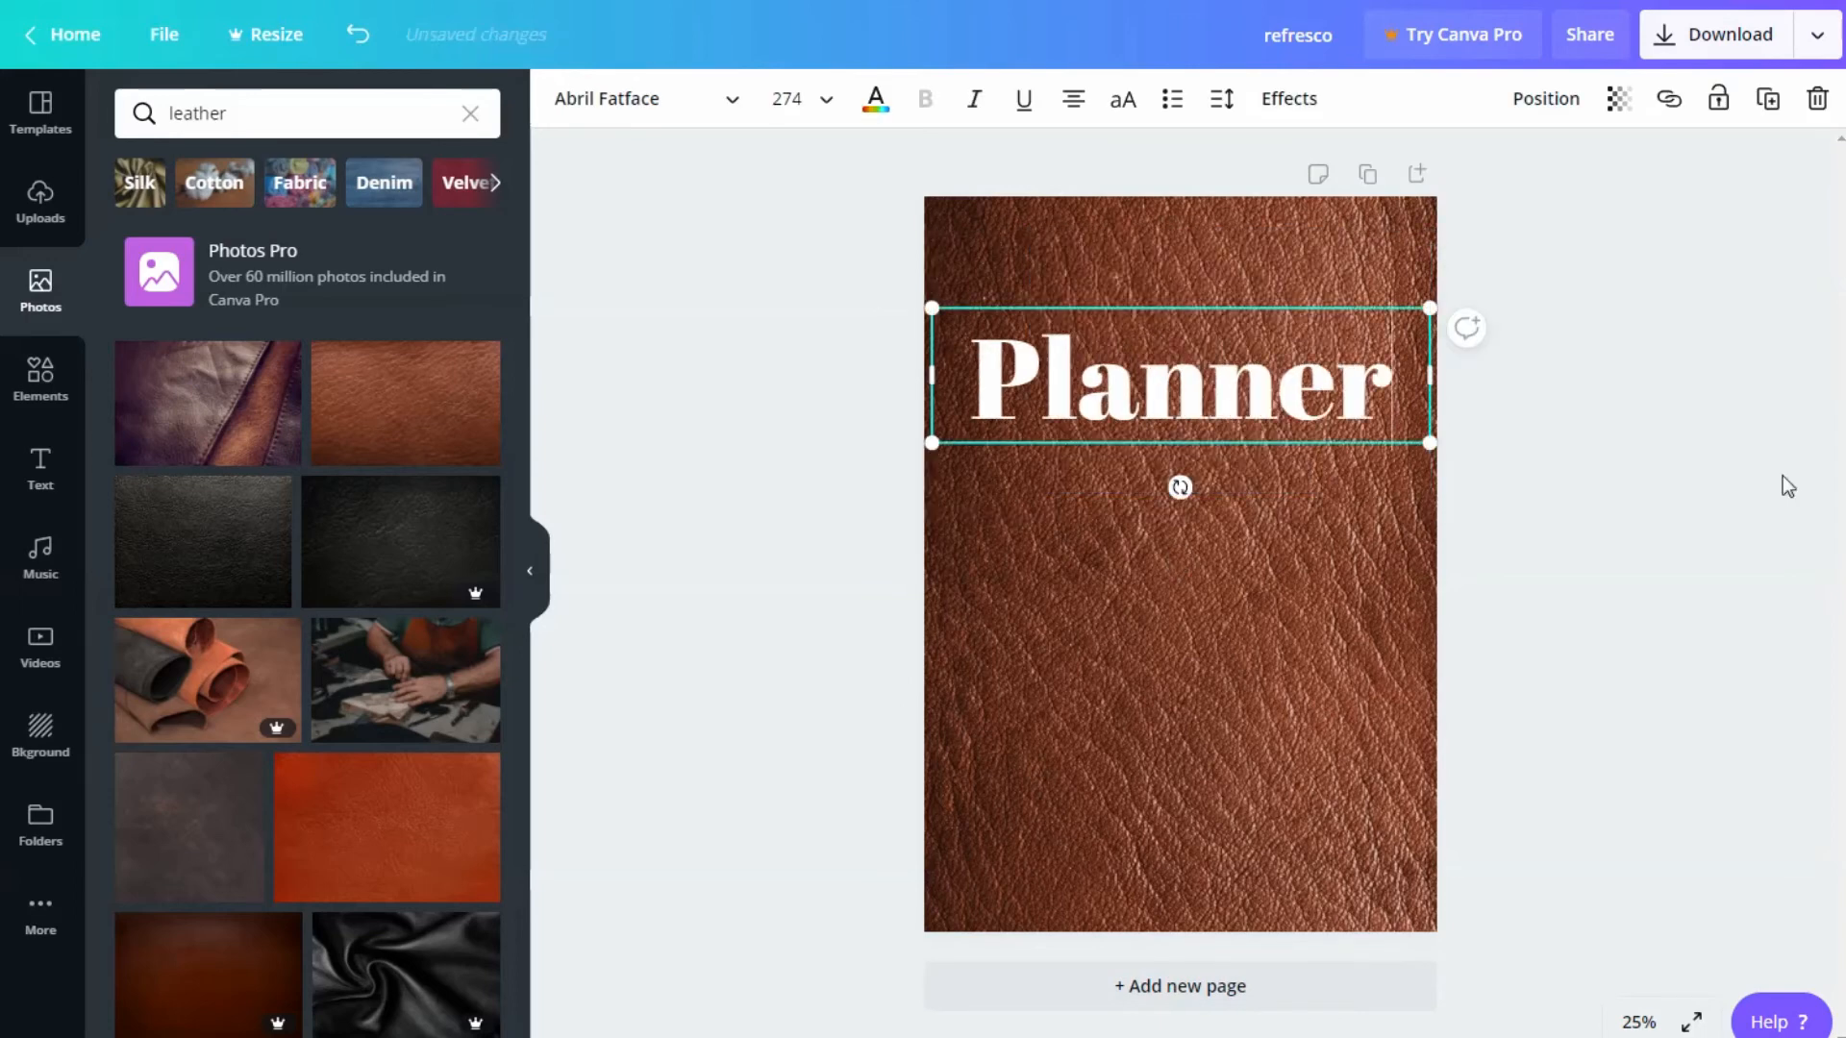
click(1727, 35)
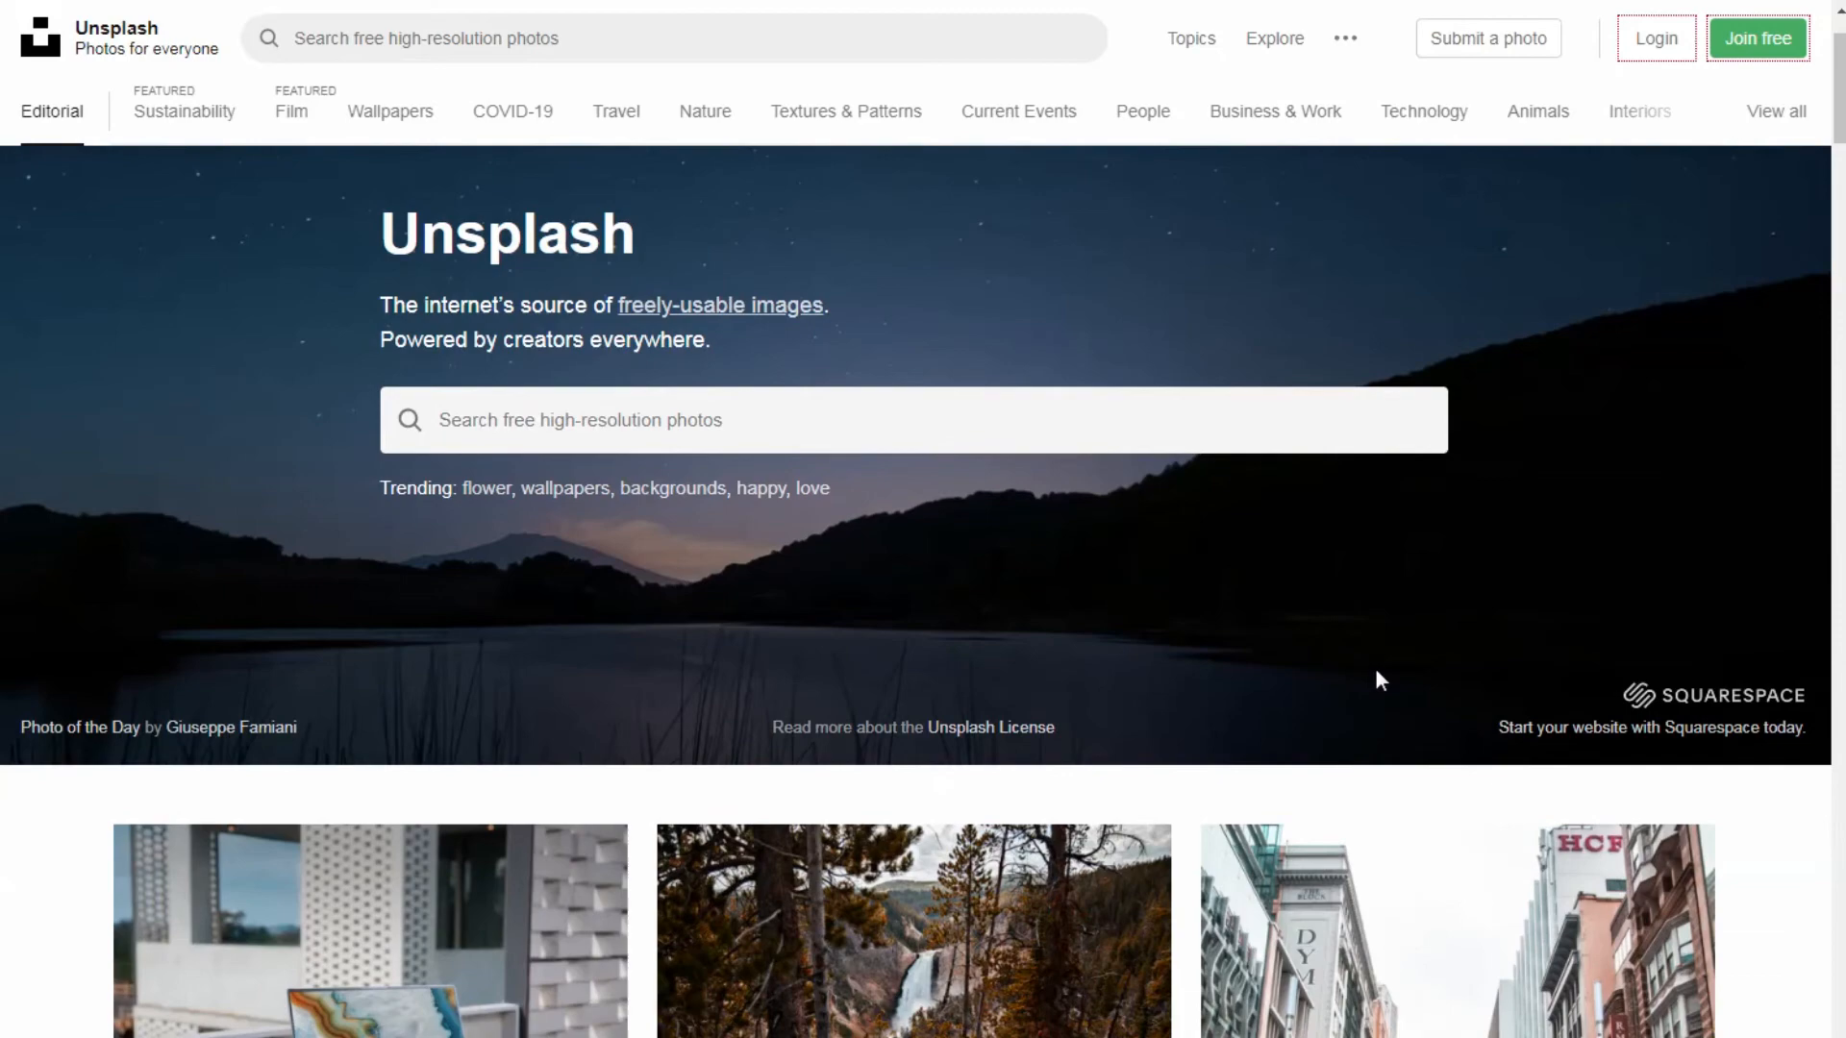
Step: Scroll the Unsplash feed and browse the Wallpapers photo collection
scroll(down, 3)
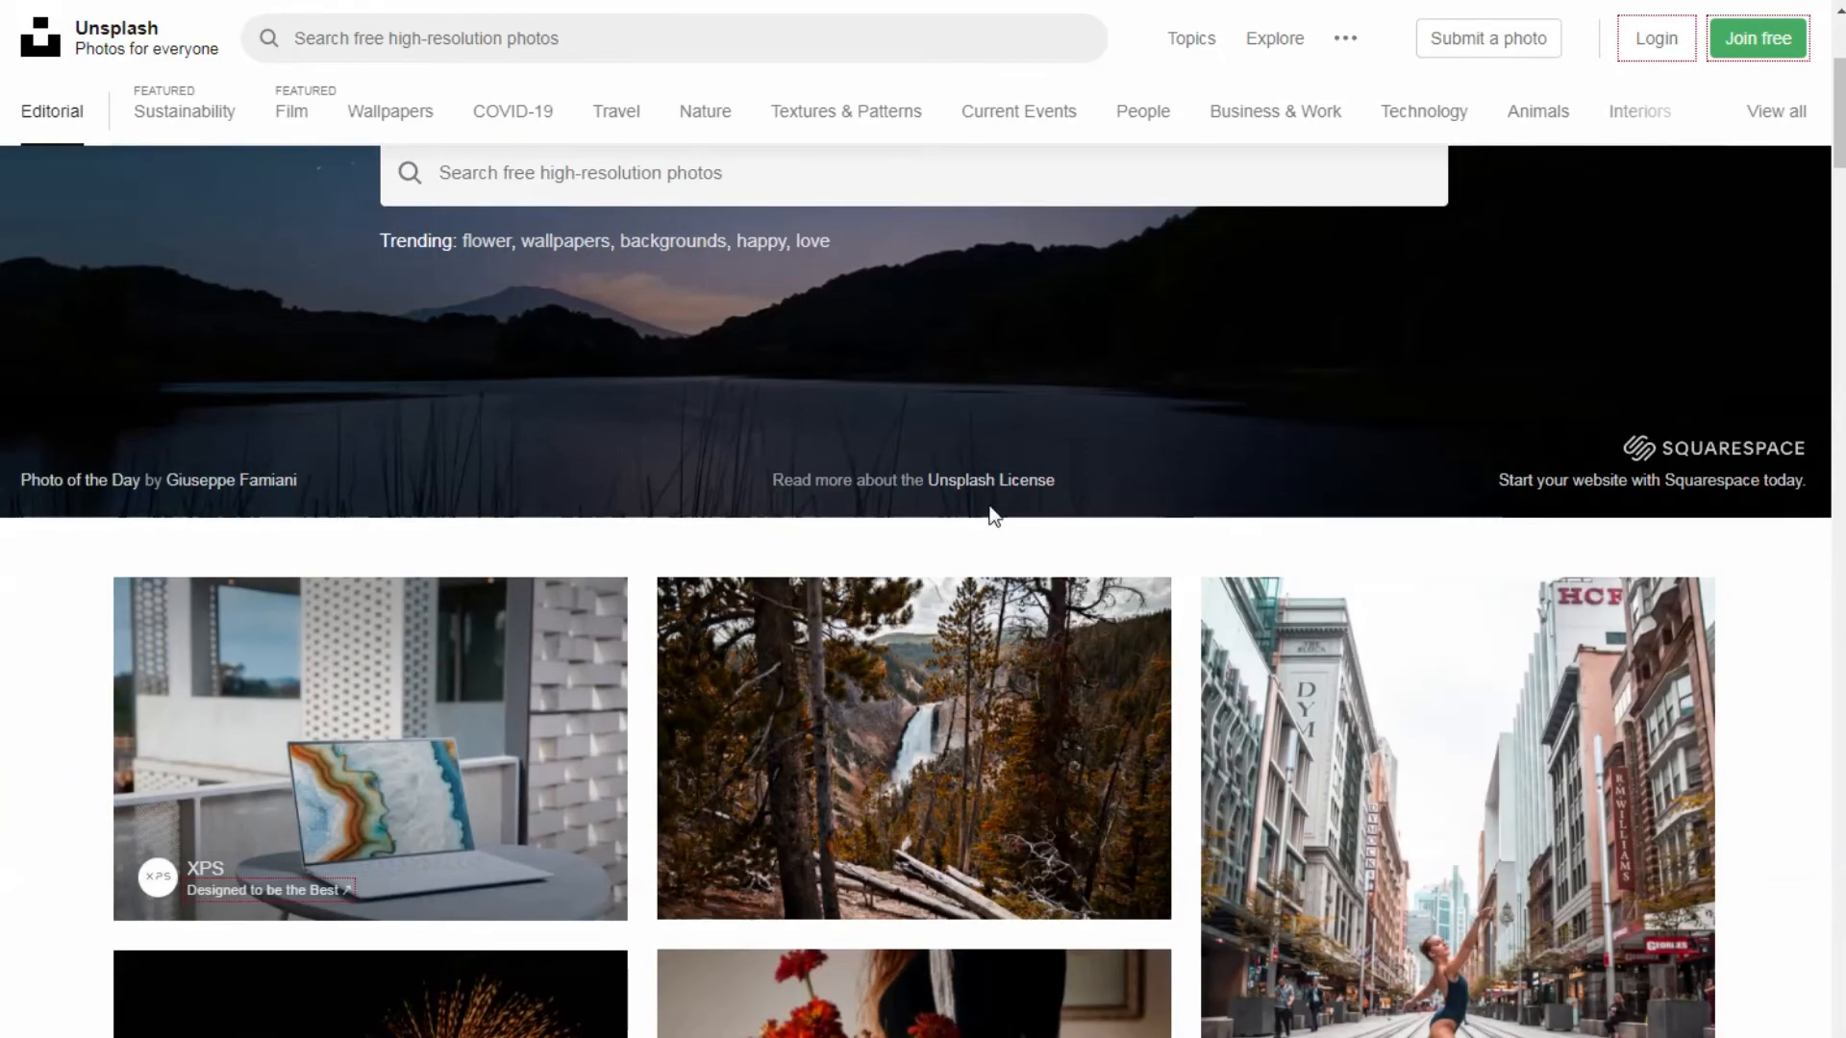
scroll(down, 3)
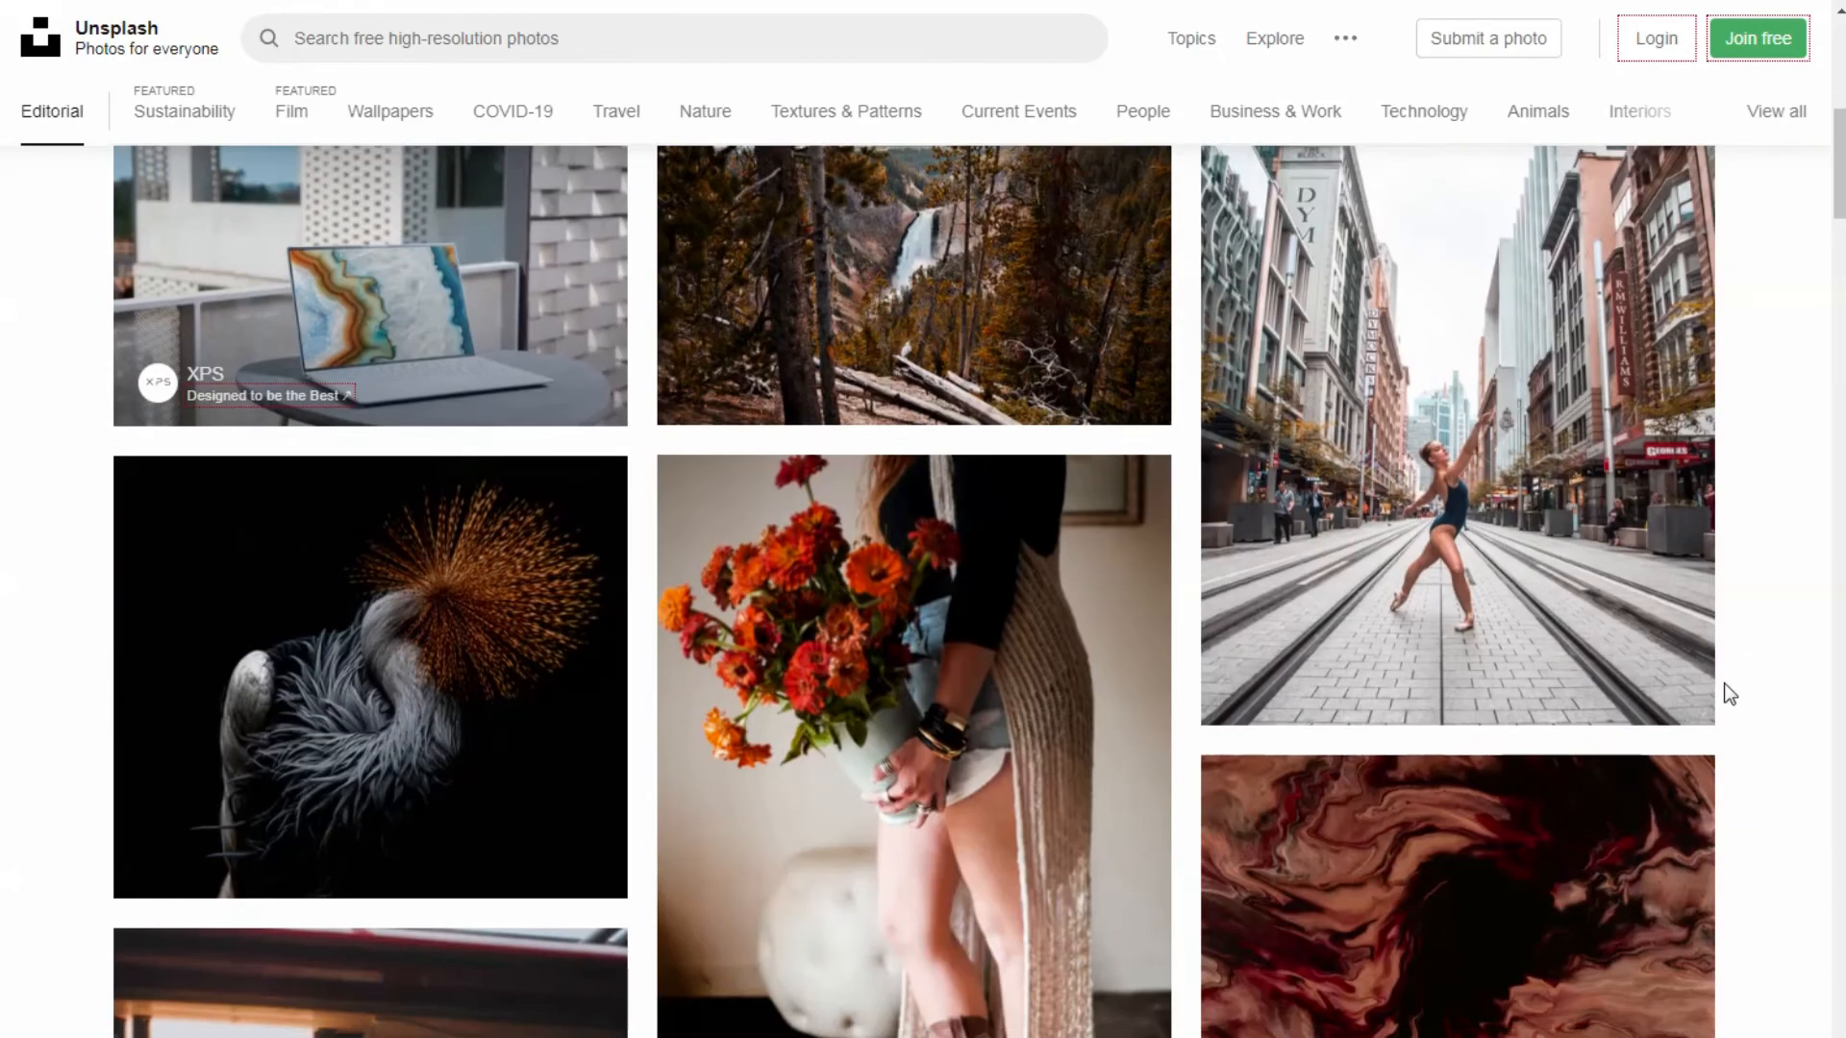
scroll(down, 3)
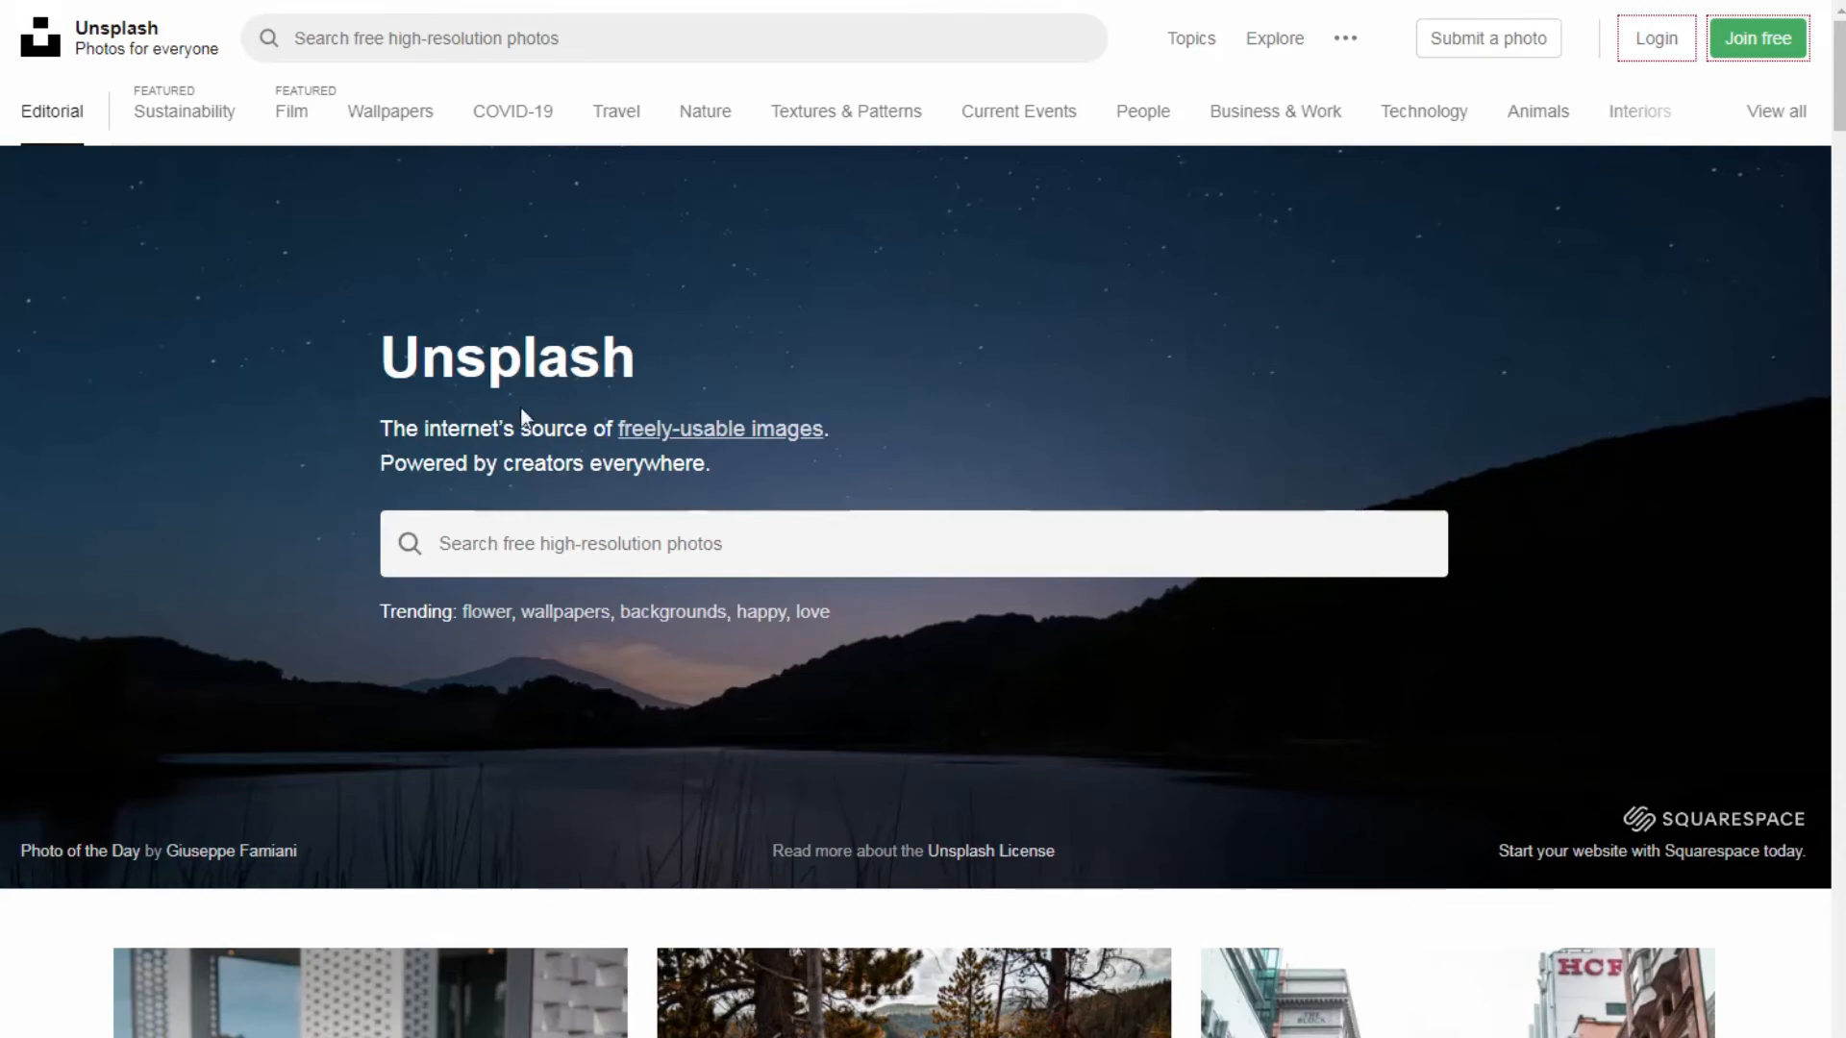
mouse_move(1135, 502)
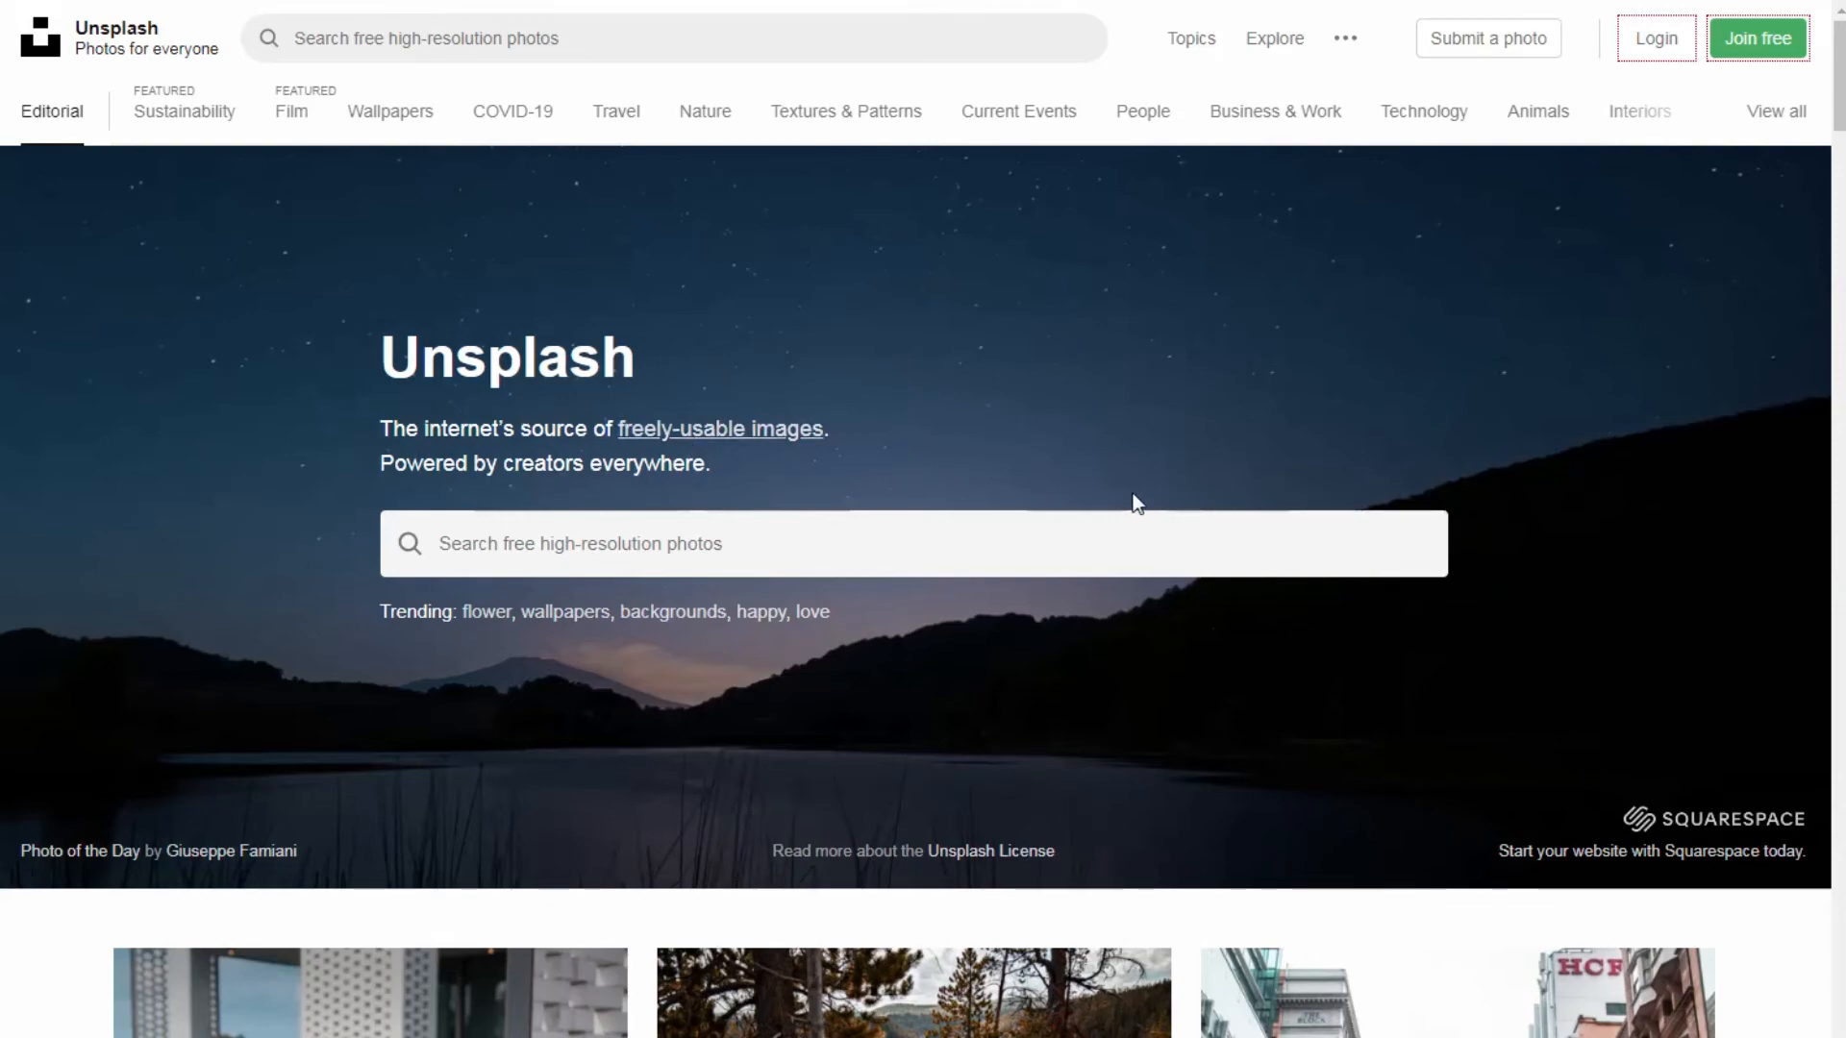
scroll(down, 3)
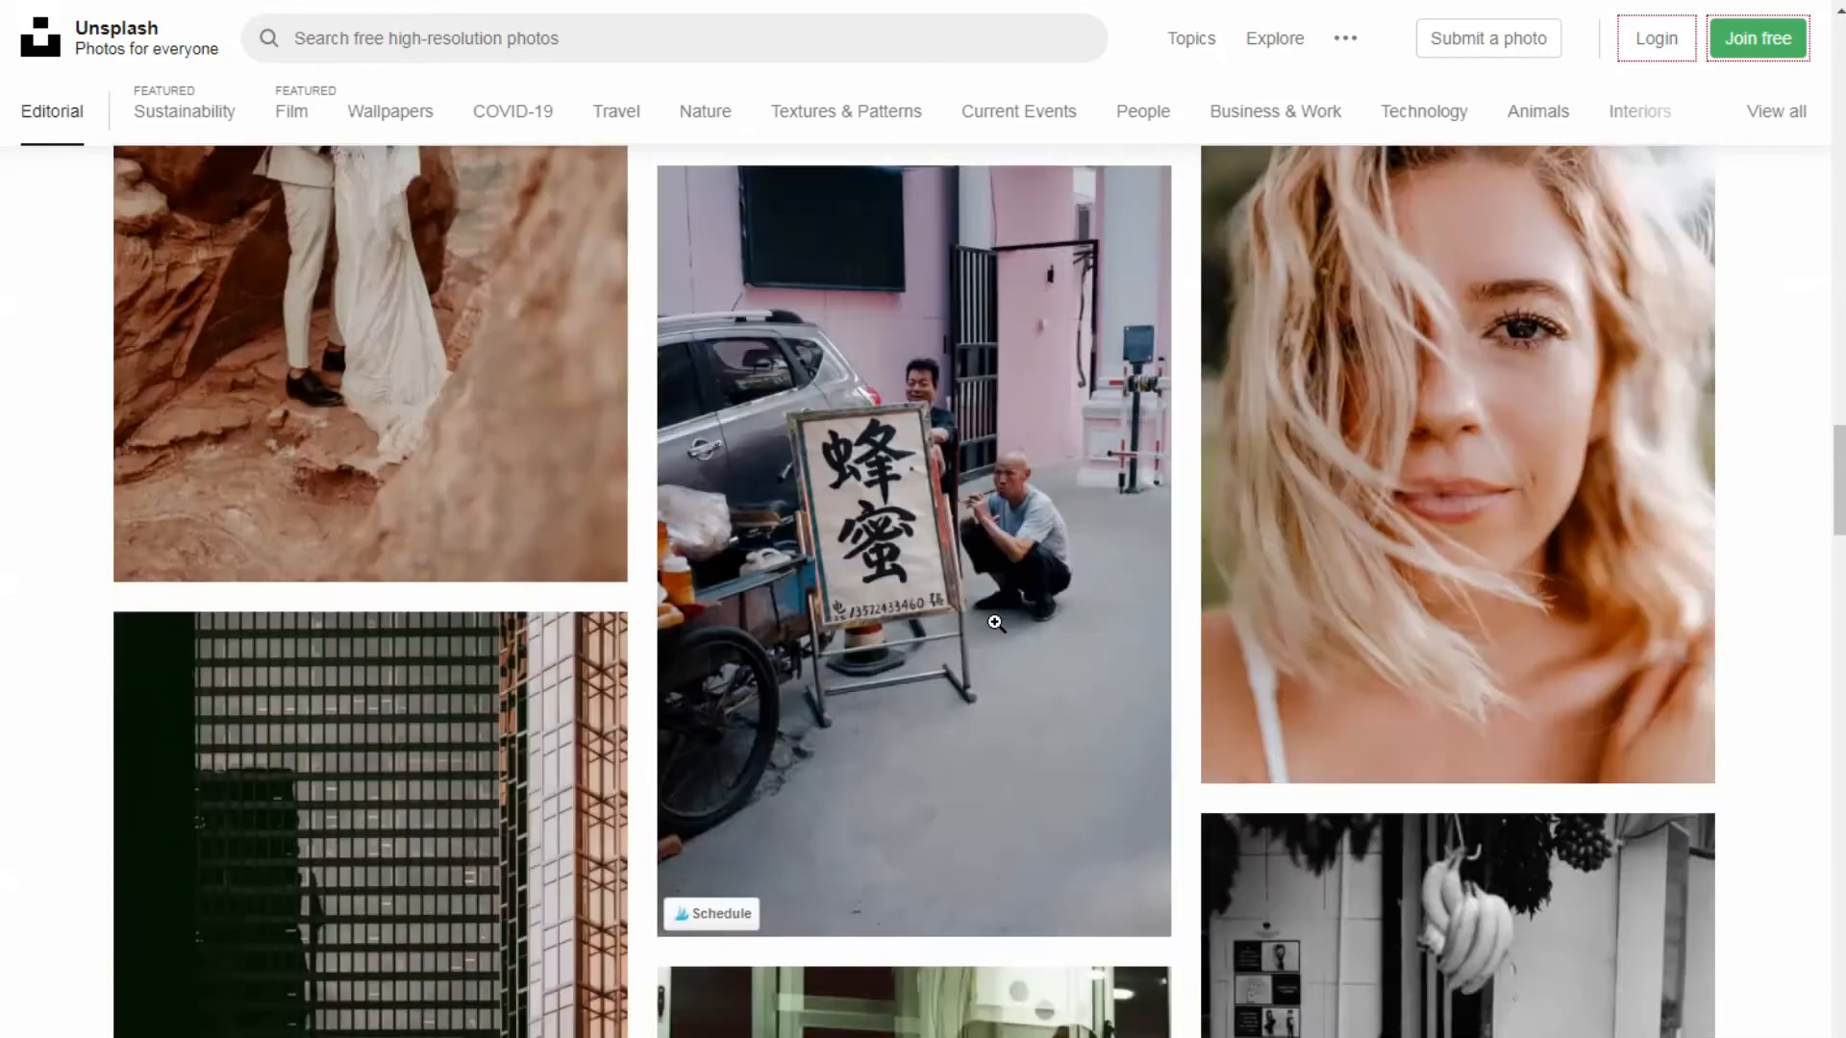
click(390, 112)
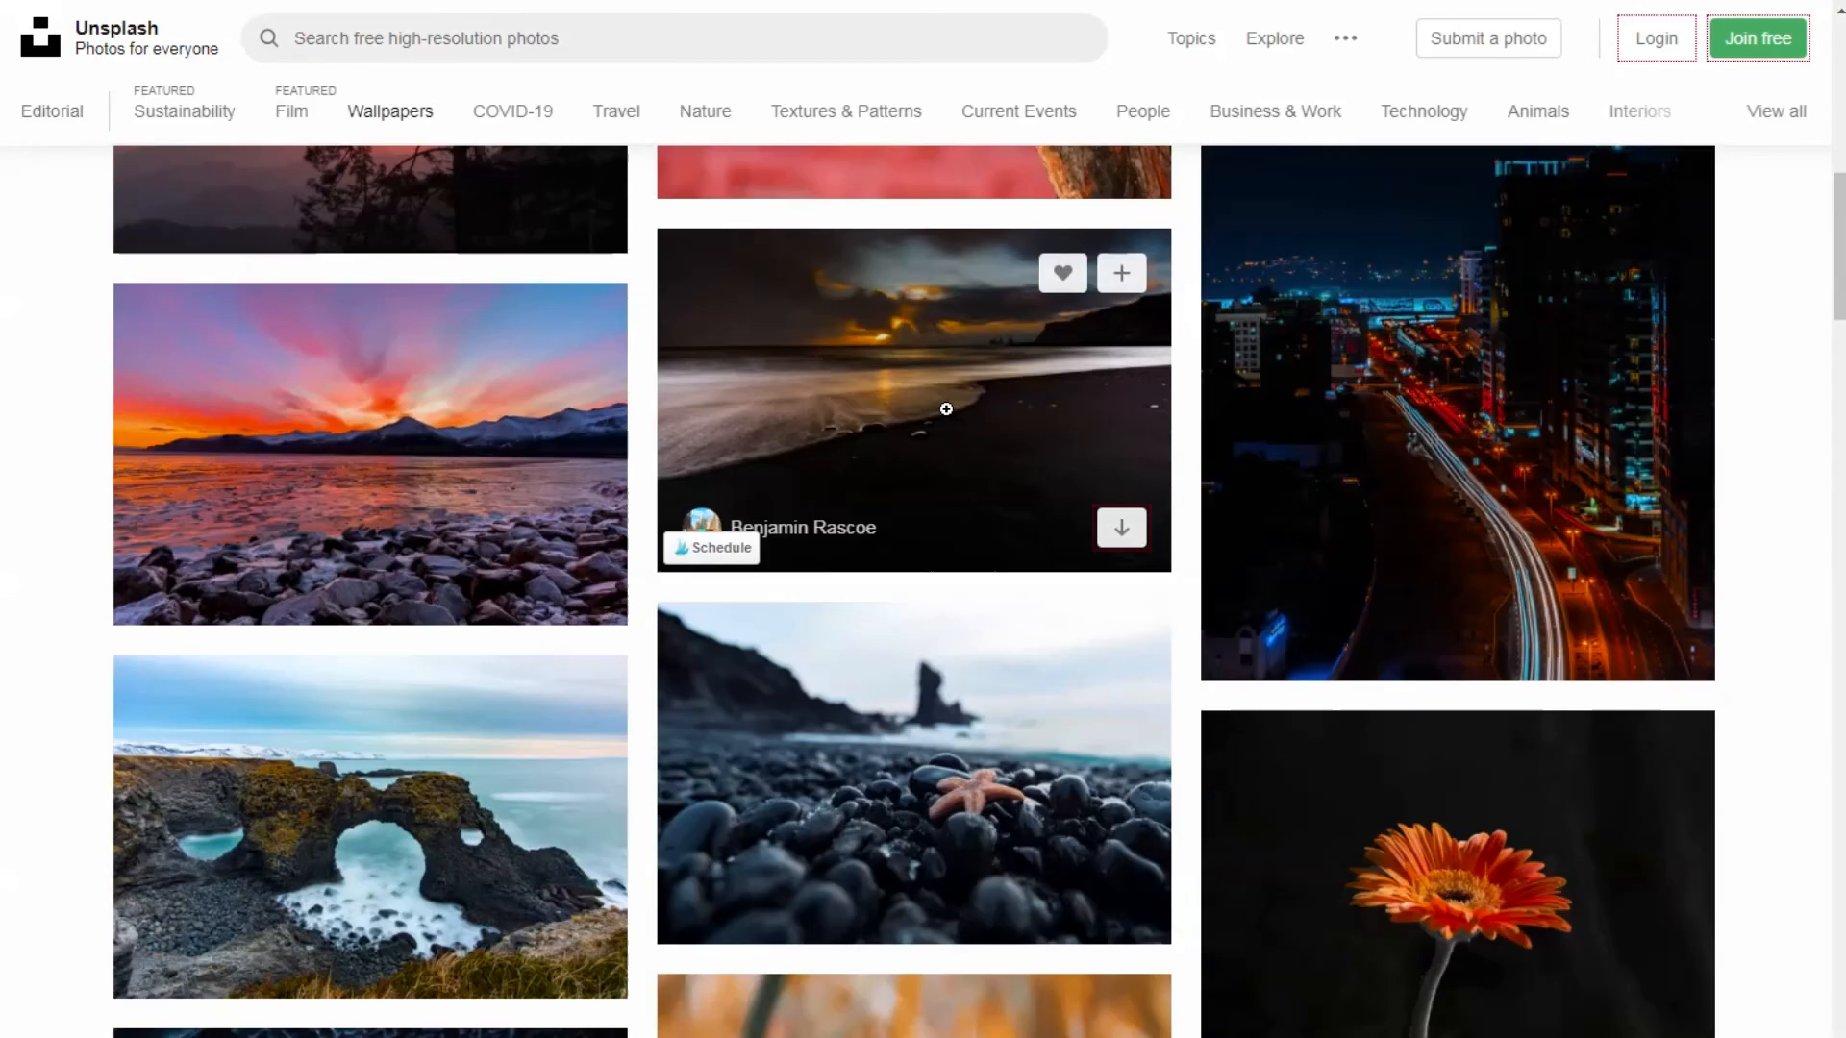
scroll(down, 3)
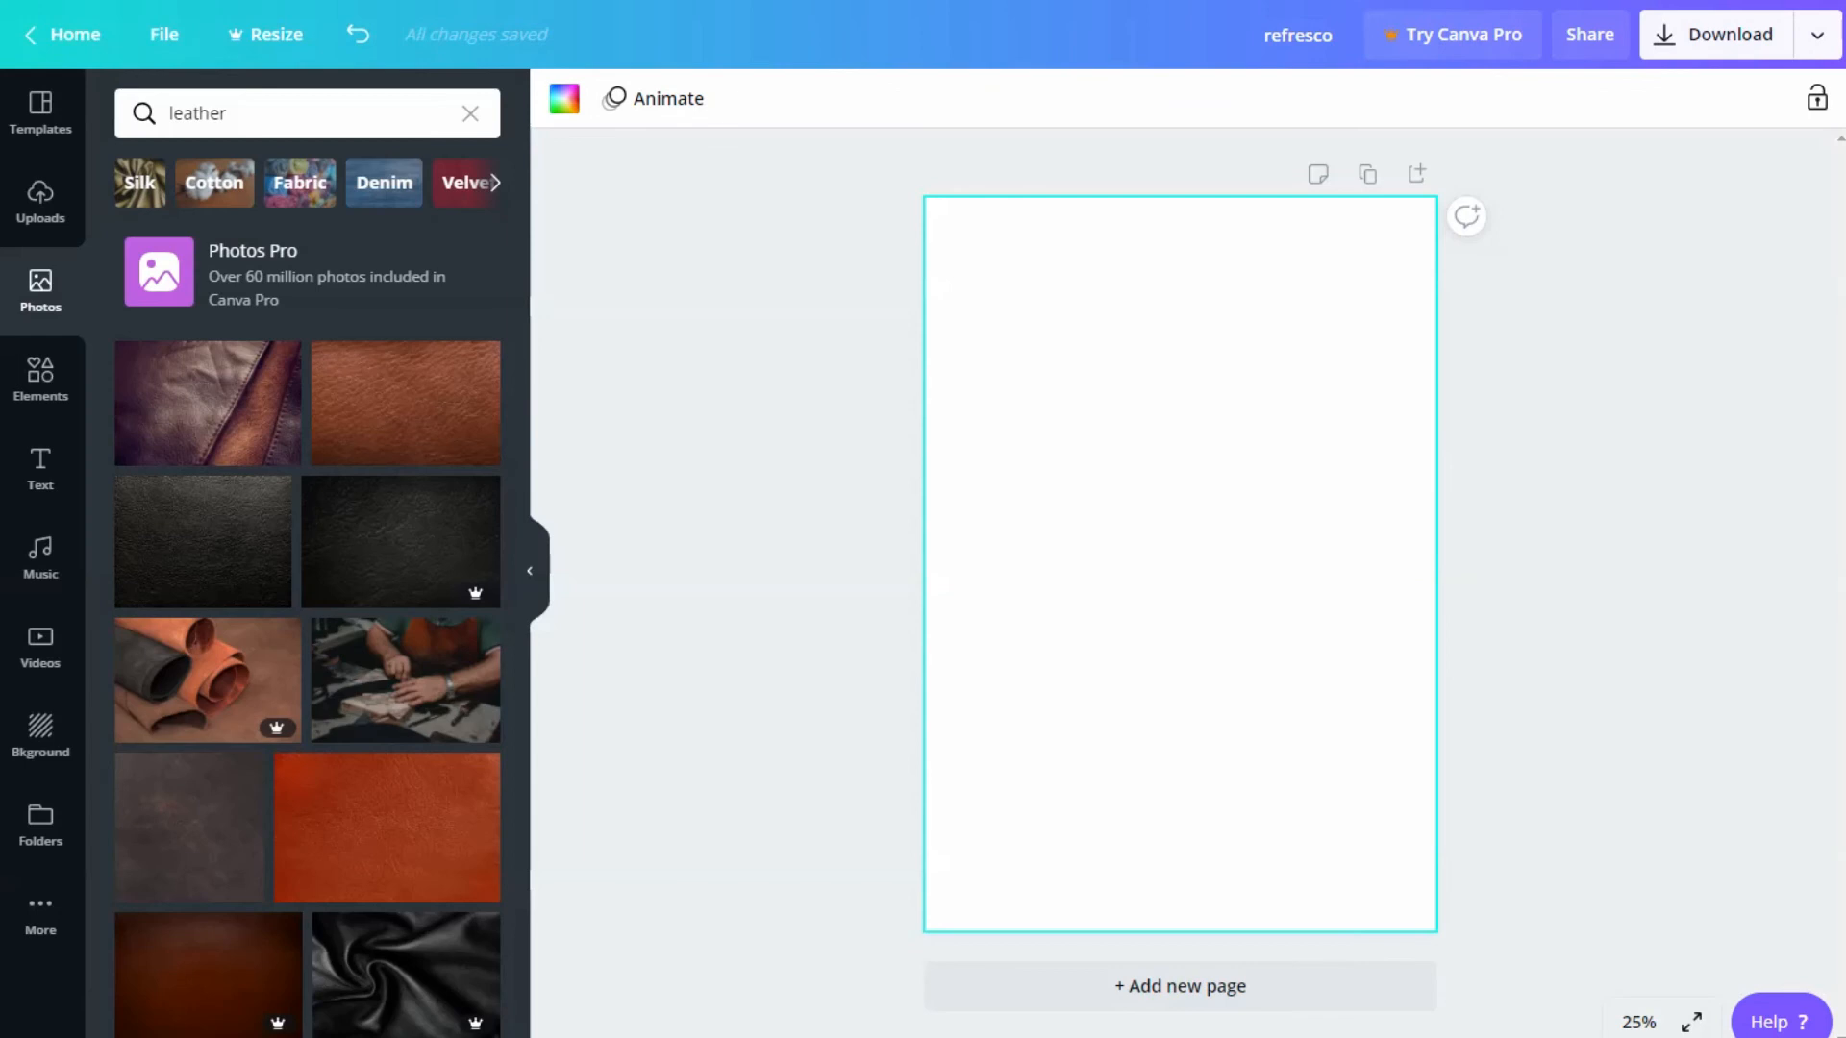
Step: Set the uploaded star-trail photo as background and download the Planner cover as PNG
click(41, 202)
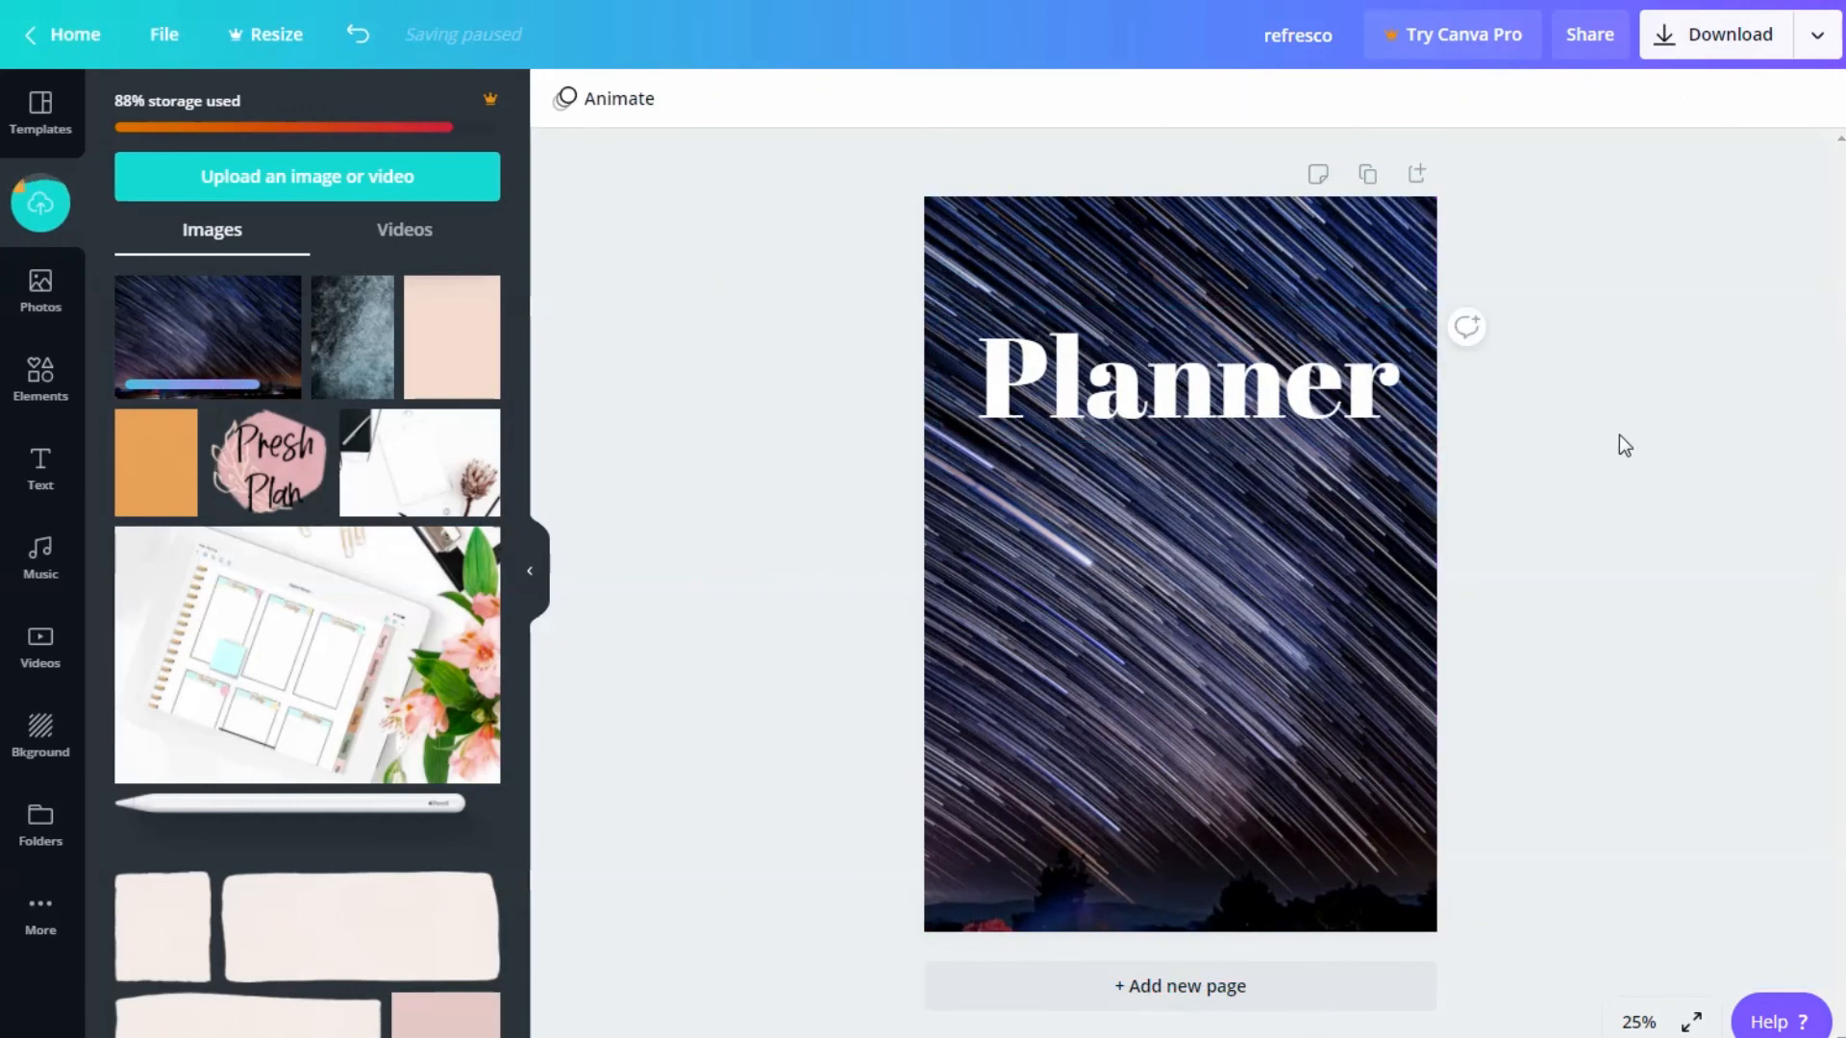
click(1714, 33)
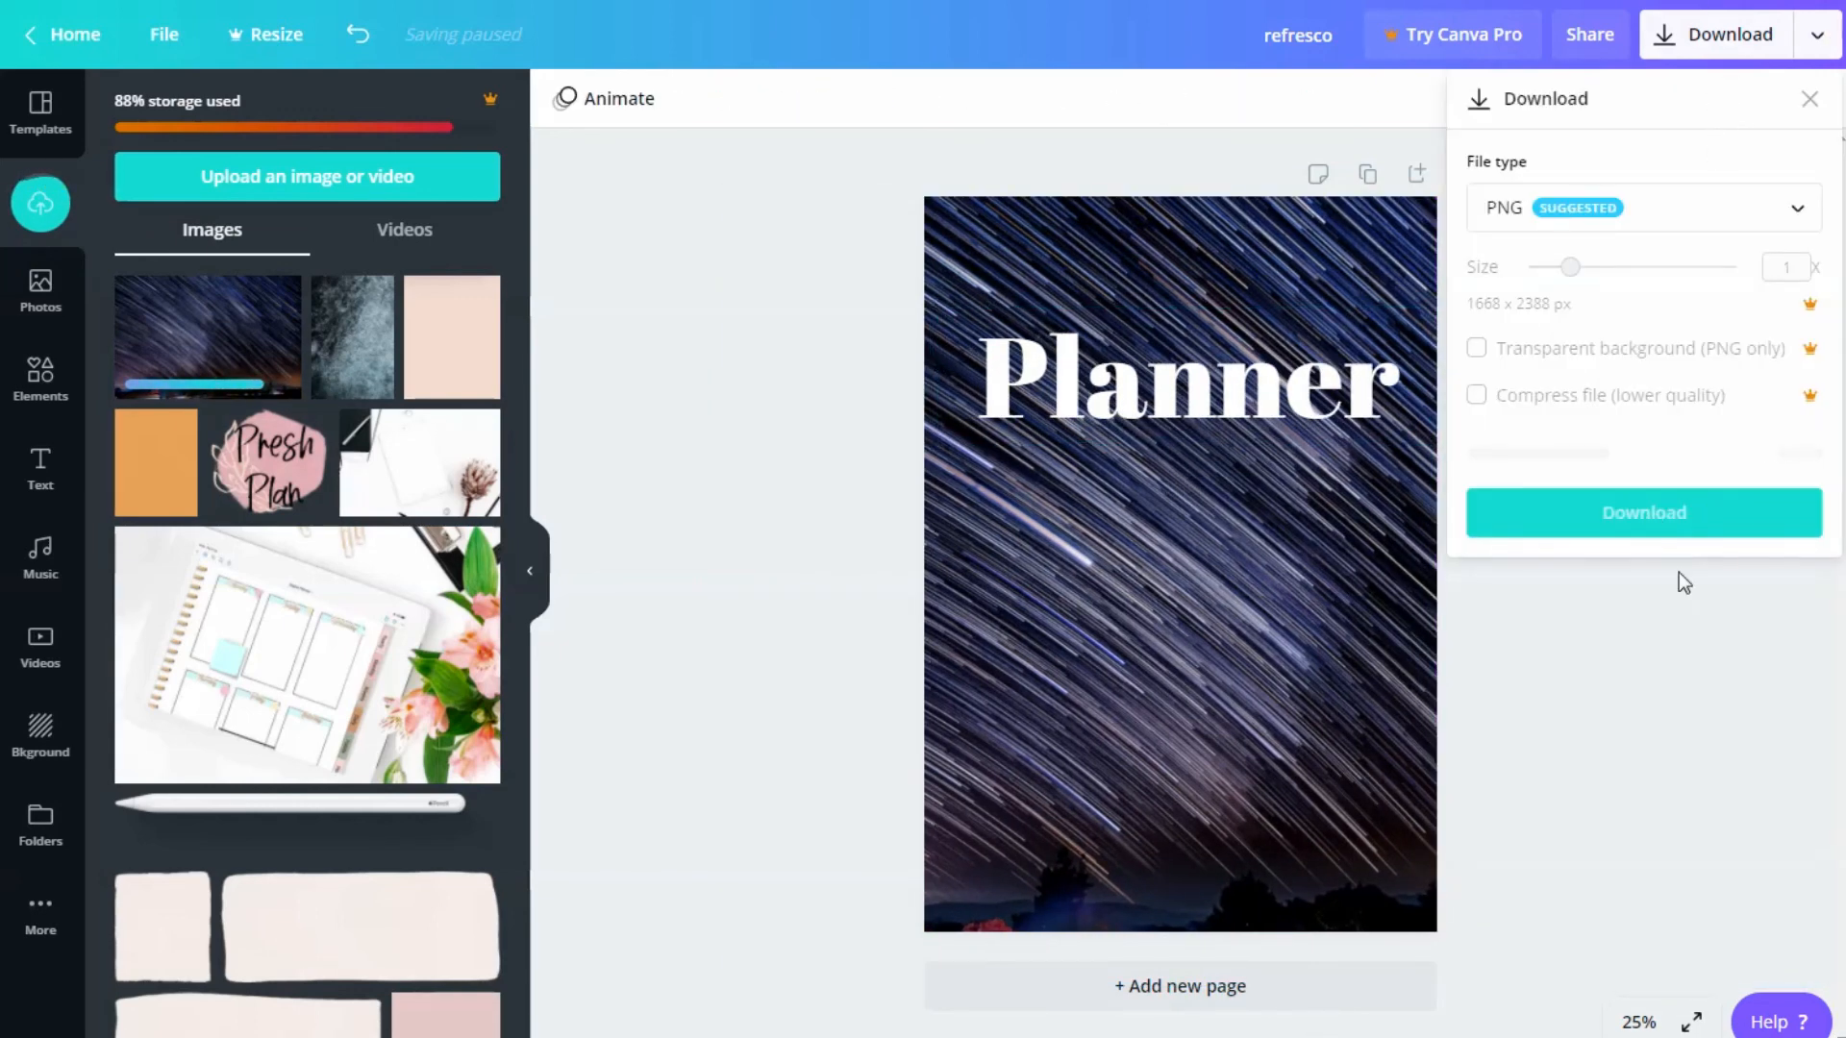
click(1809, 98)
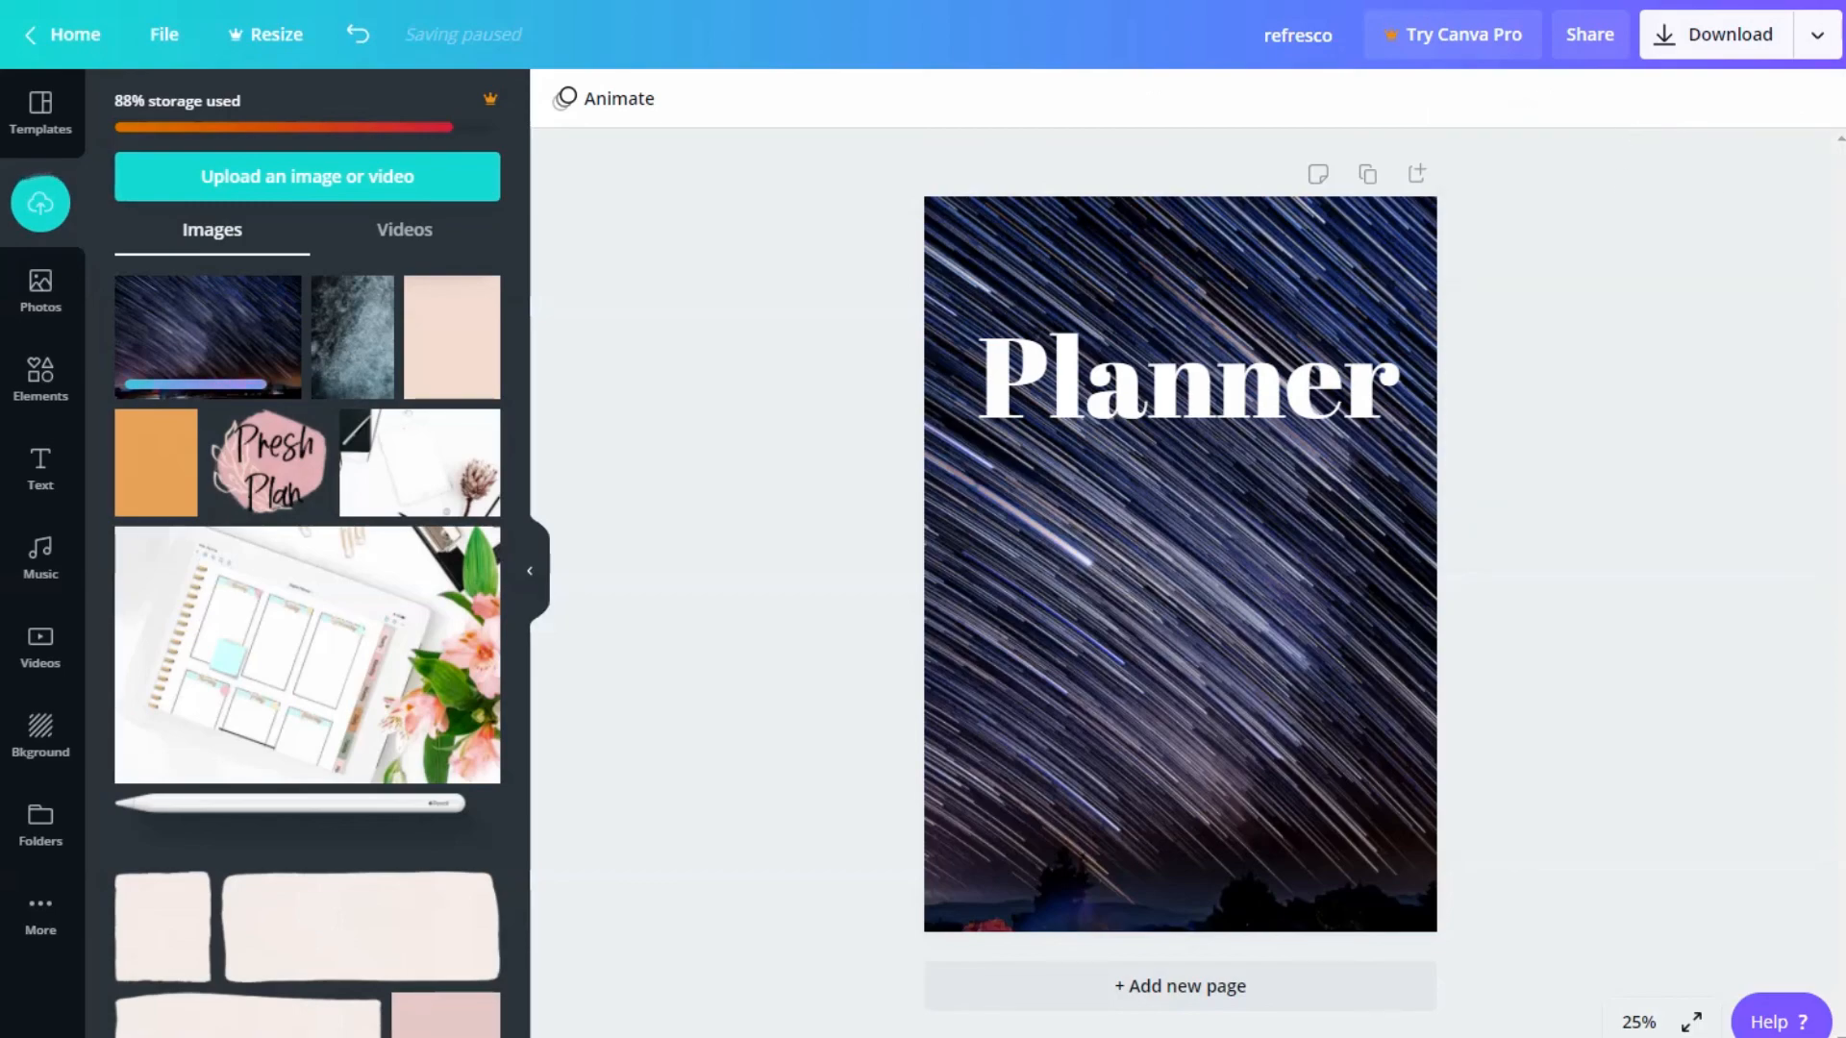